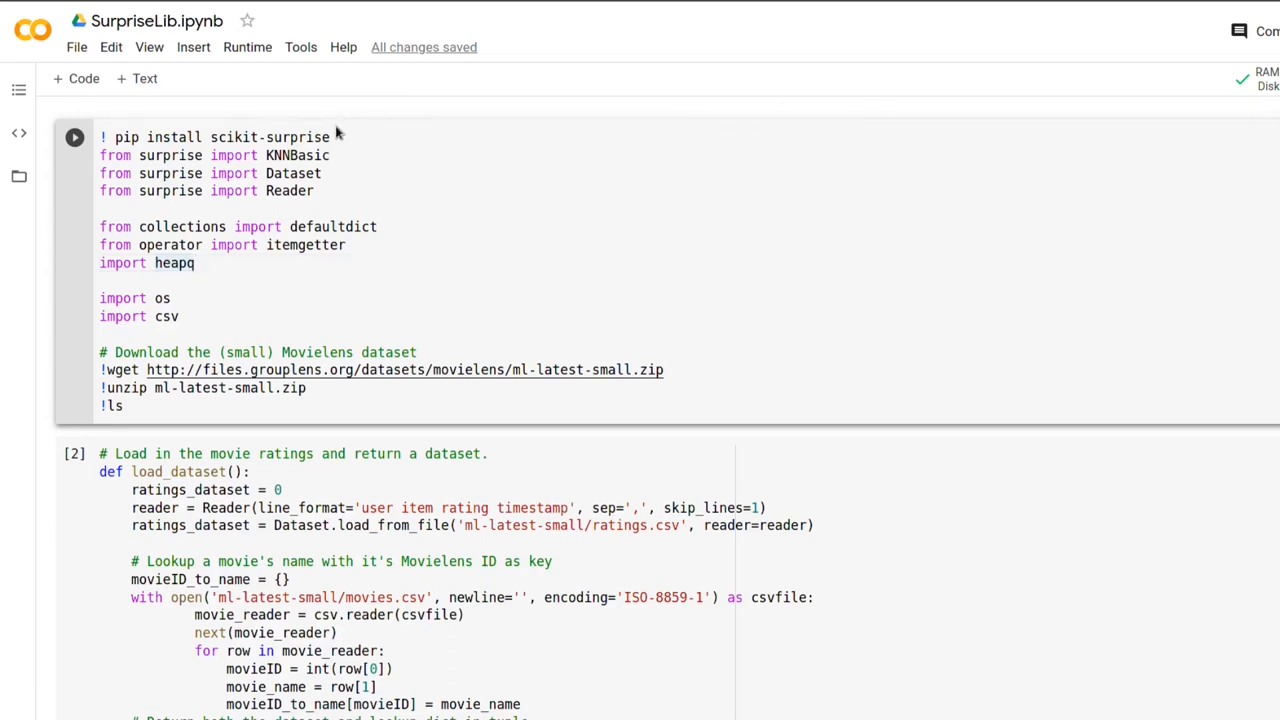
- Run the setup cell to install scikit-surprise and download and unzip MovieLens small
click(332, 136)
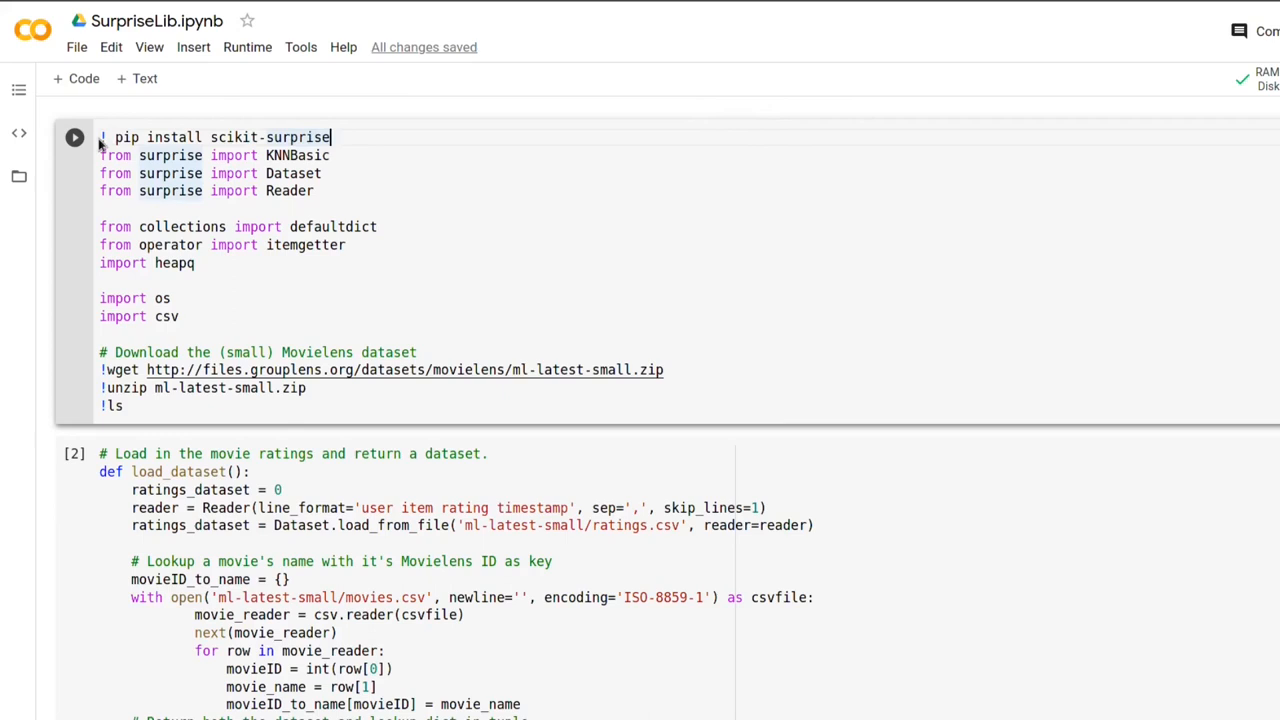
triple_click(216, 136)
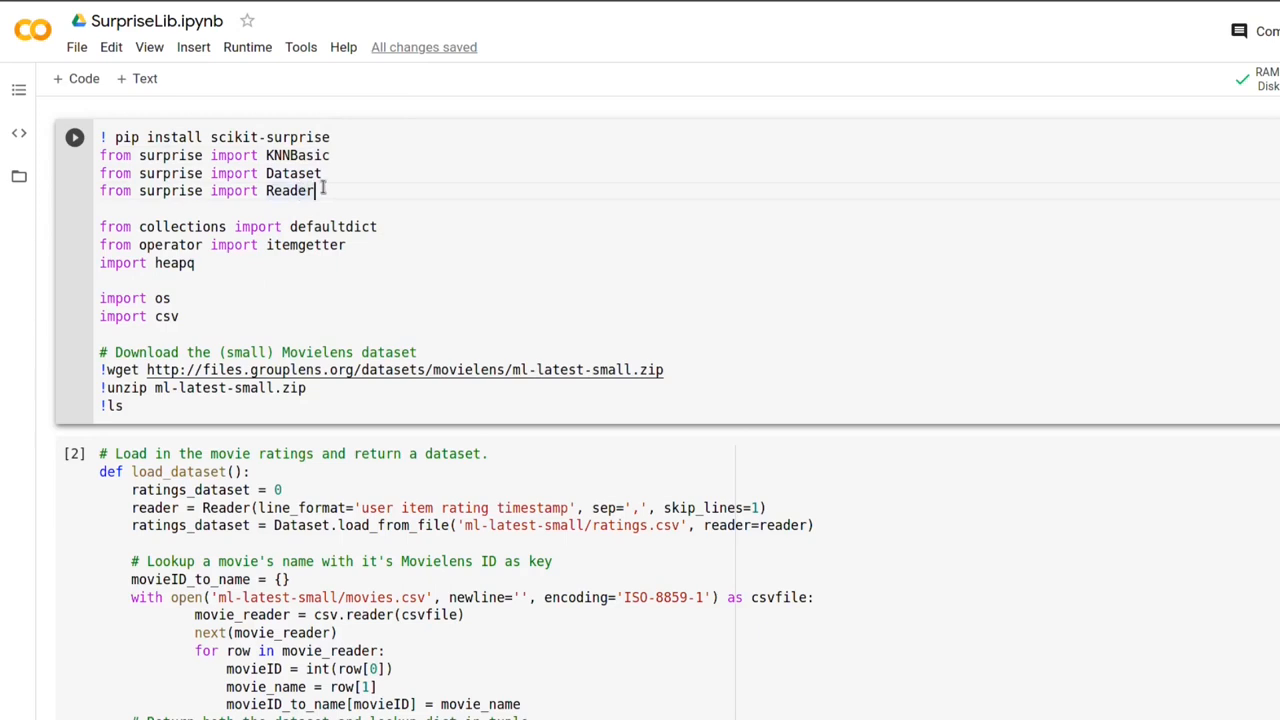
mouse_move(292, 256)
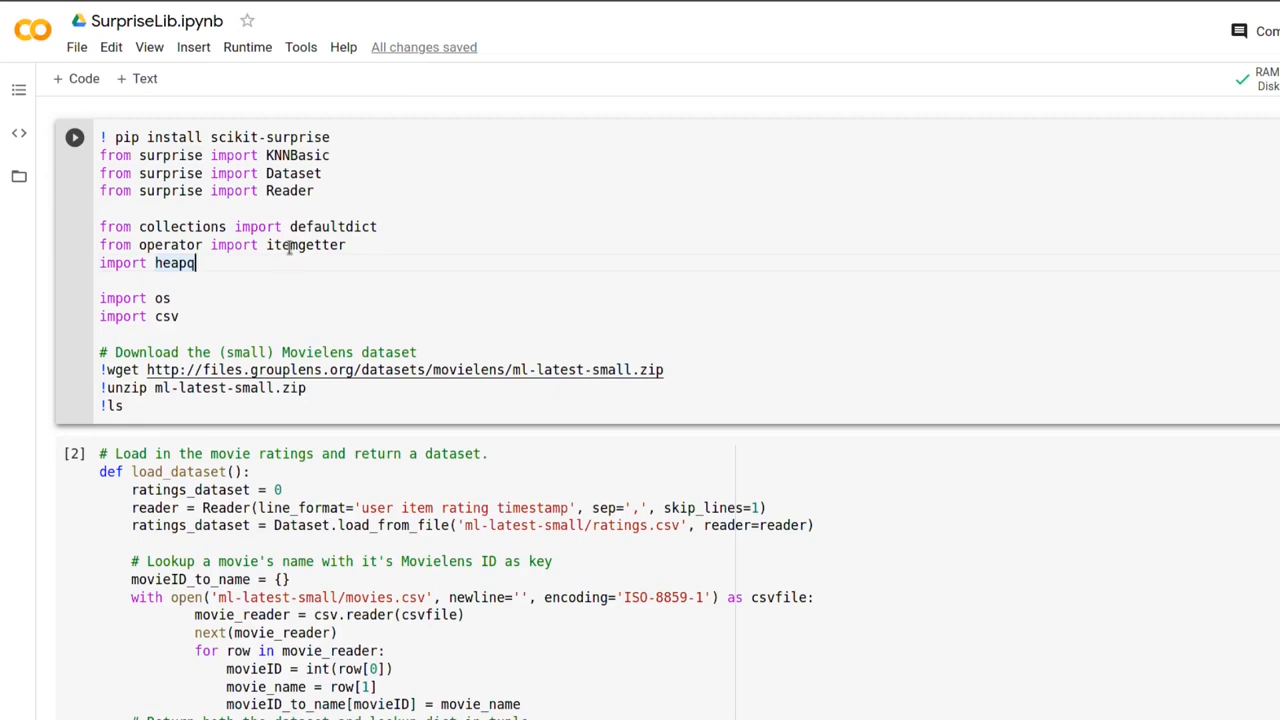
mouse_move(306, 244)
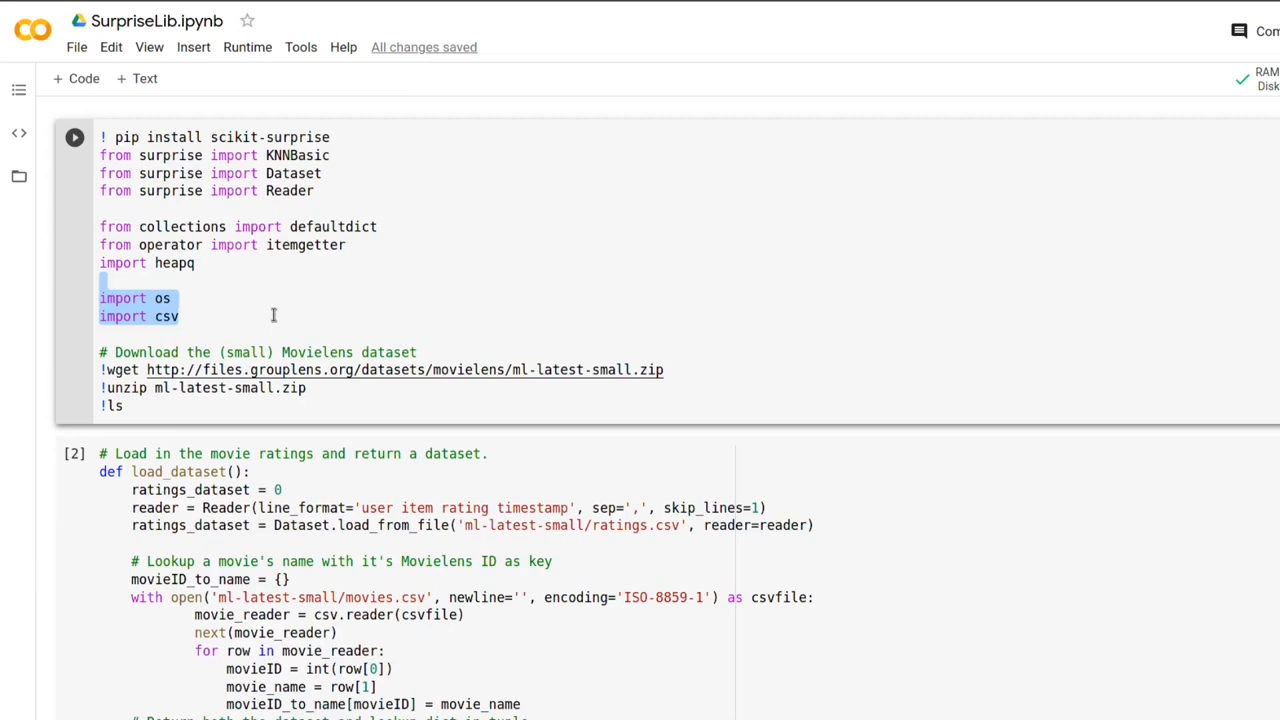
mouse_move(268, 308)
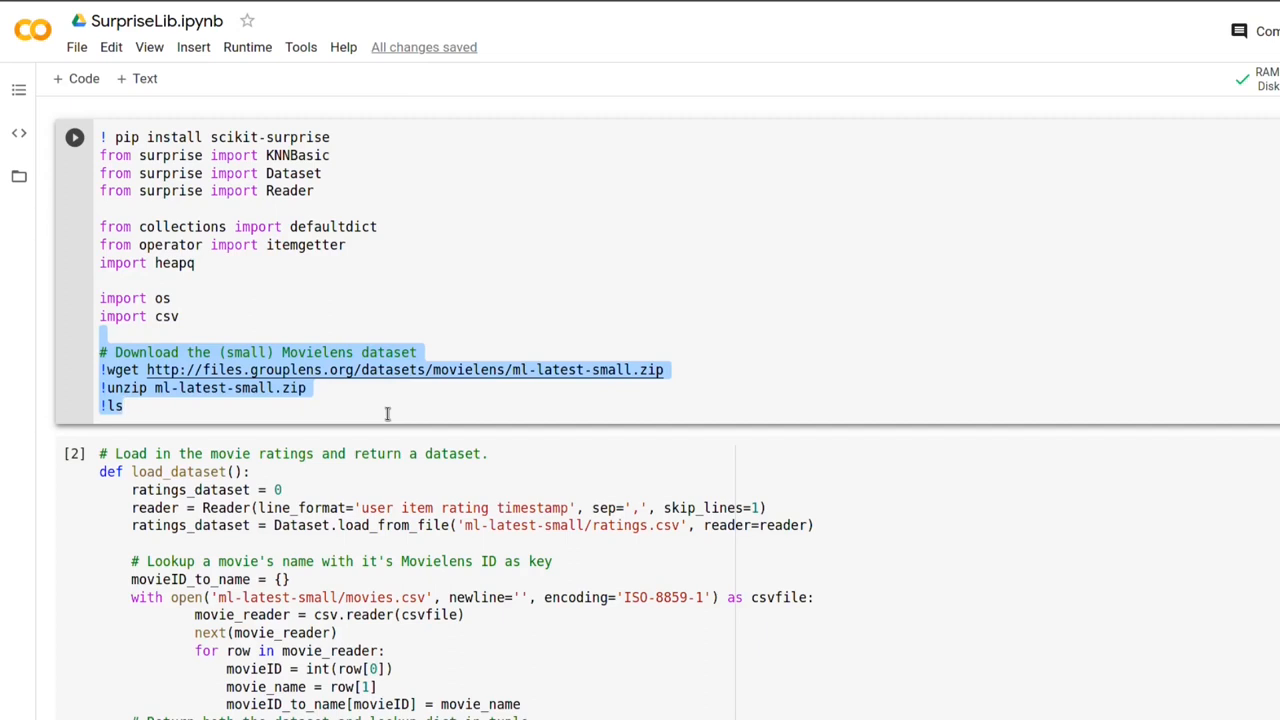
click(124, 404)
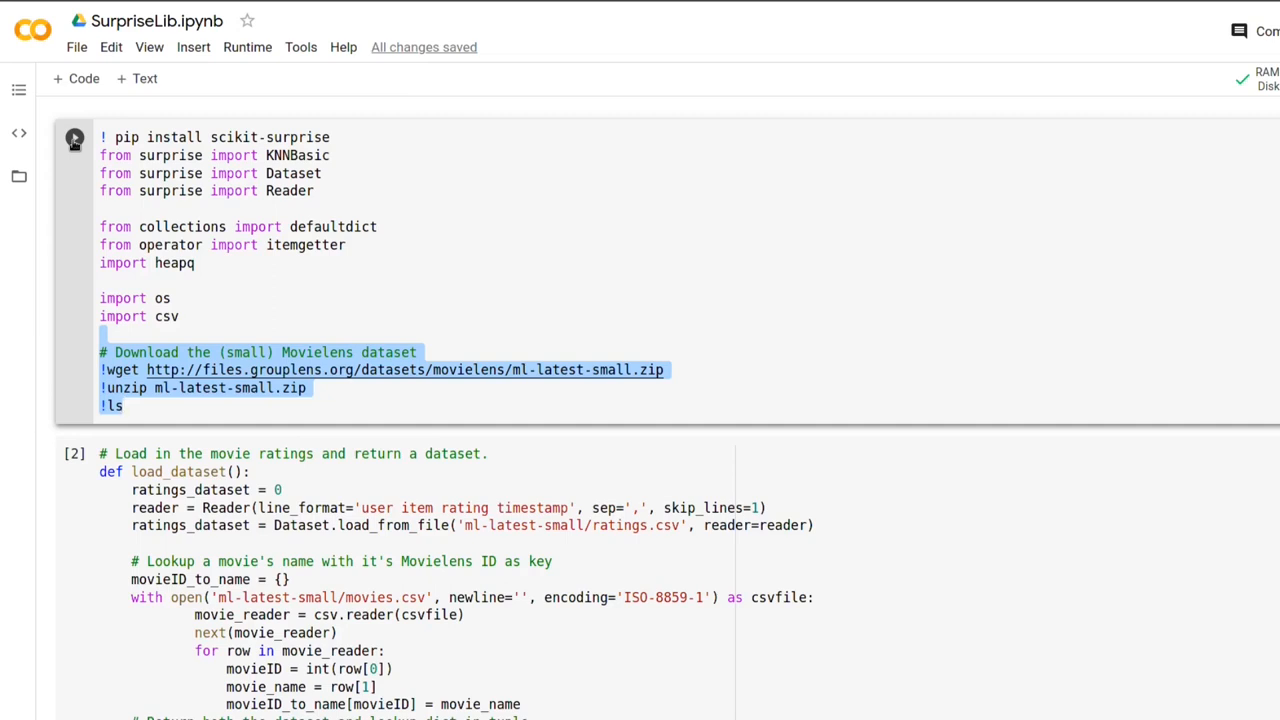
click(76, 136)
text(A)
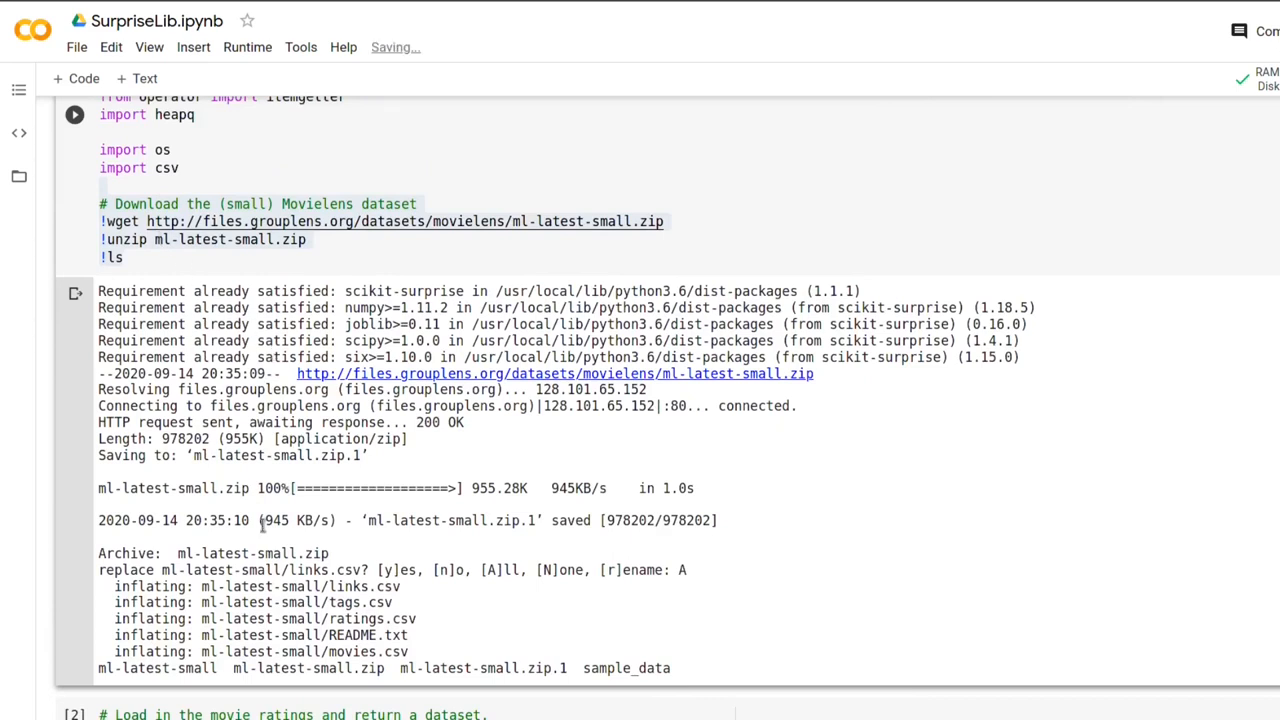
- Highlight the ls output entries: the extracted ml-latest-small folder and sample_data
triple_click(384, 668)
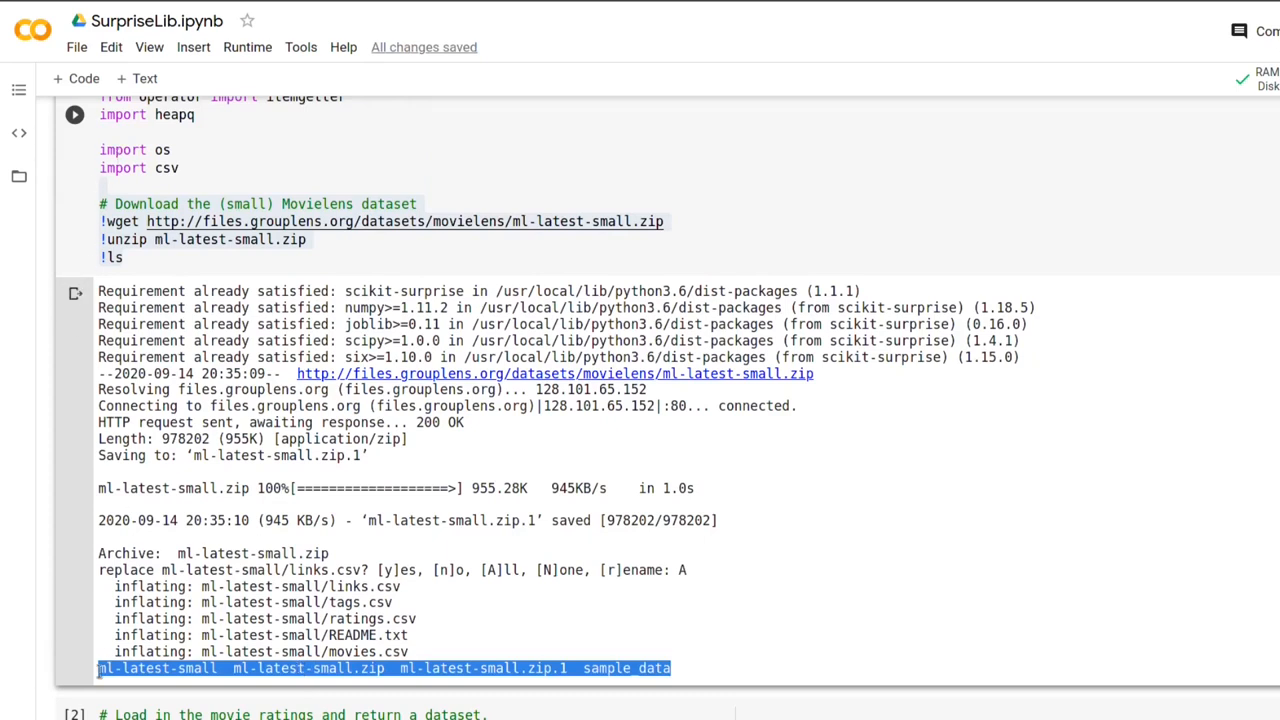
double_click(128, 668)
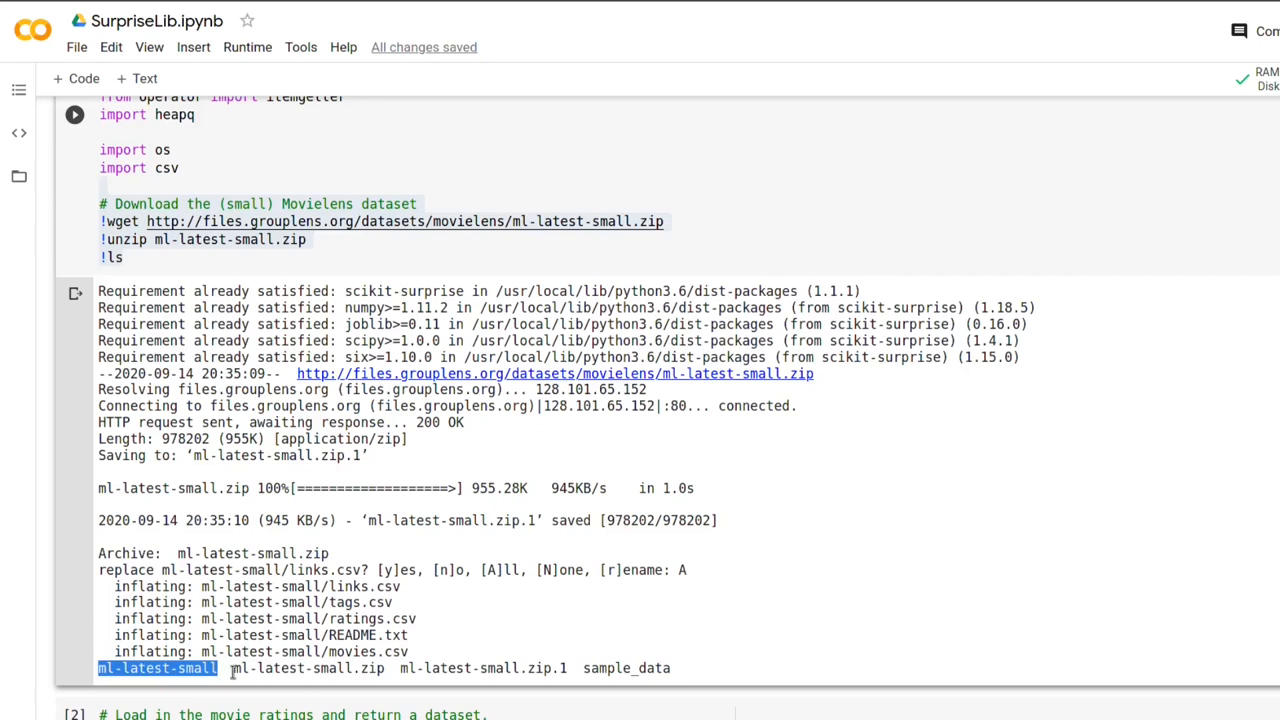
mouse_move(652, 684)
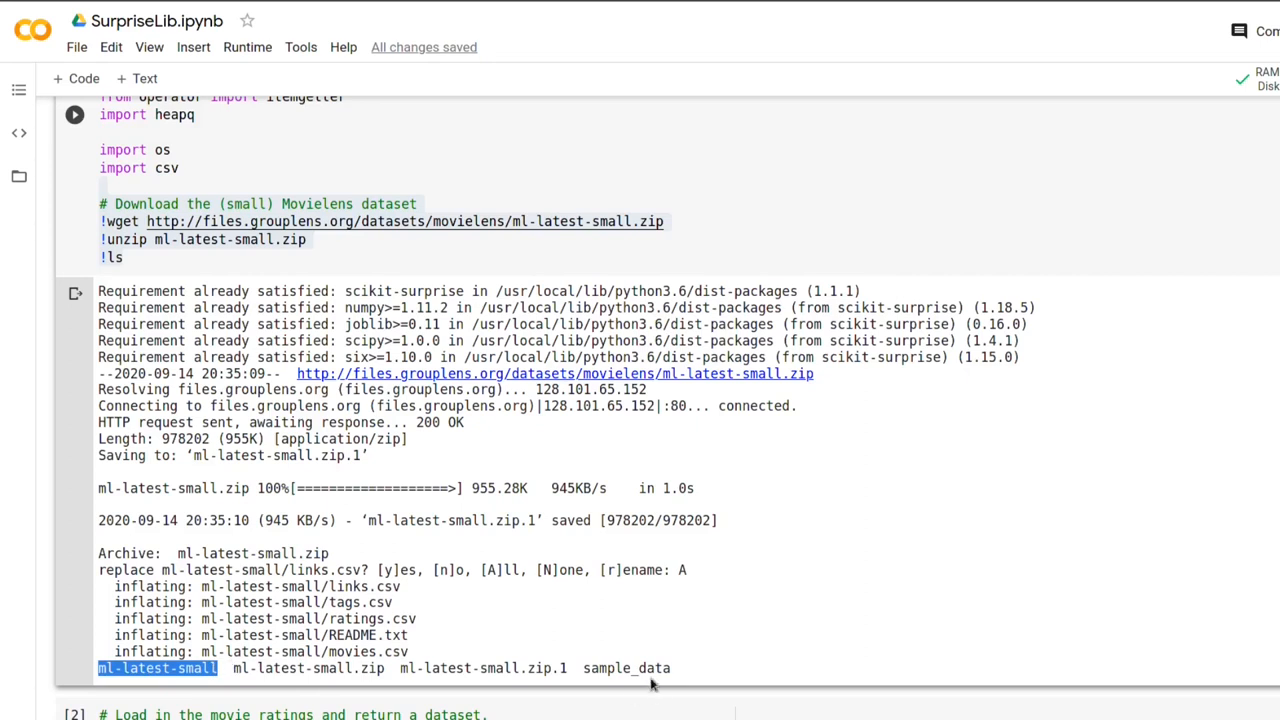
double_click(626, 668)
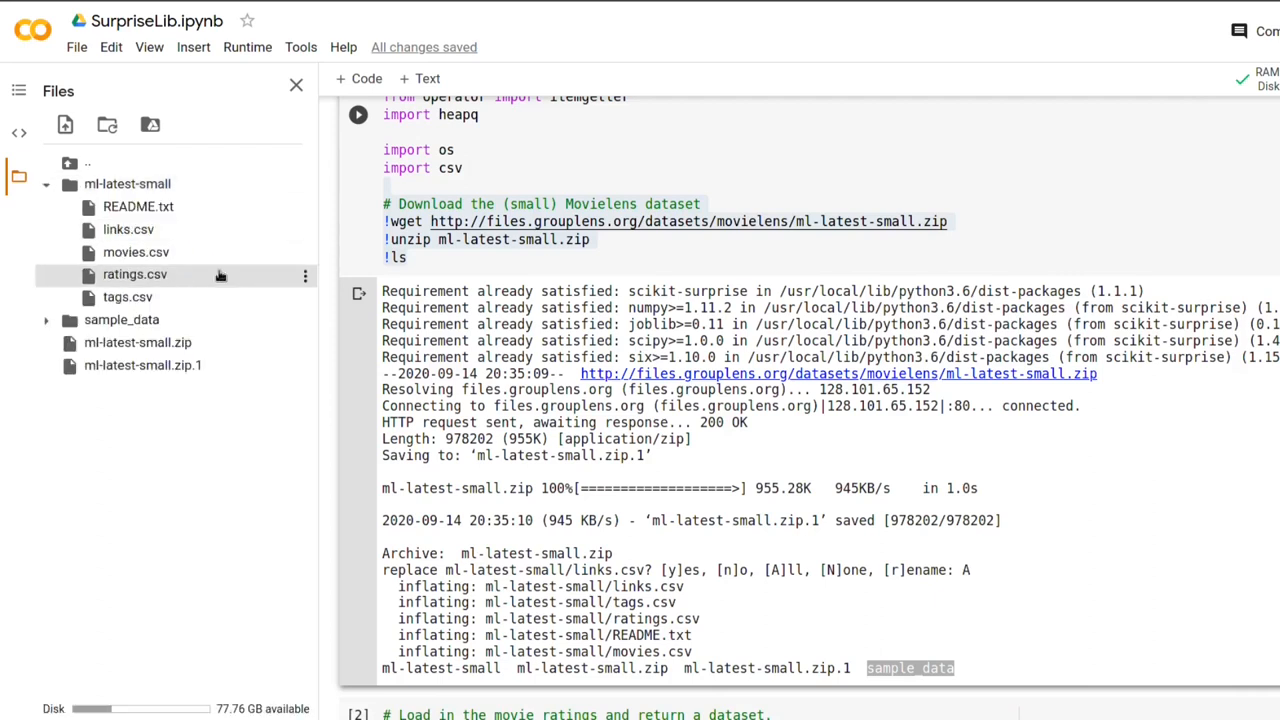
mouse_move(128, 228)
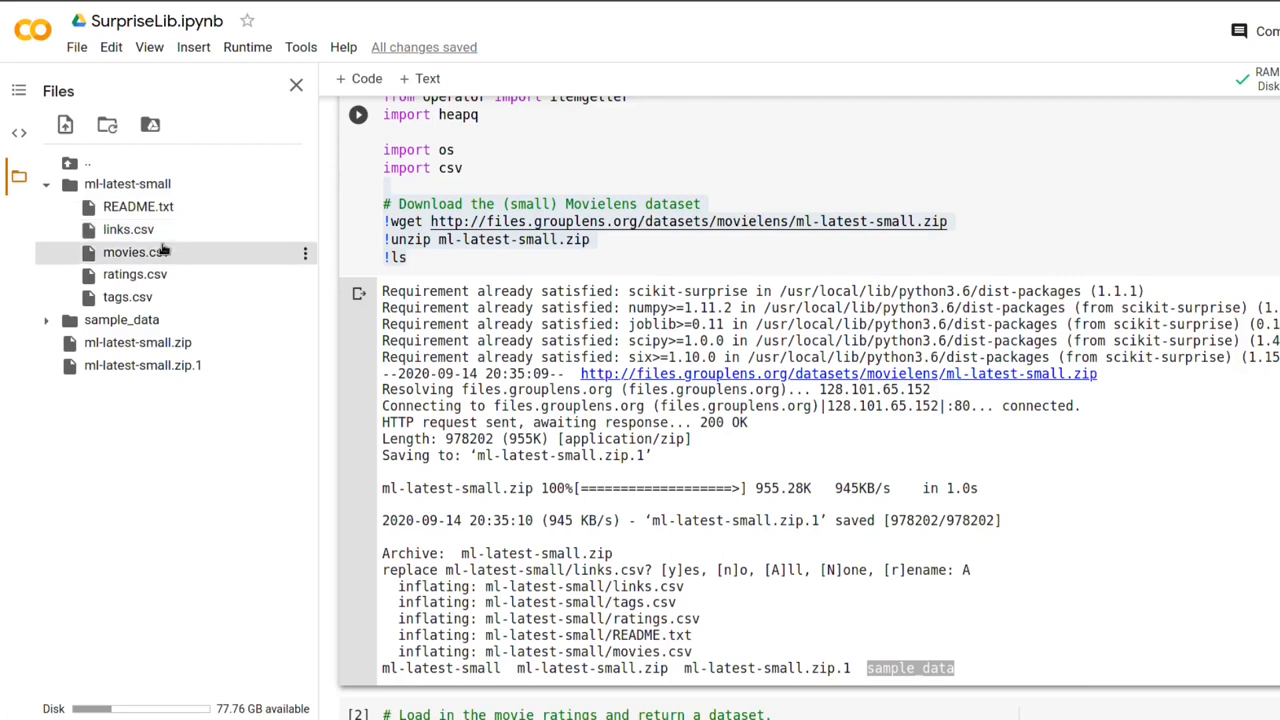
mouse_move(172, 256)
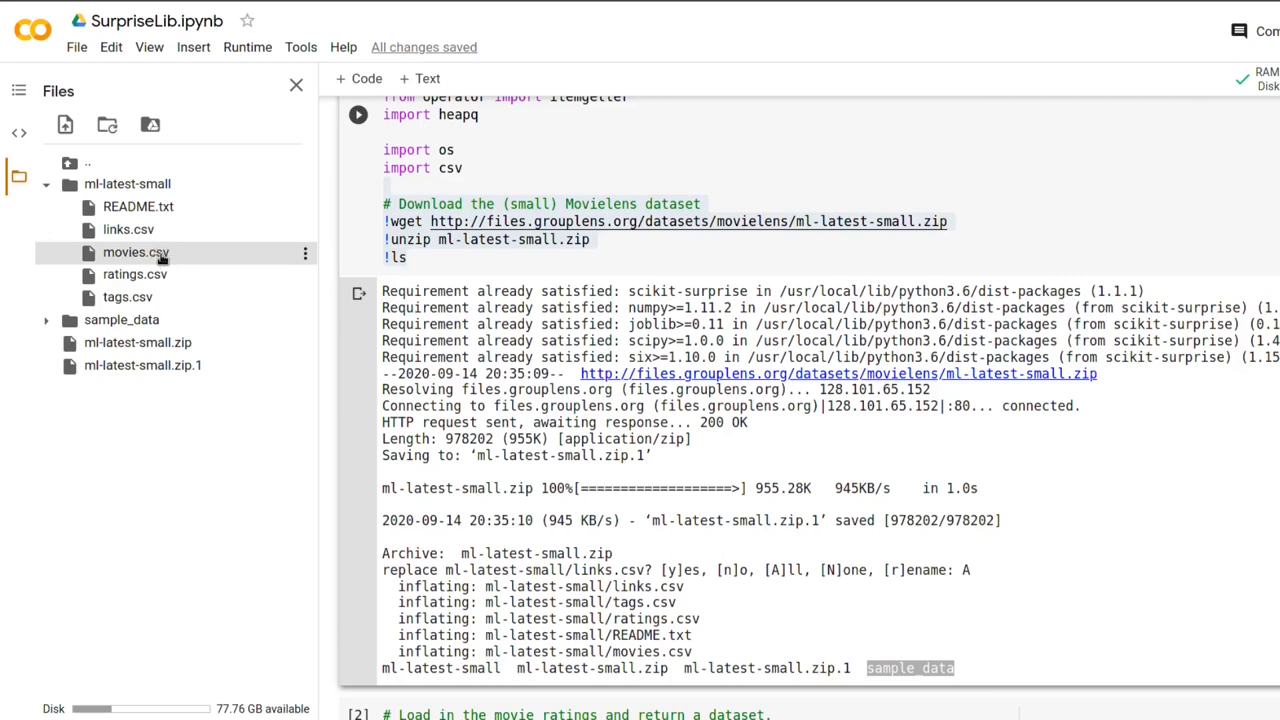
mouse_move(136, 274)
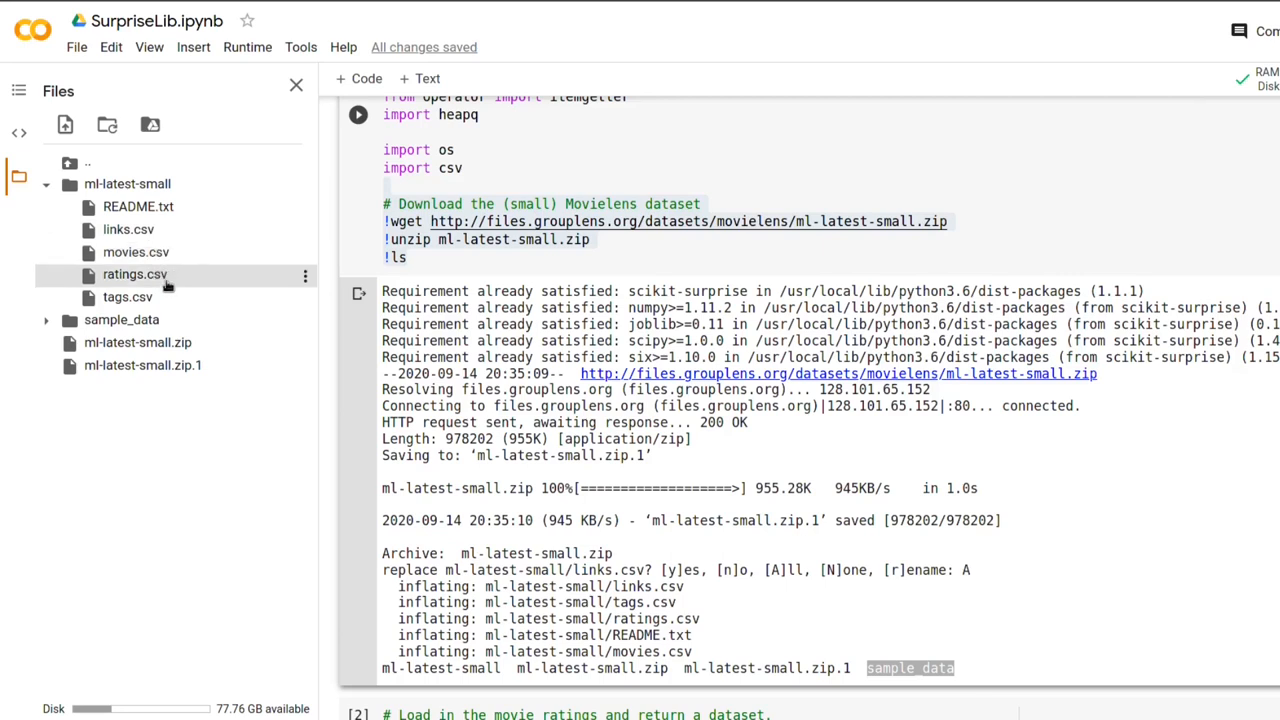
scroll(down, 3)
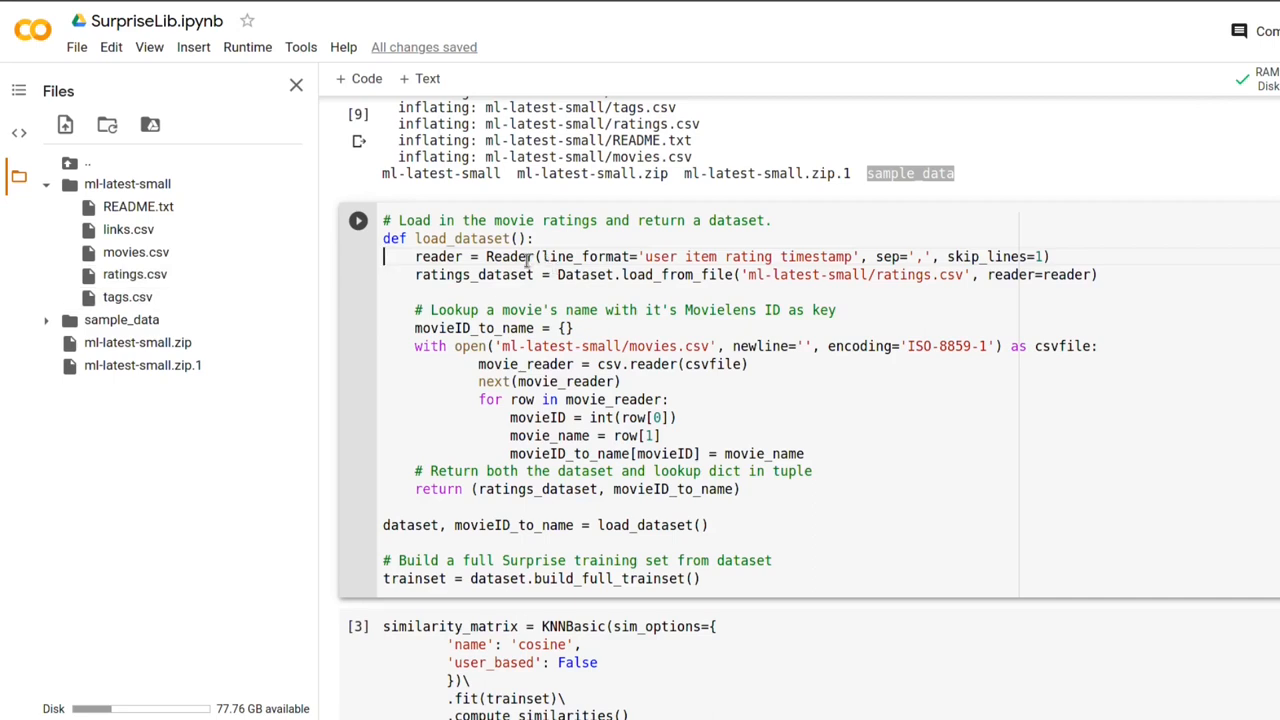
mouse_move(506, 256)
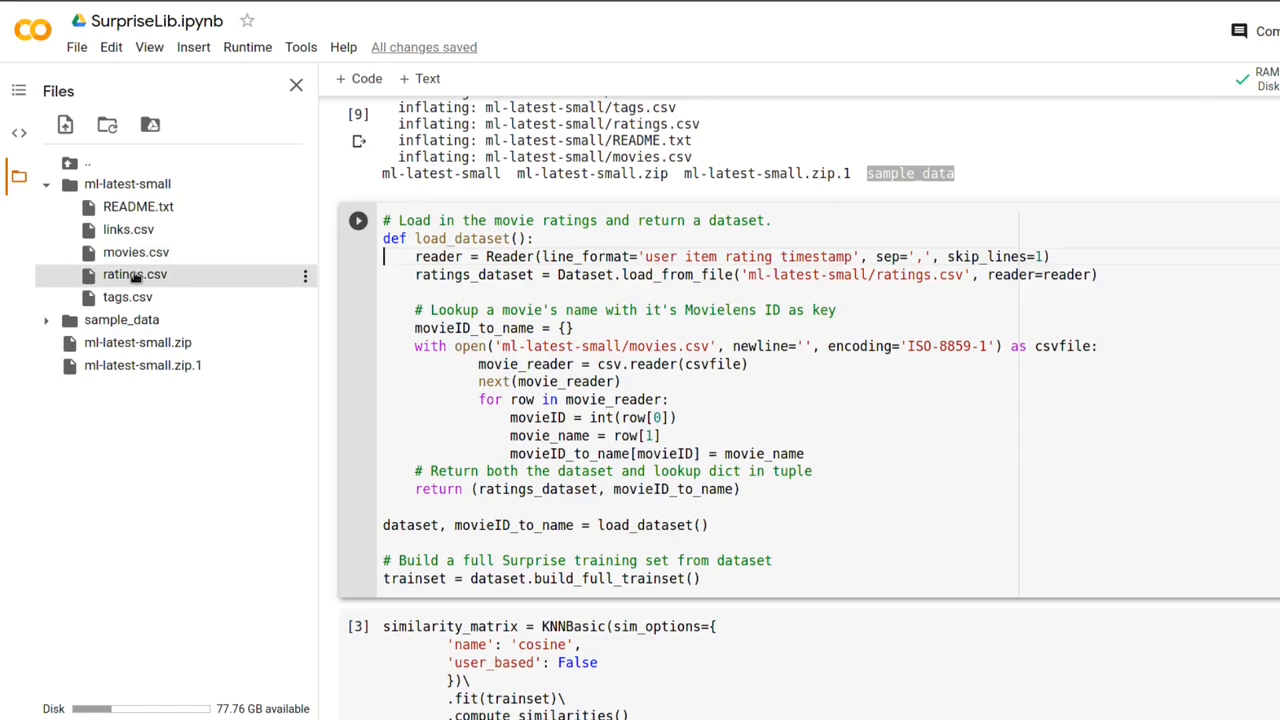
mouse_move(172, 274)
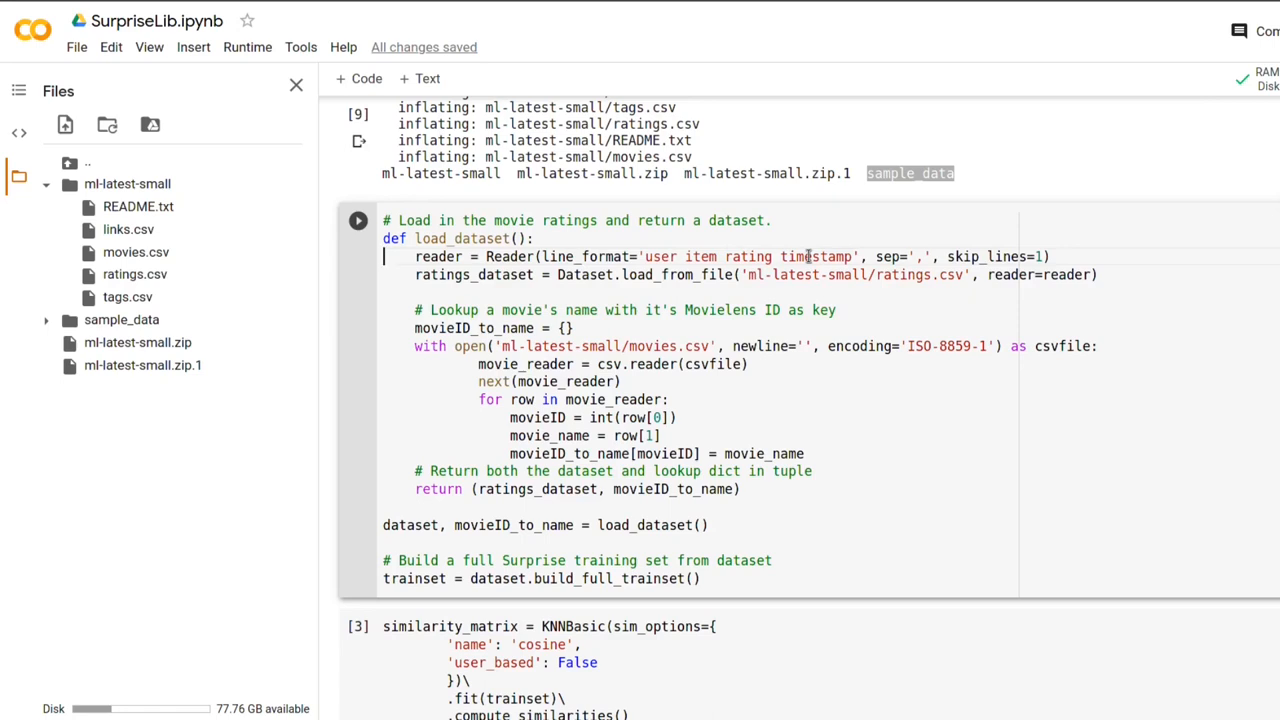
mouse_move(808, 256)
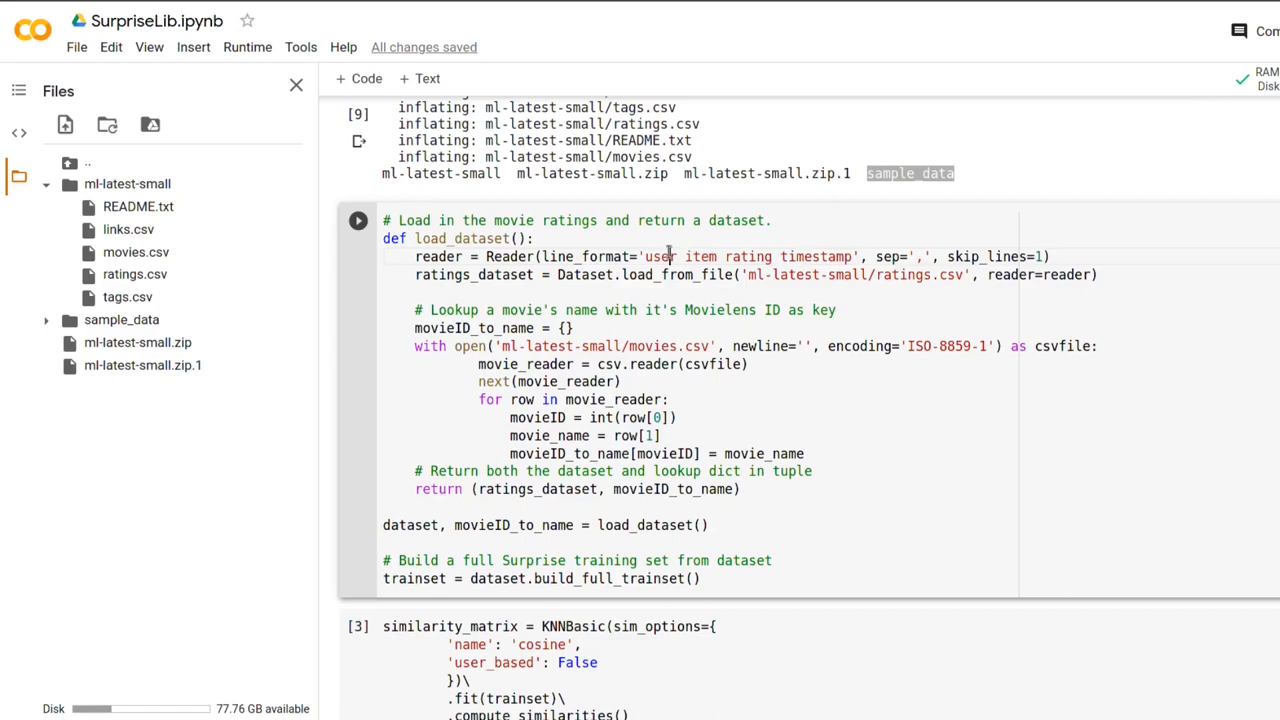
click(670, 256)
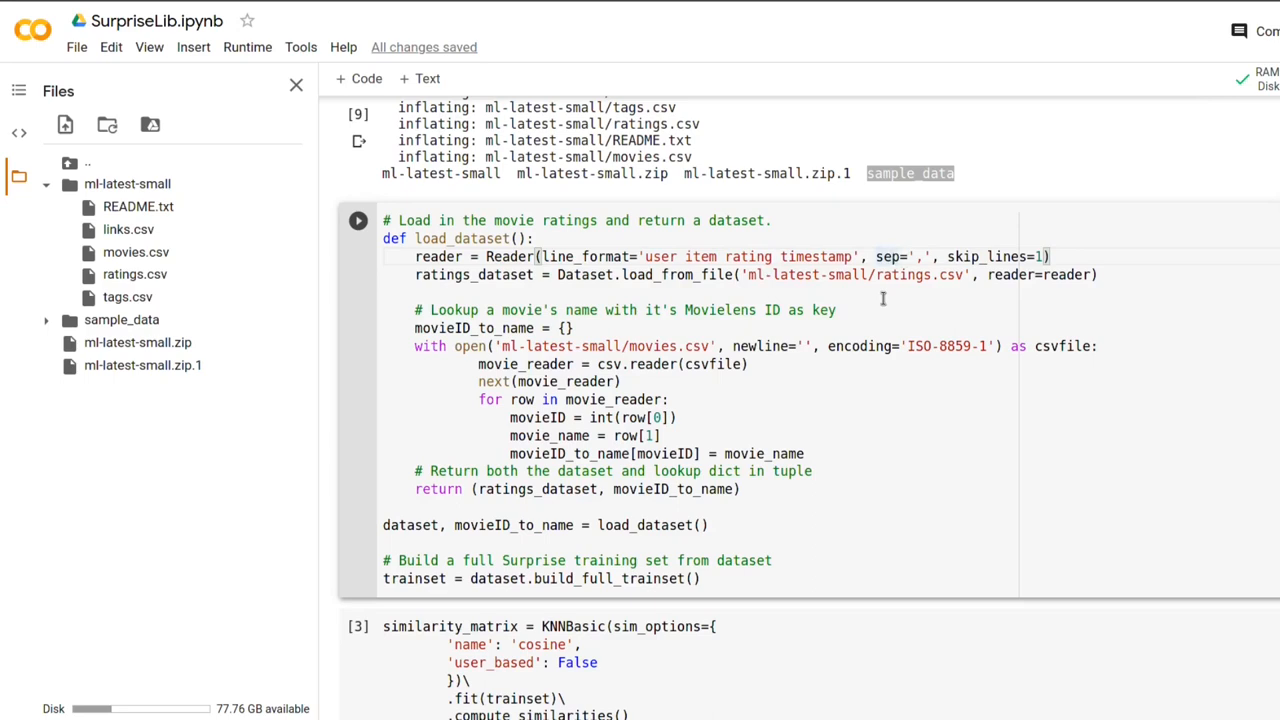
mouse_move(880, 298)
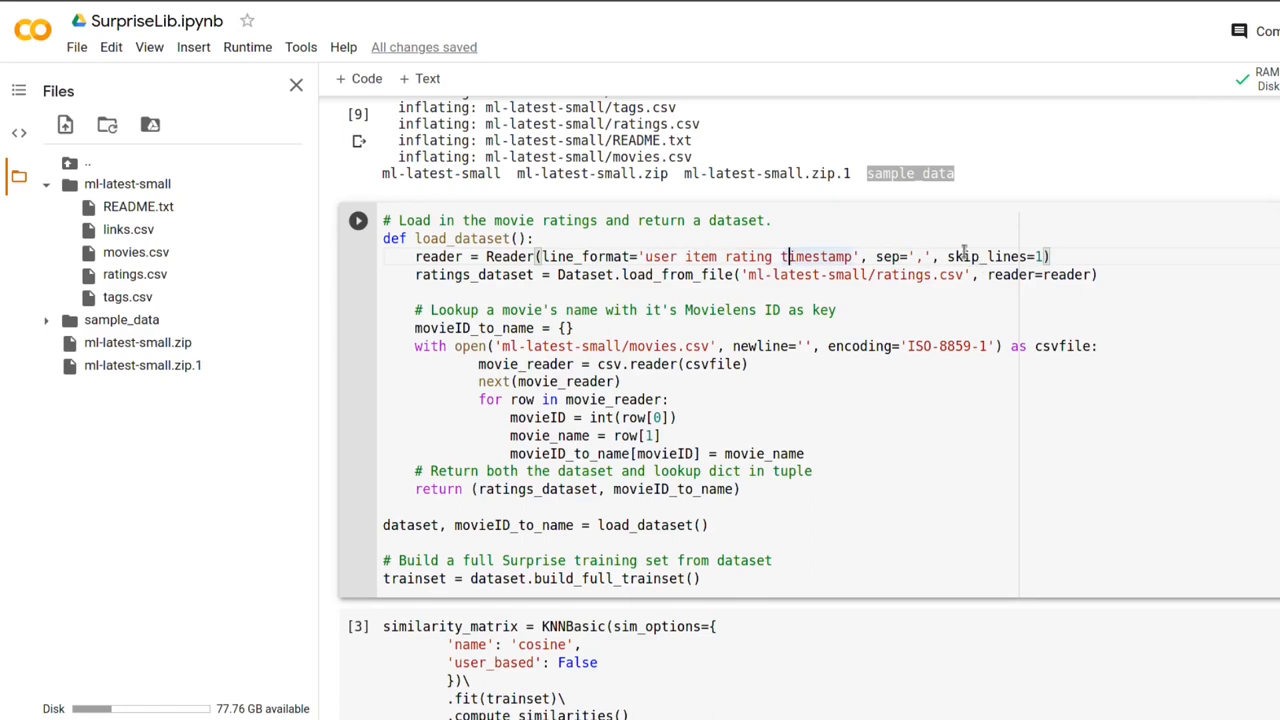
click(956, 256)
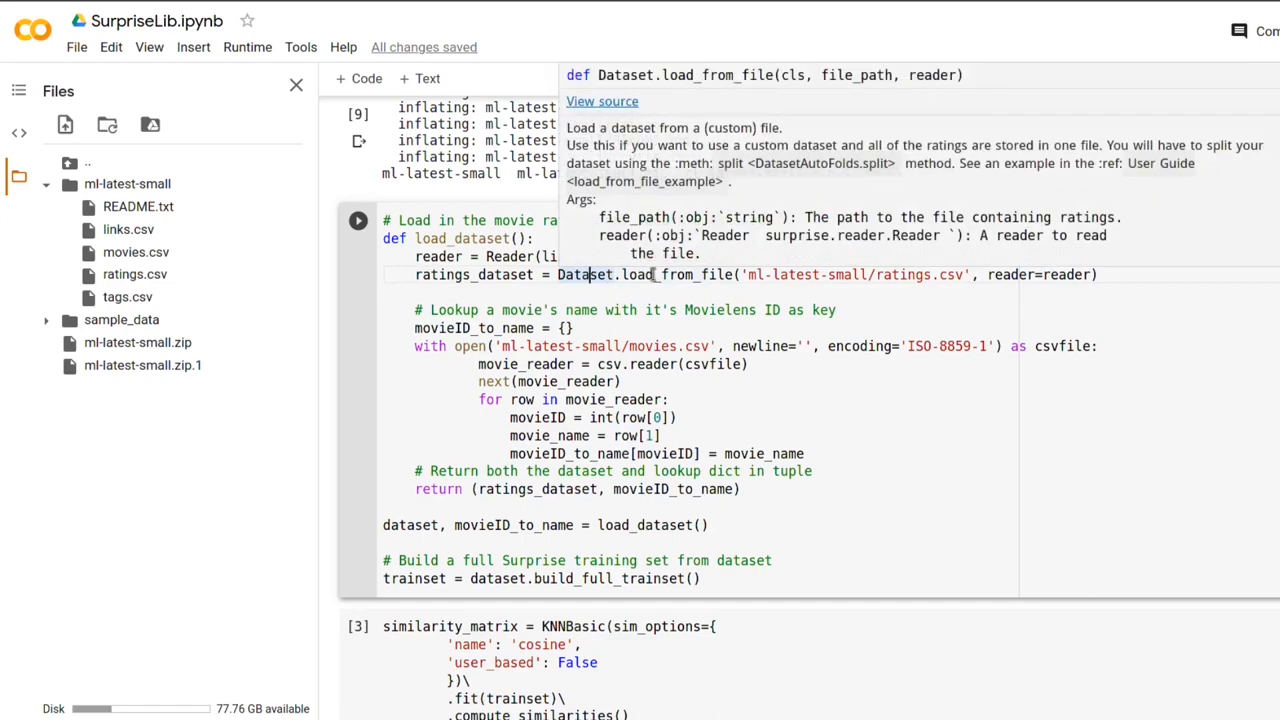
mouse_move(698, 276)
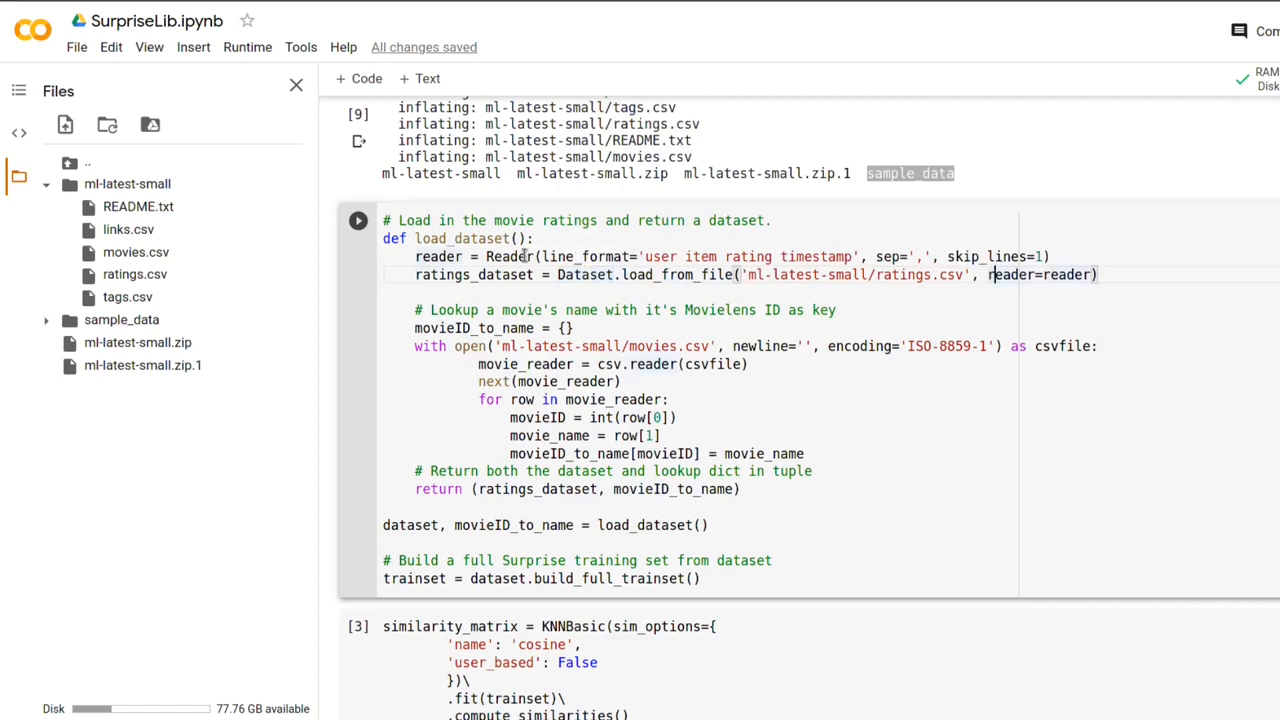
mouse_move(504, 256)
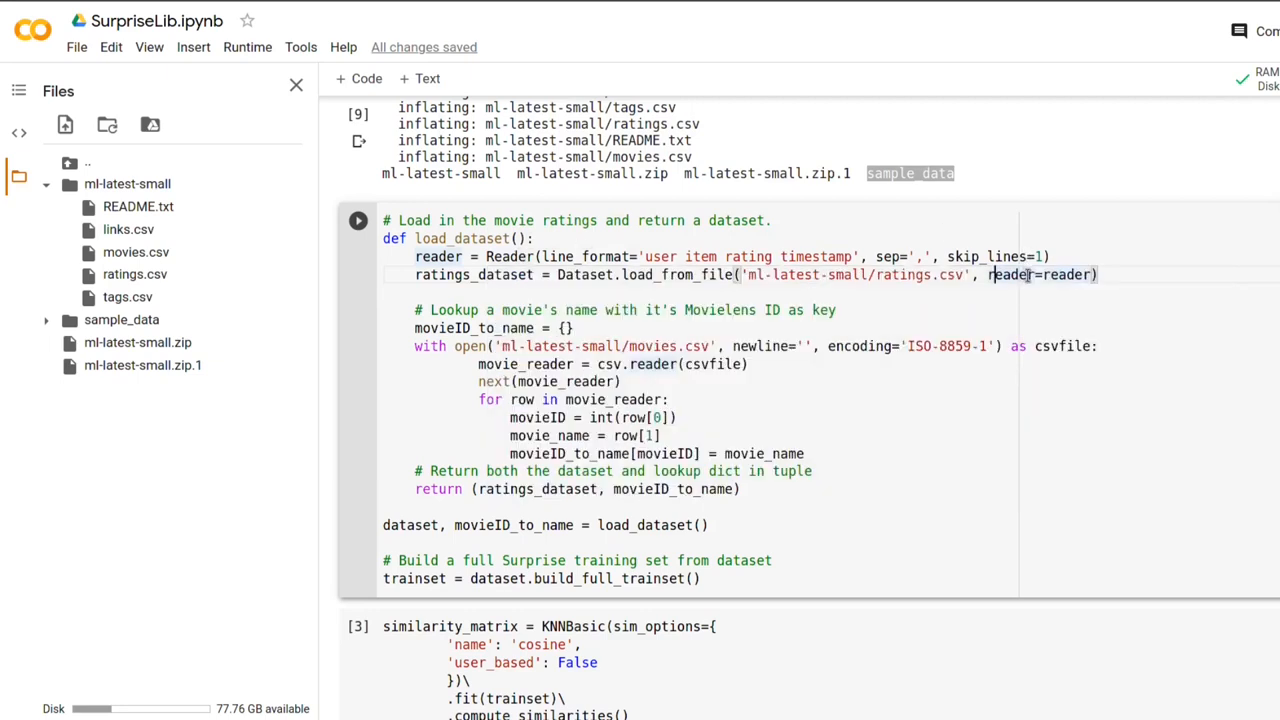
mouse_move(612, 268)
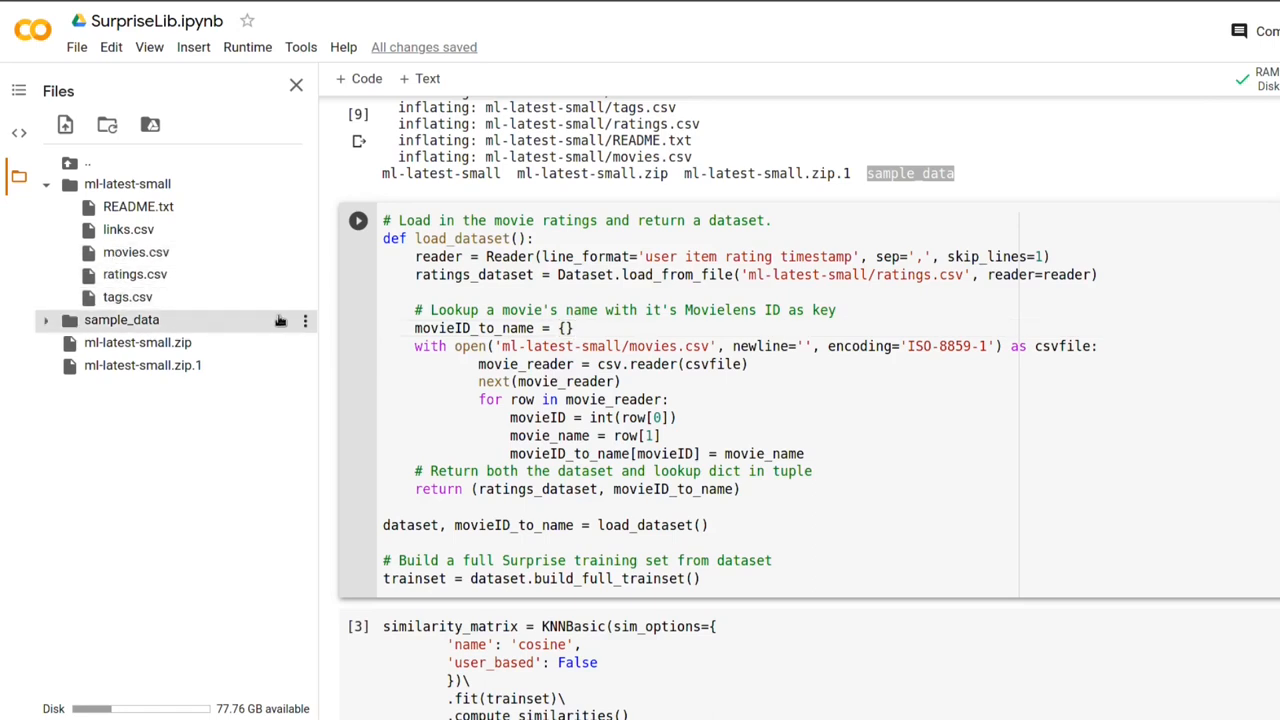
mouse_move(280, 324)
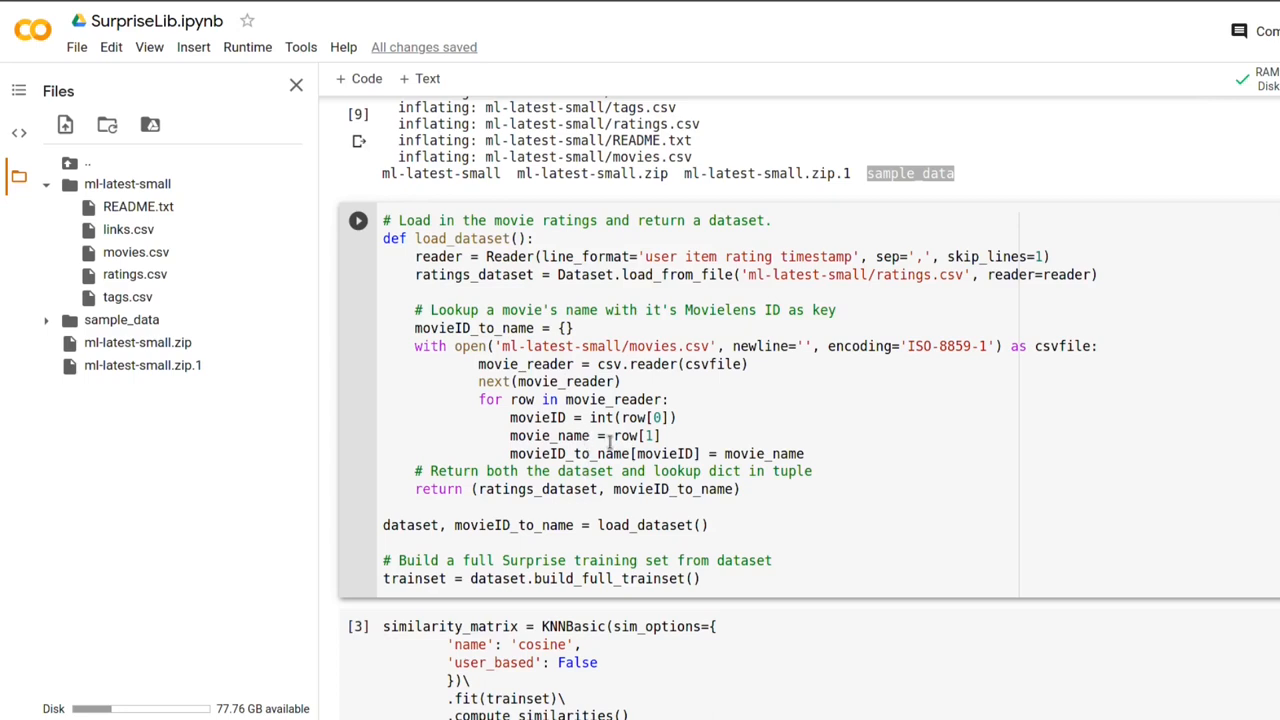
mouse_move(616, 400)
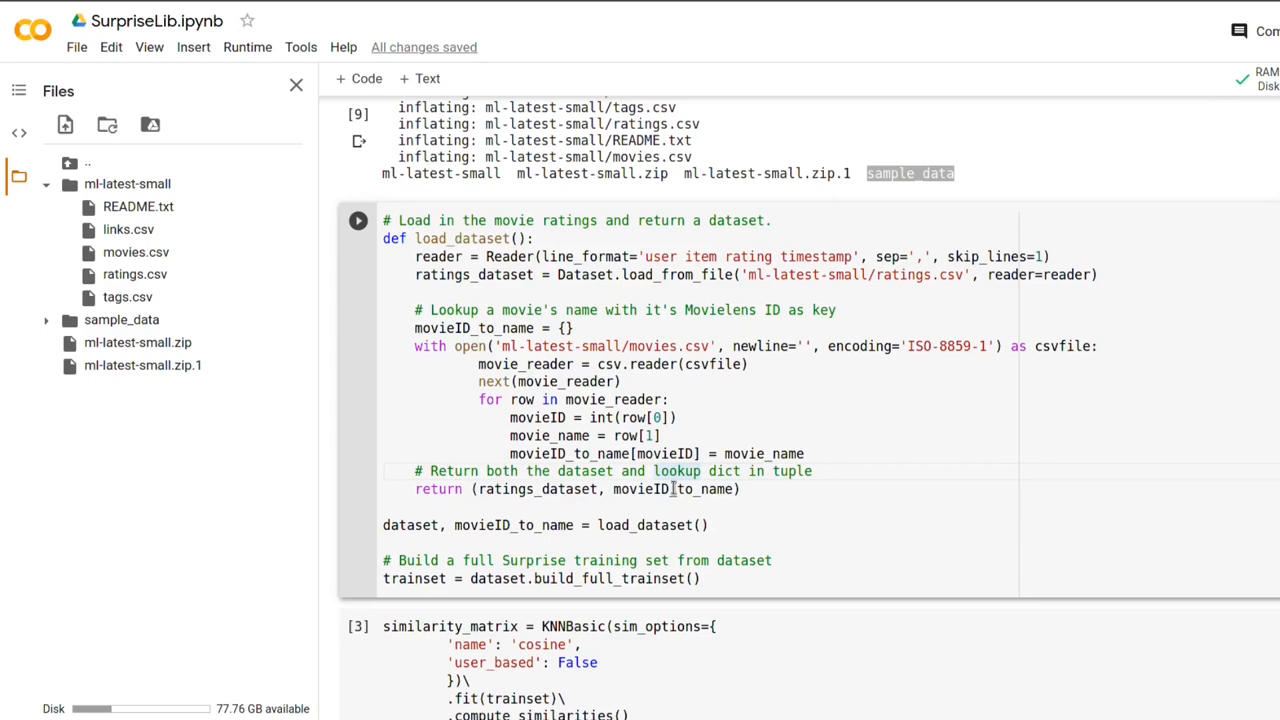
mouse_move(680, 488)
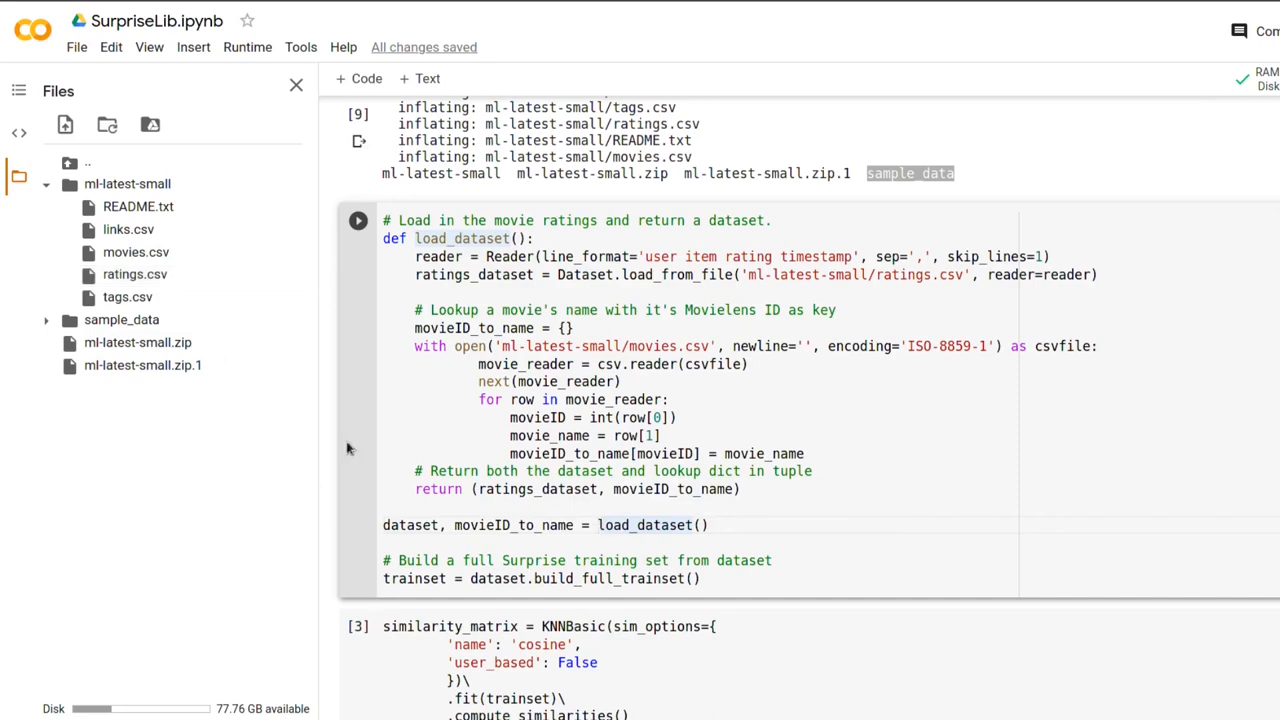
- Run the load_dataset cell to read ratings and movie names and build the full trainset
click(356, 220)
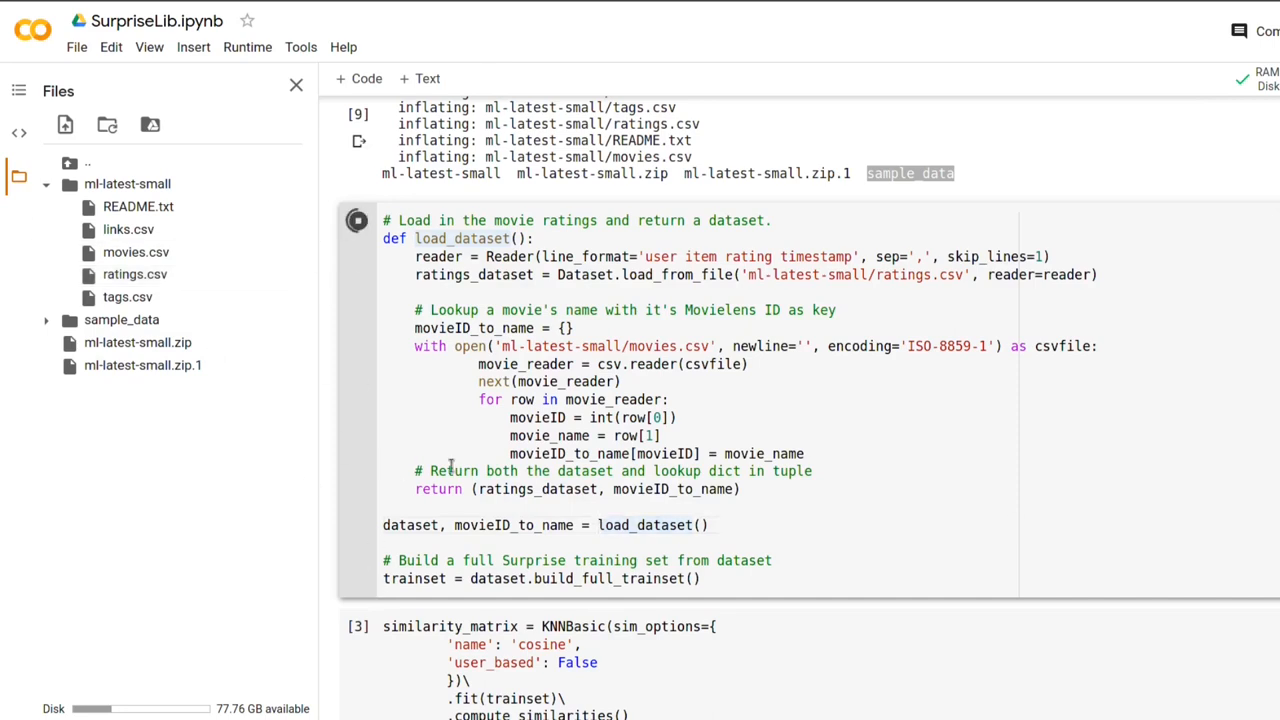
scroll(down, 3)
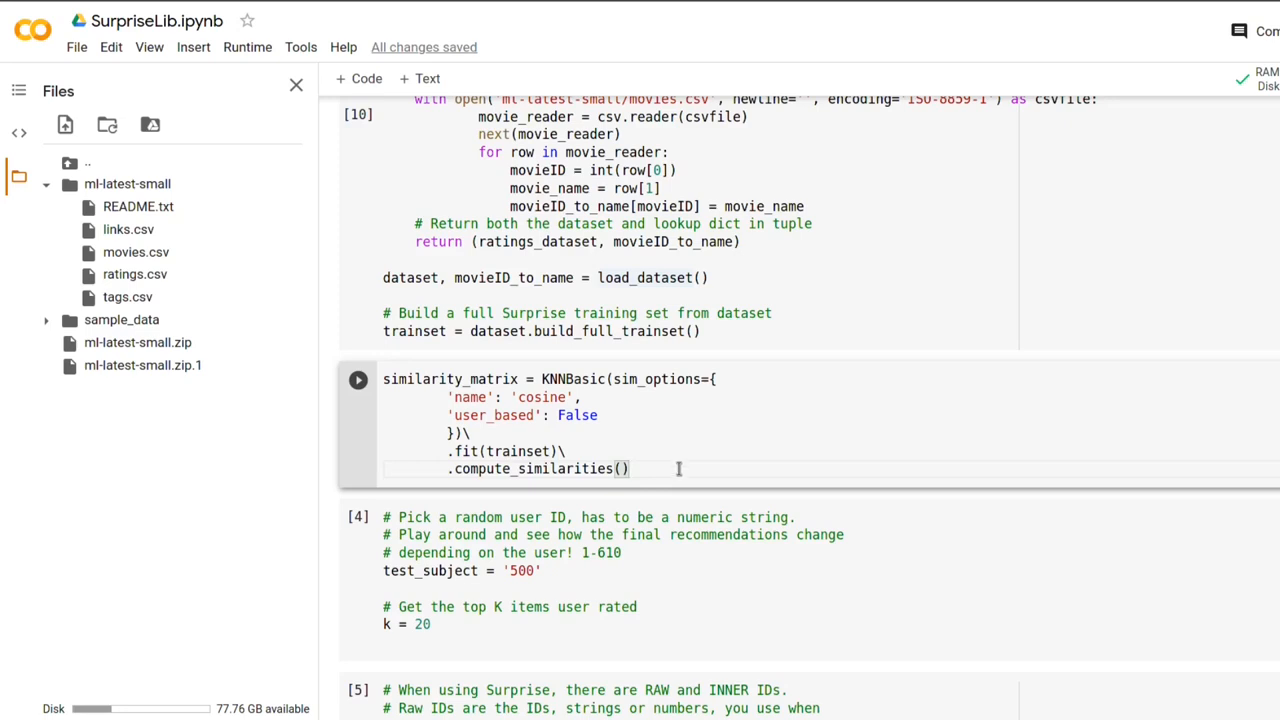
mouse_move(668, 436)
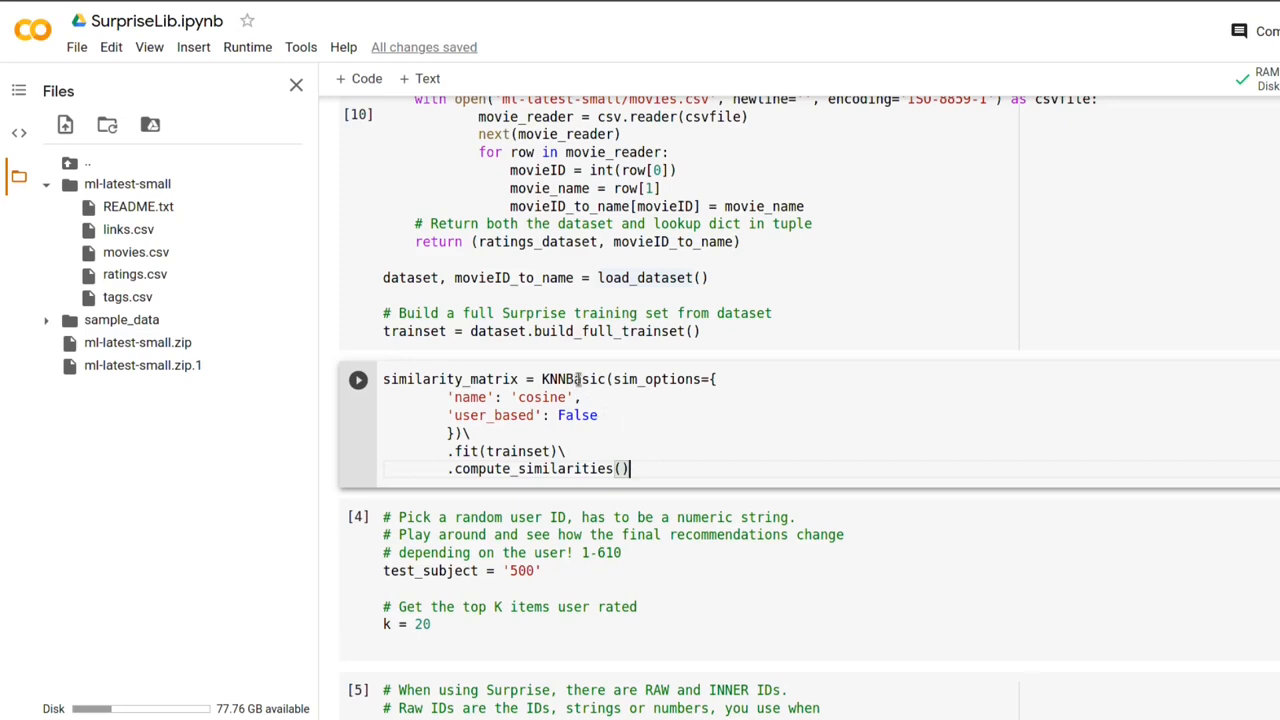
mouse_move(560, 380)
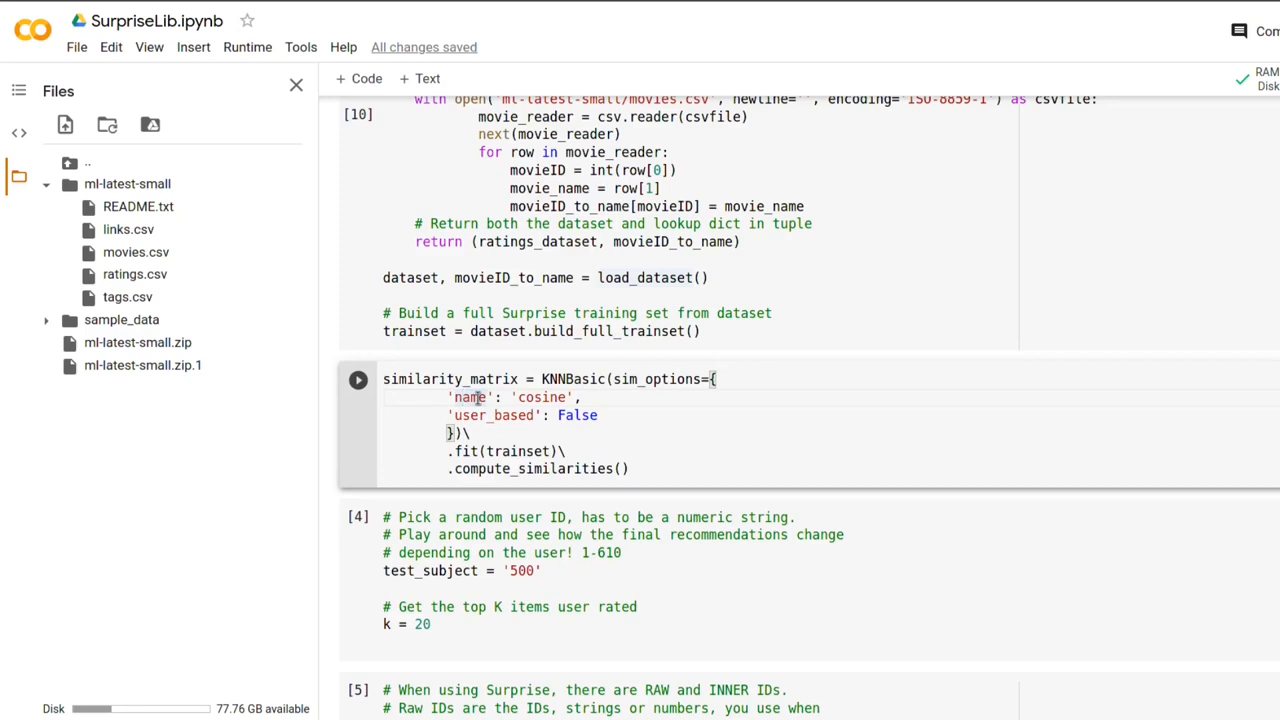
- Set sim_options name to 'cosine' in the KNNBasic cell and save the notebook
double_click(540, 396)
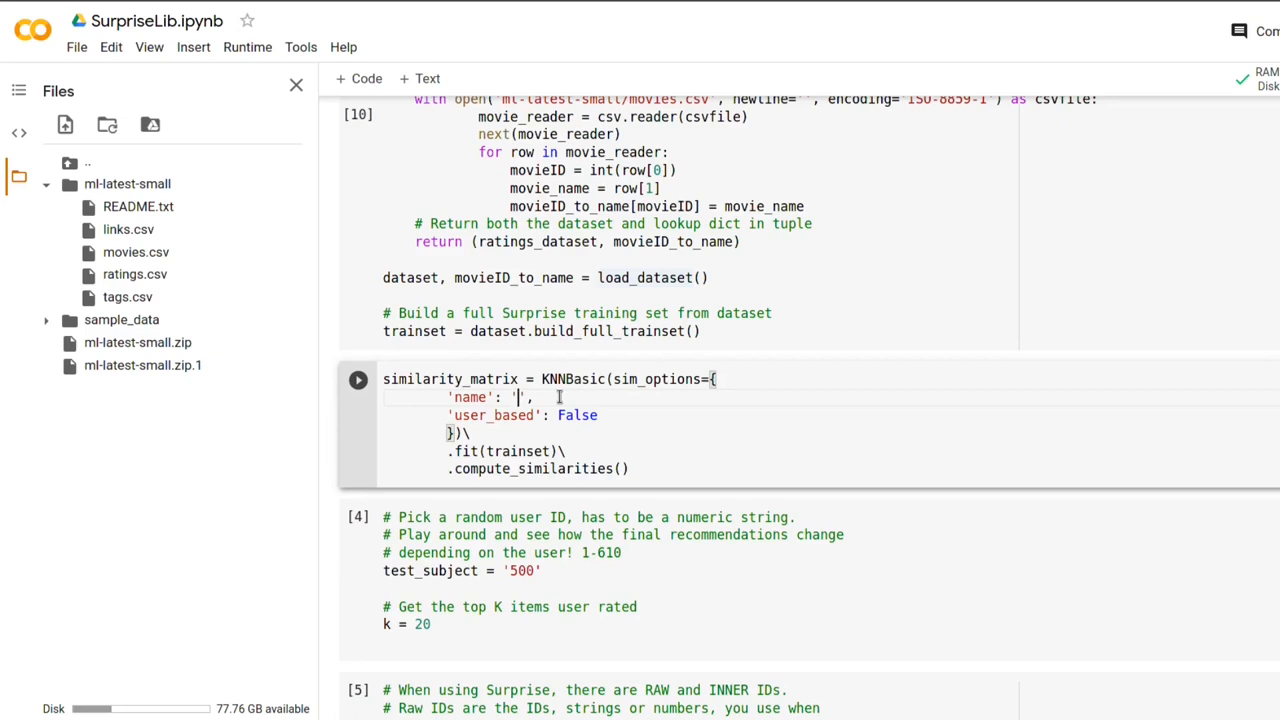
text(cosine)
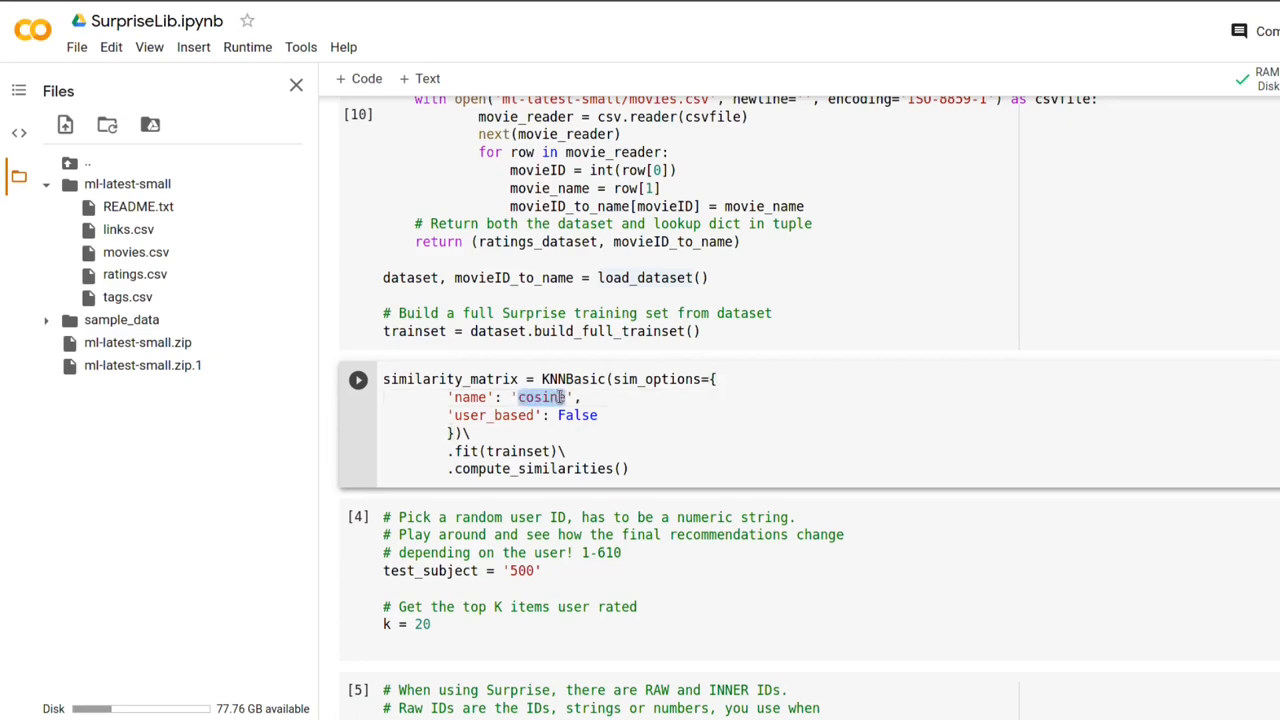
key(ctrl+s)
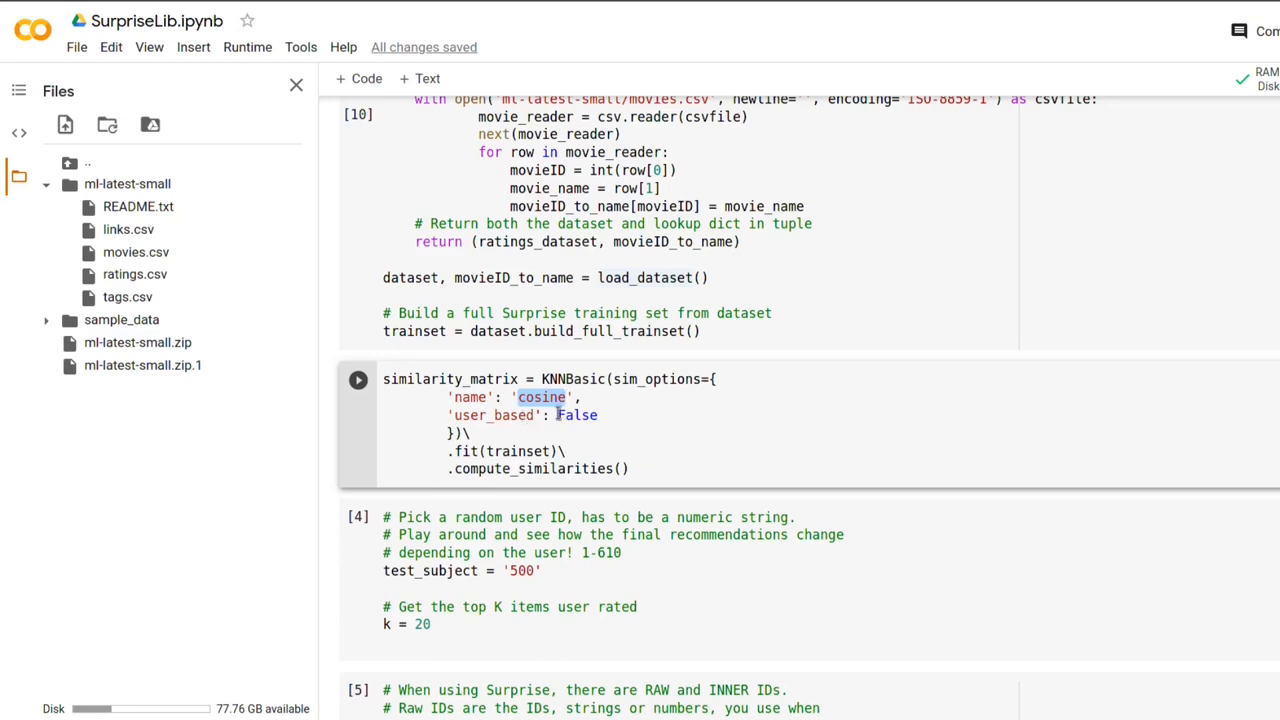
- Review user_based False, KNNBasic and the trainset fit, then run the similarity cell
double_click(576, 414)
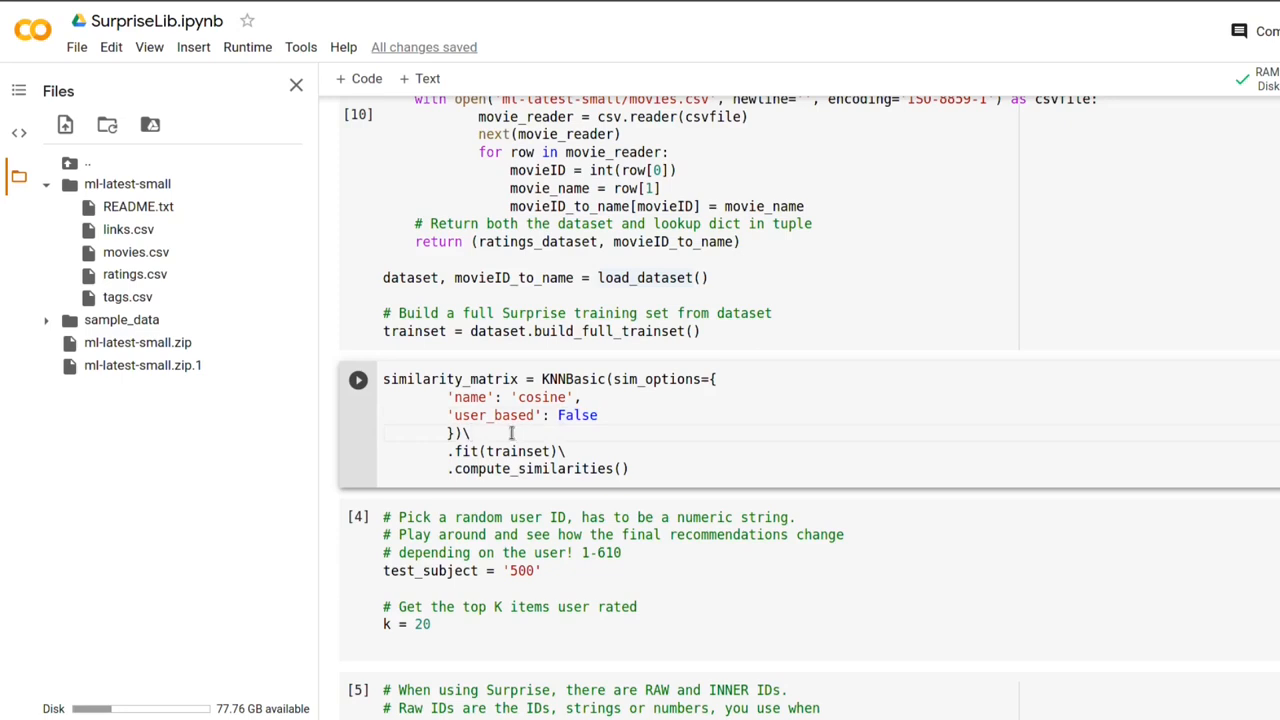
mouse_move(460, 452)
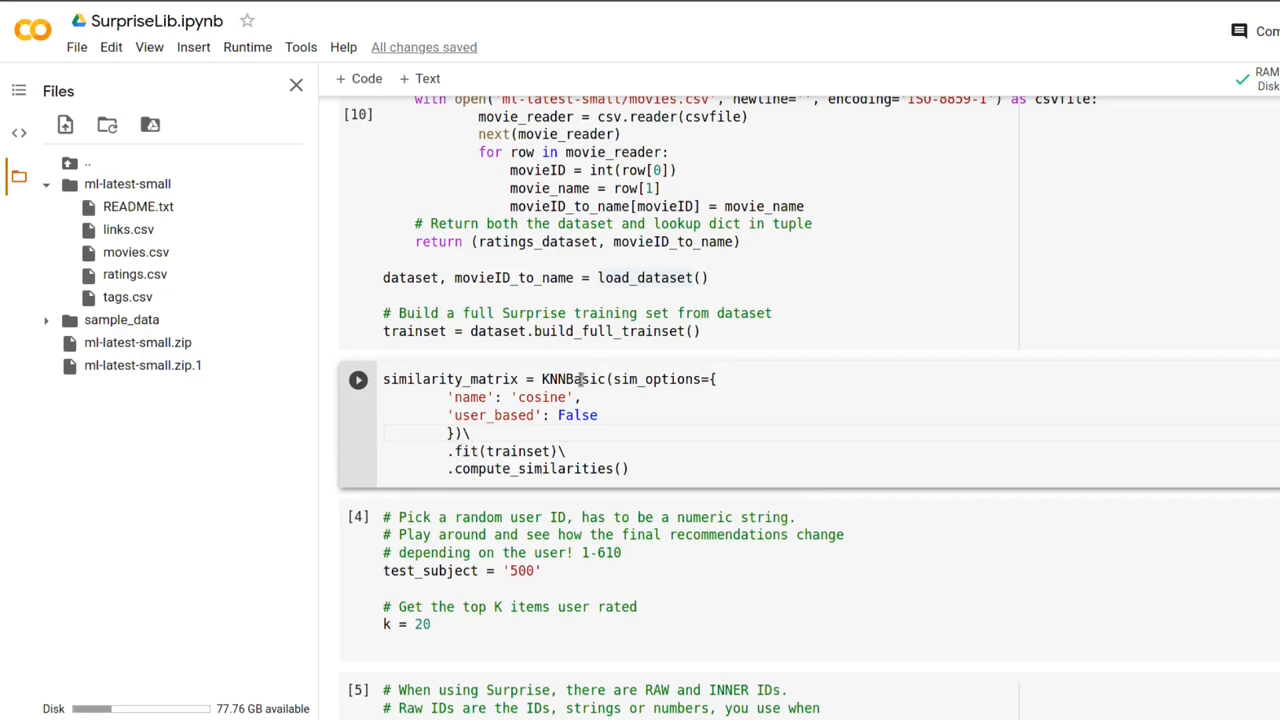
drag(542, 378, 550, 414)
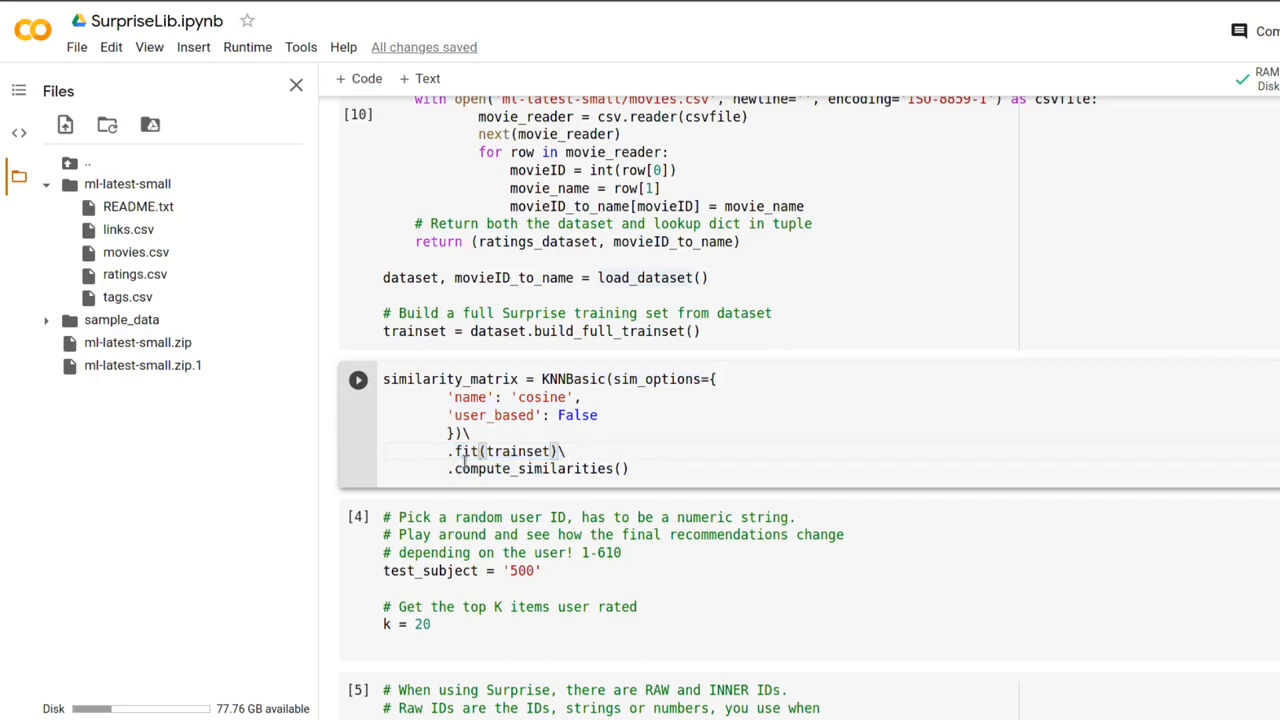
double_click(540, 468)
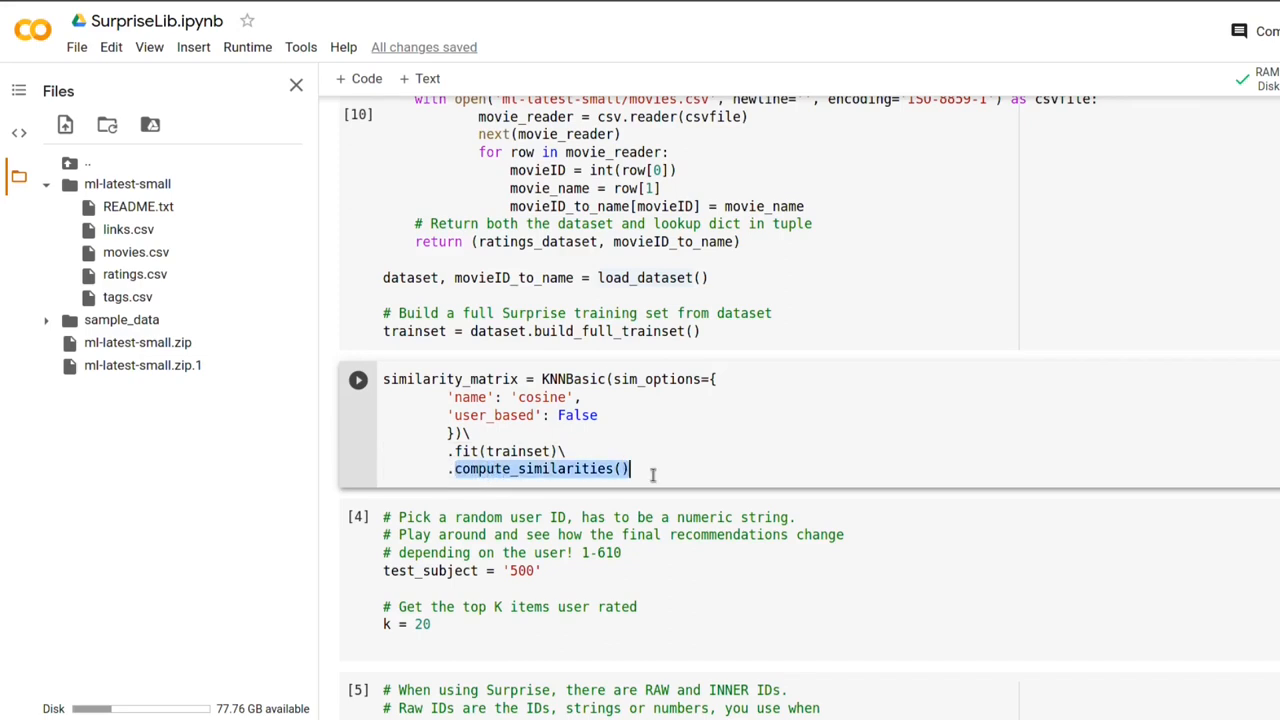
click(498, 468)
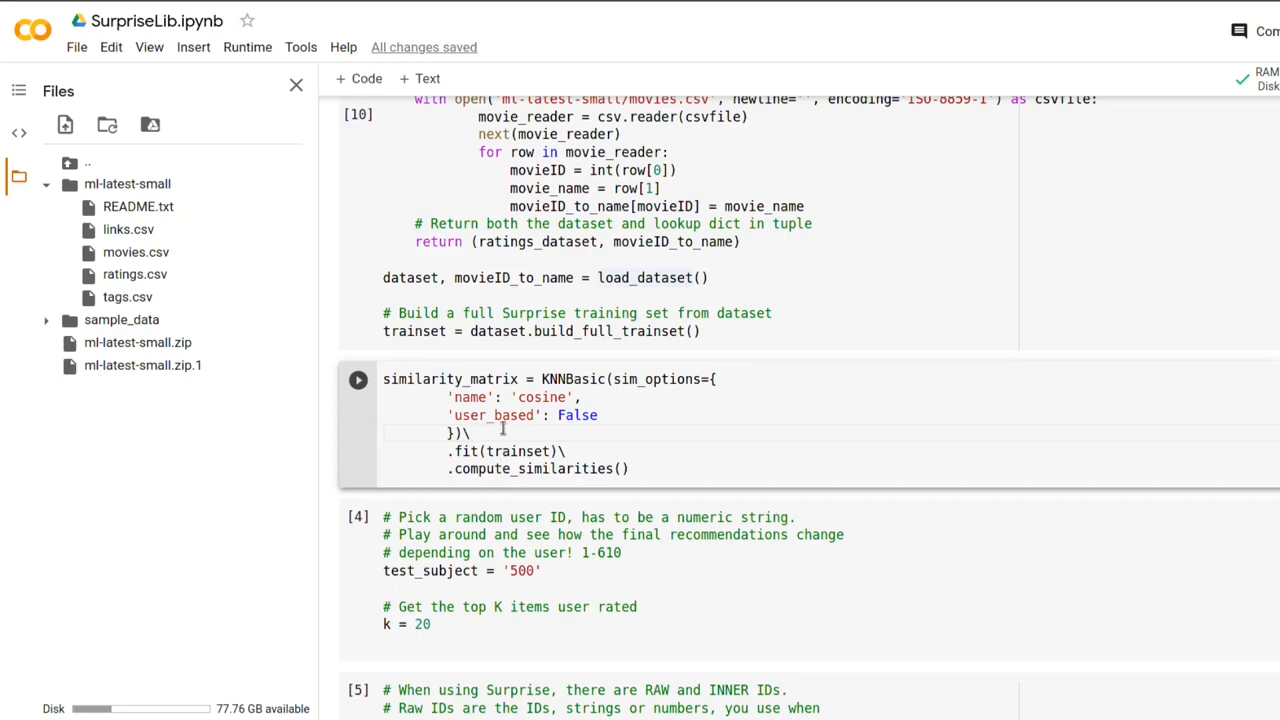
click(358, 380)
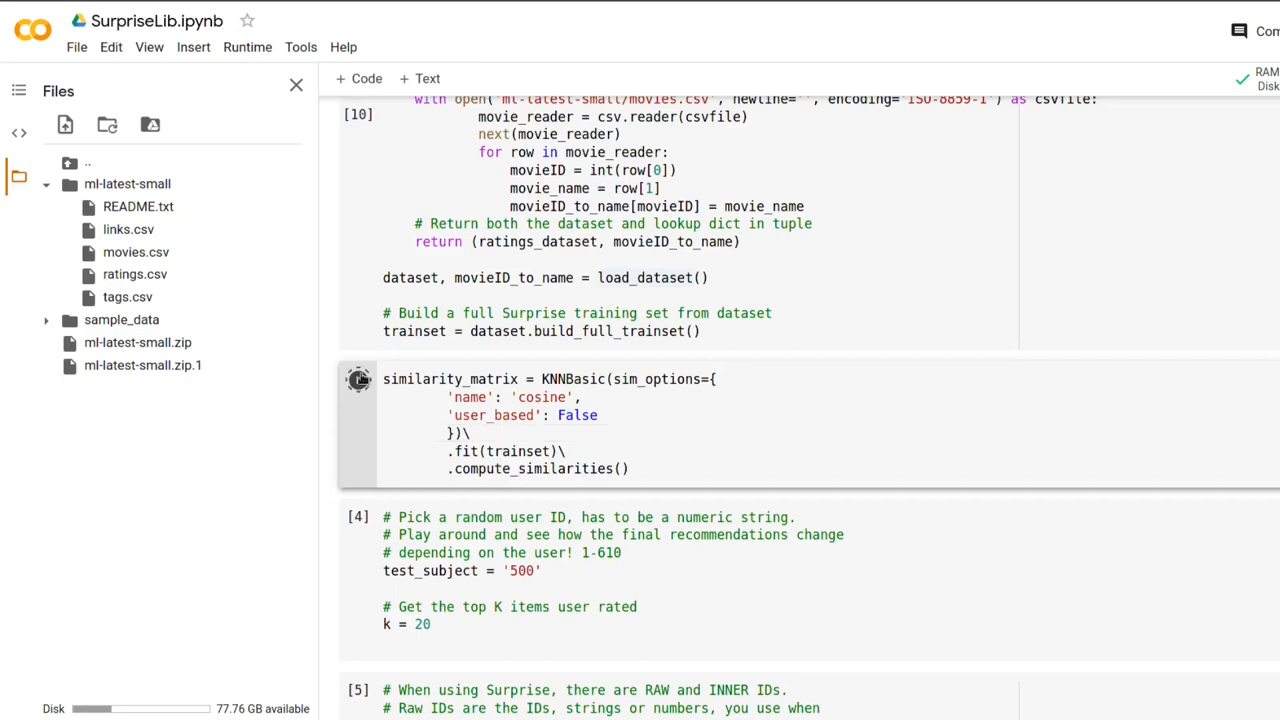
- Let the cosine similarity matrix finish computing and move down to the test_subject '500', k = 20 cell
click(356, 380)
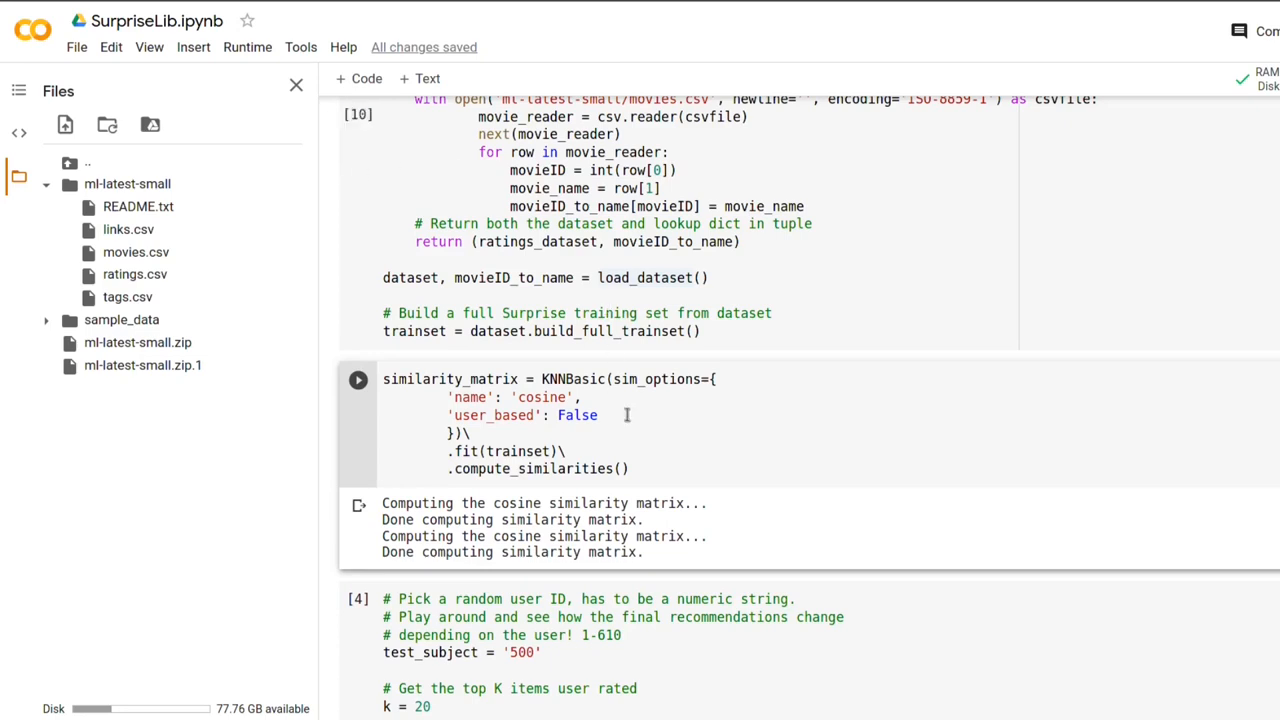
scroll(down, 3)
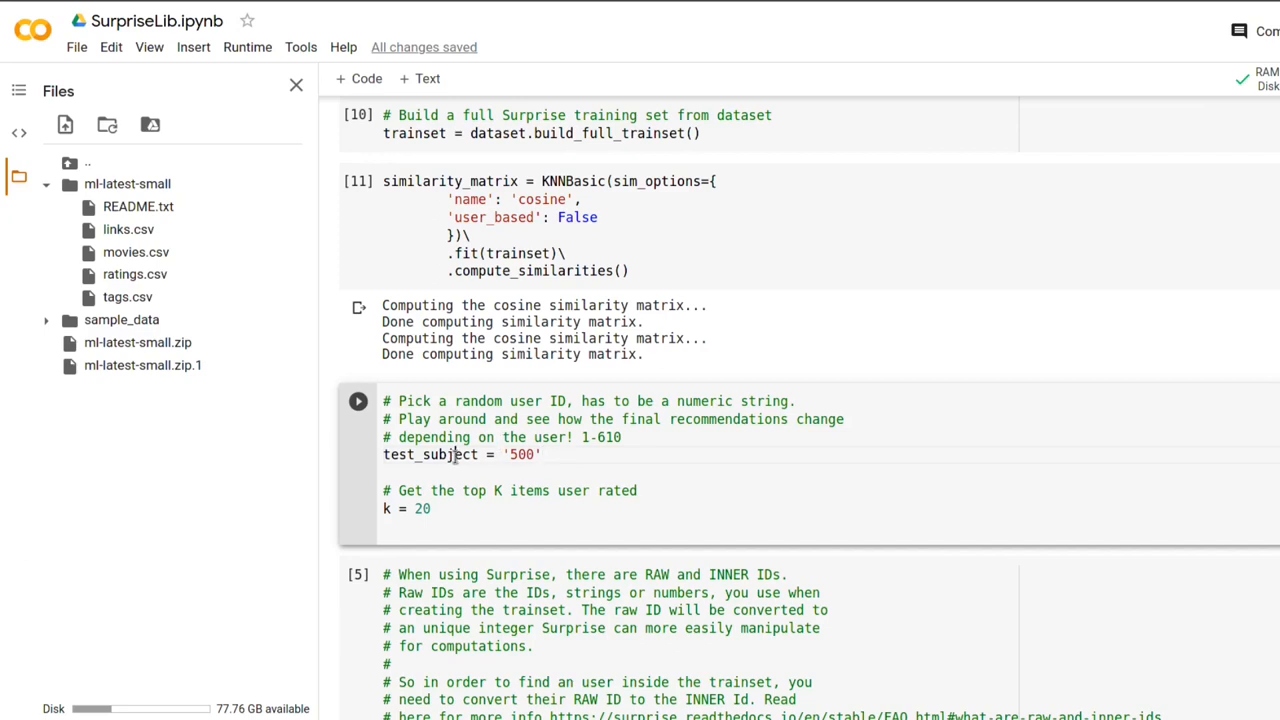
double_click(520, 454)
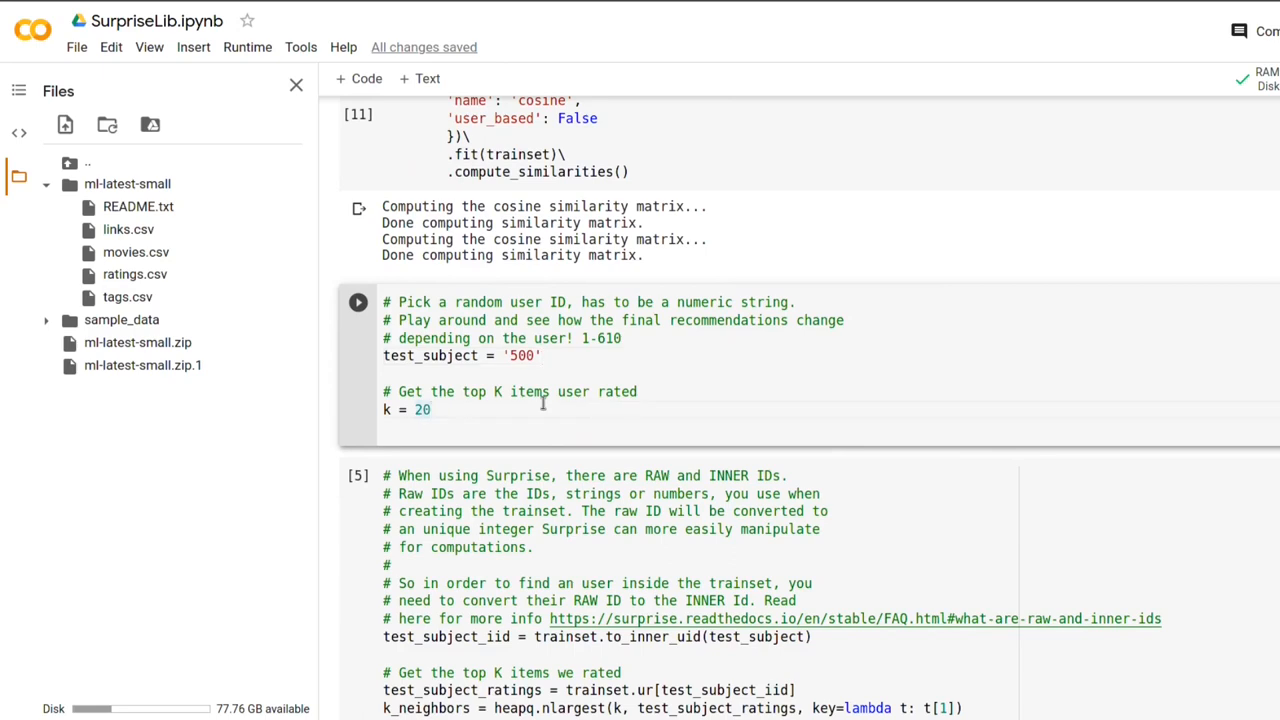
mouse_move(540, 414)
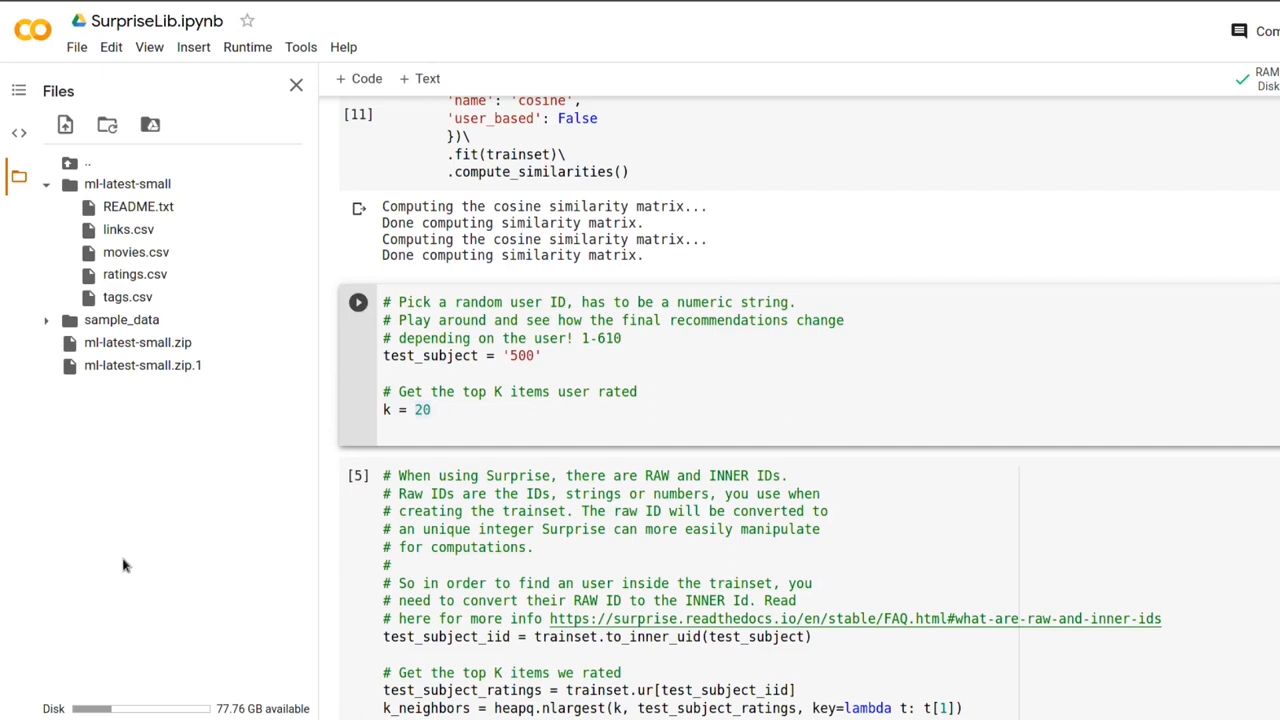
scroll(down, 3)
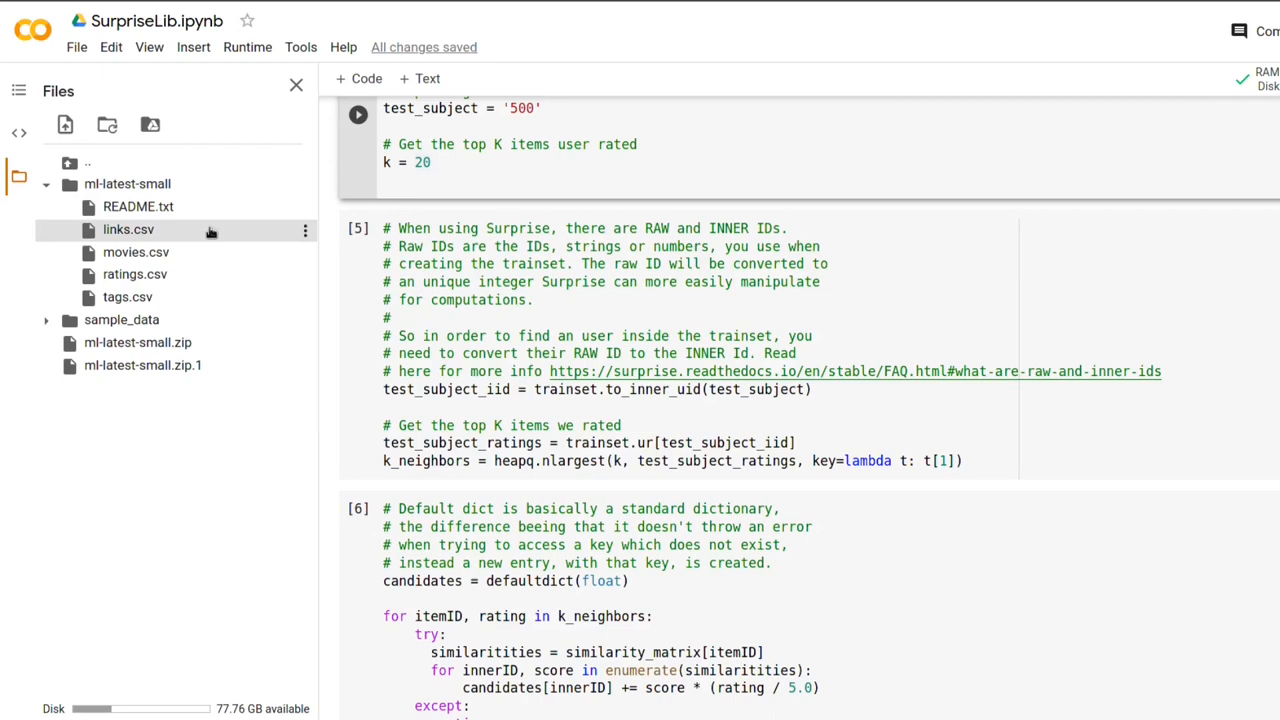
mouse_move(184, 252)
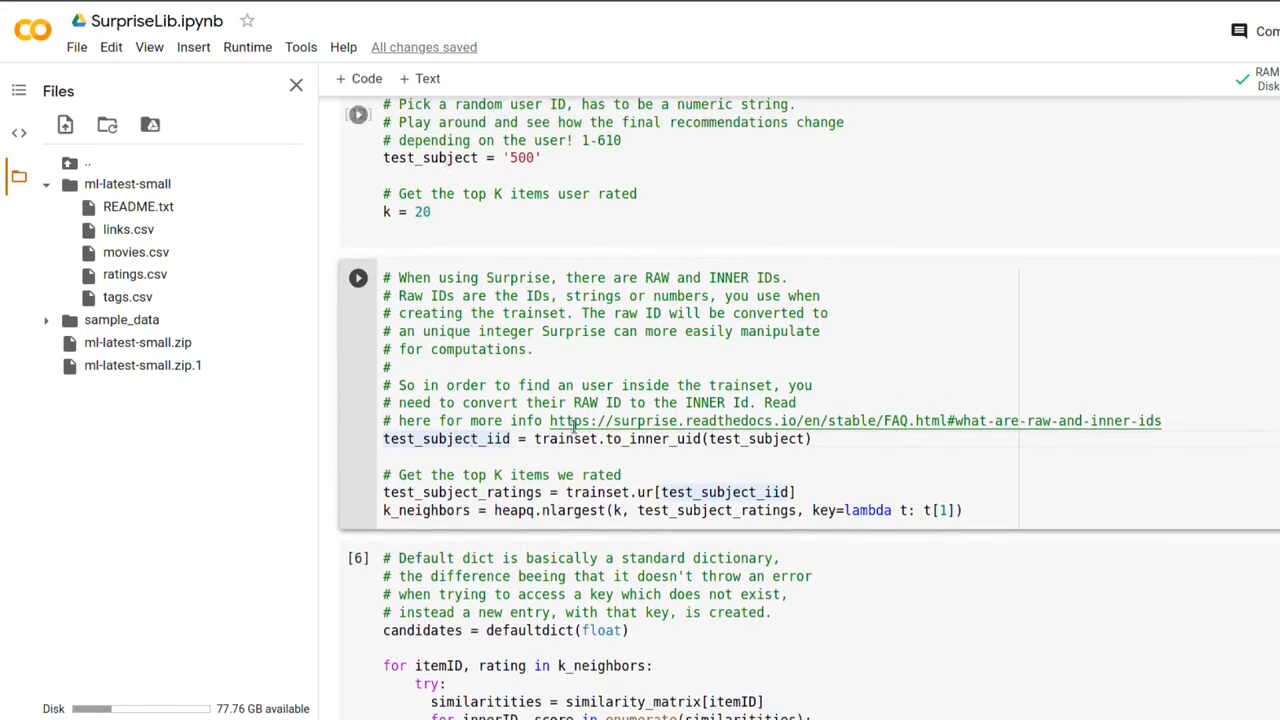
mouse_move(564, 440)
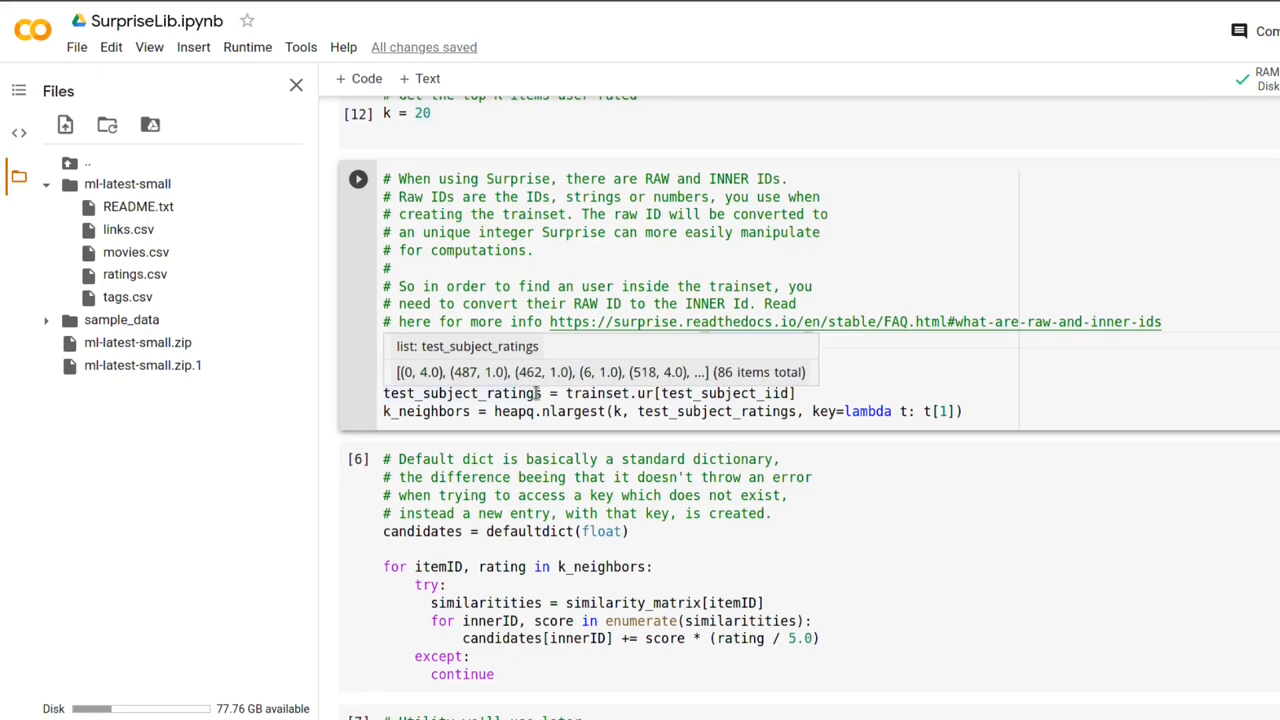
mouse_move(536, 388)
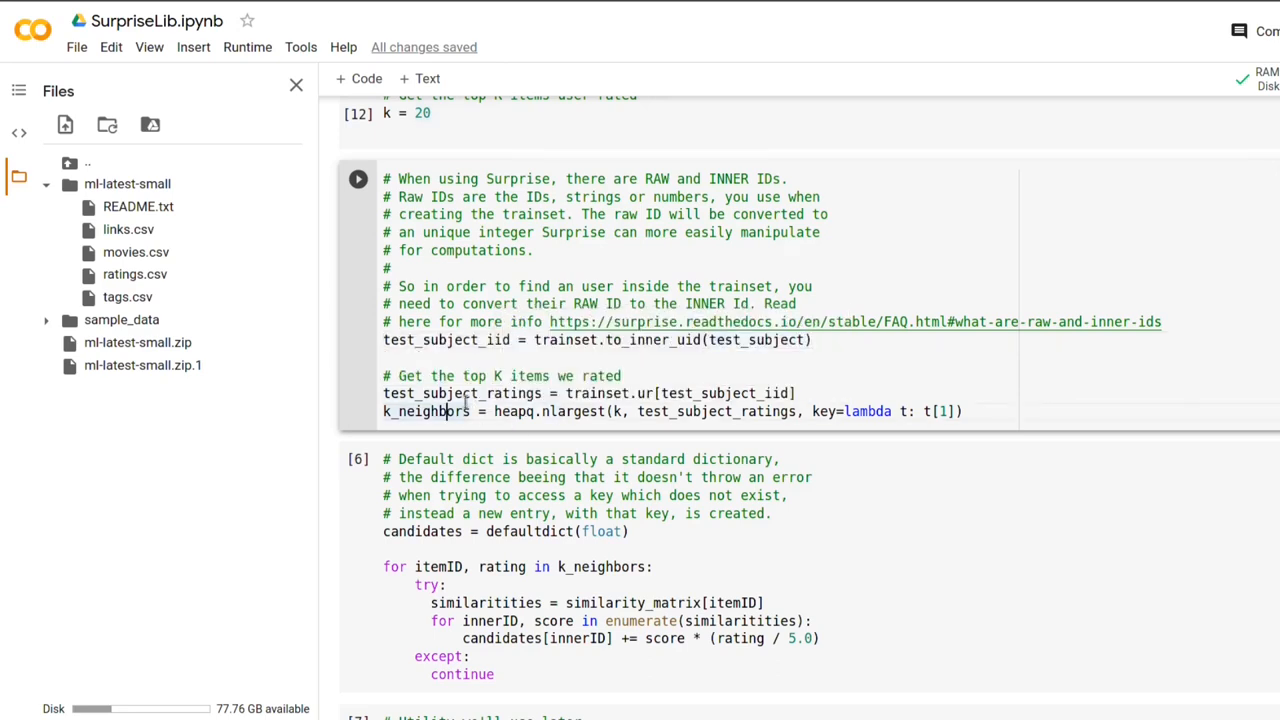
mouse_move(424, 412)
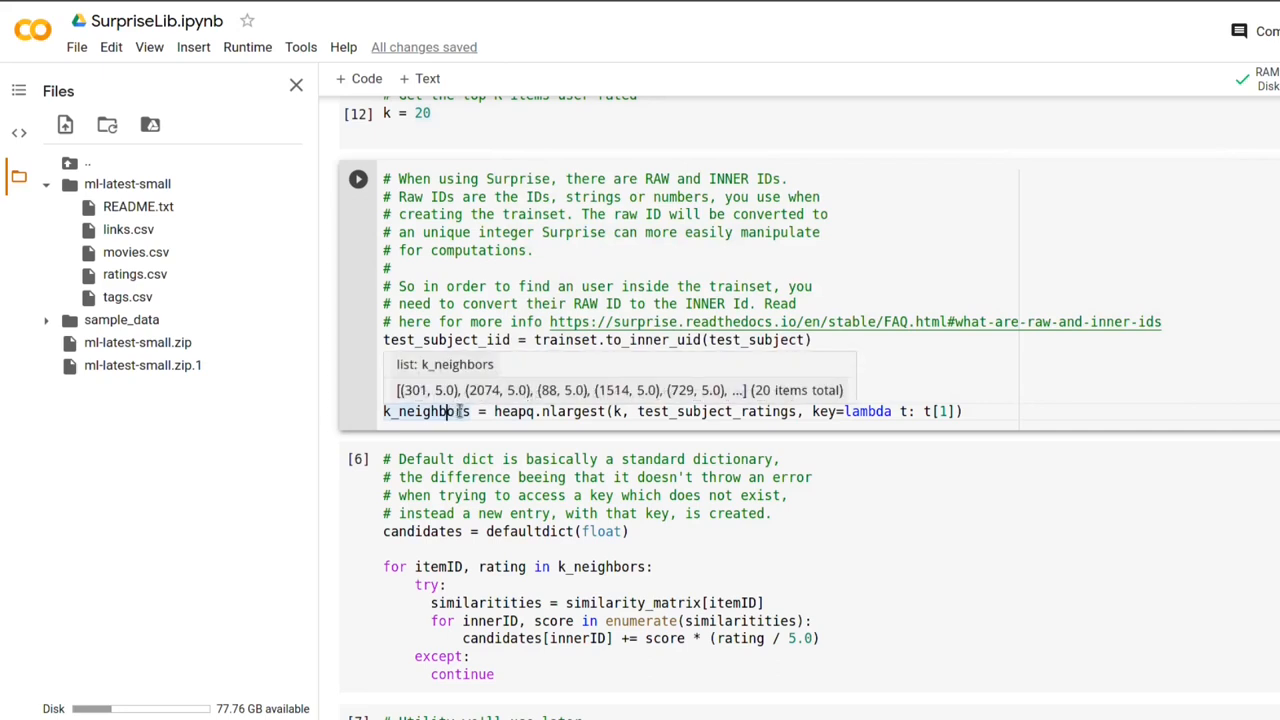
mouse_move(466, 418)
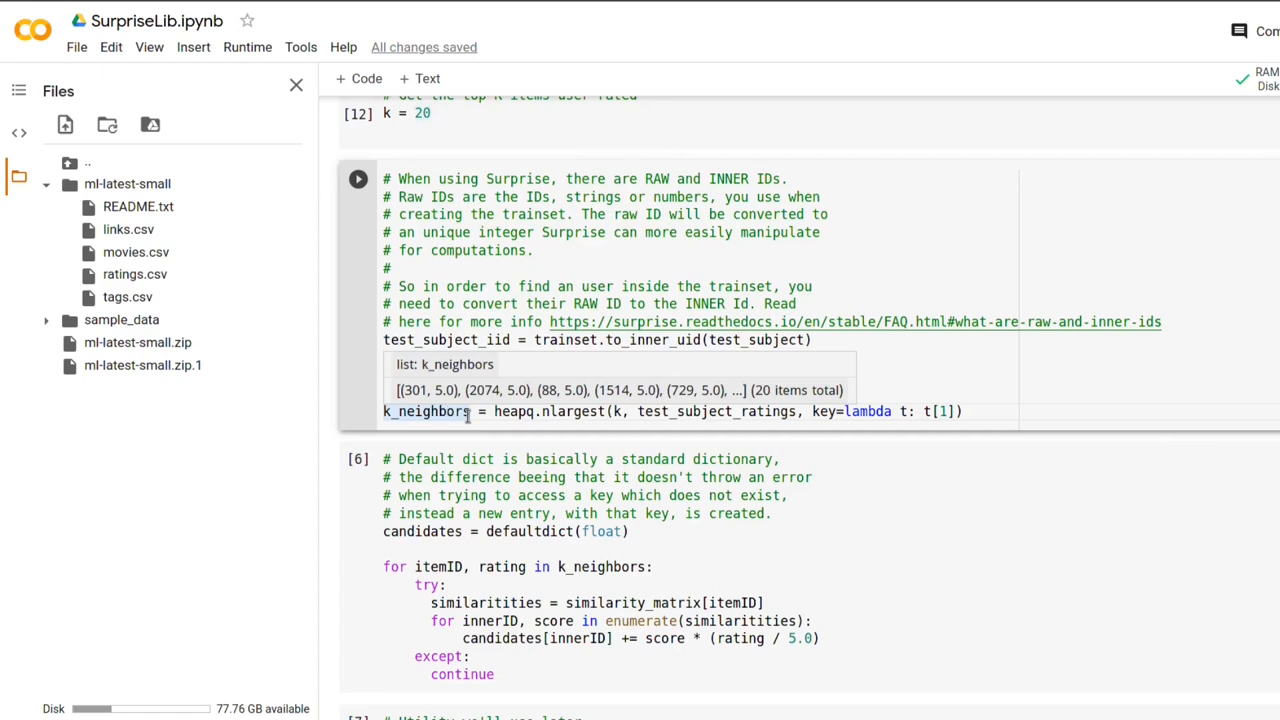
mouse_move(716, 412)
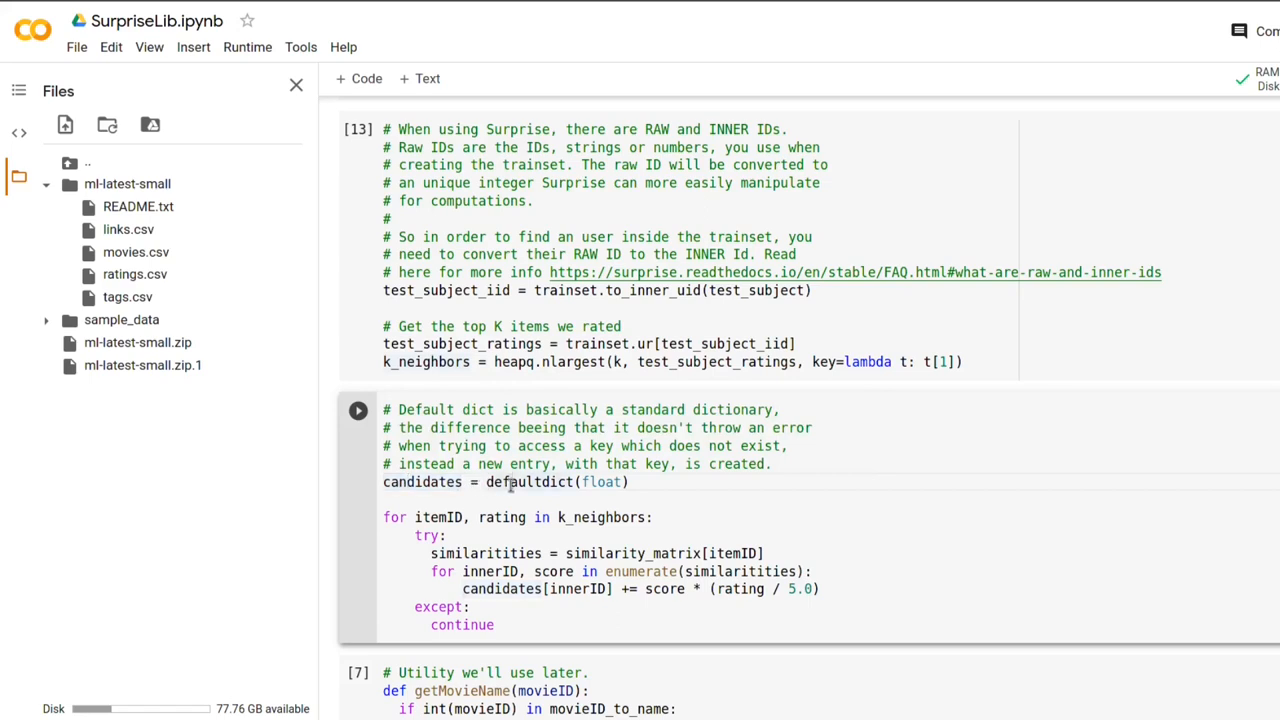
mouse_move(530, 480)
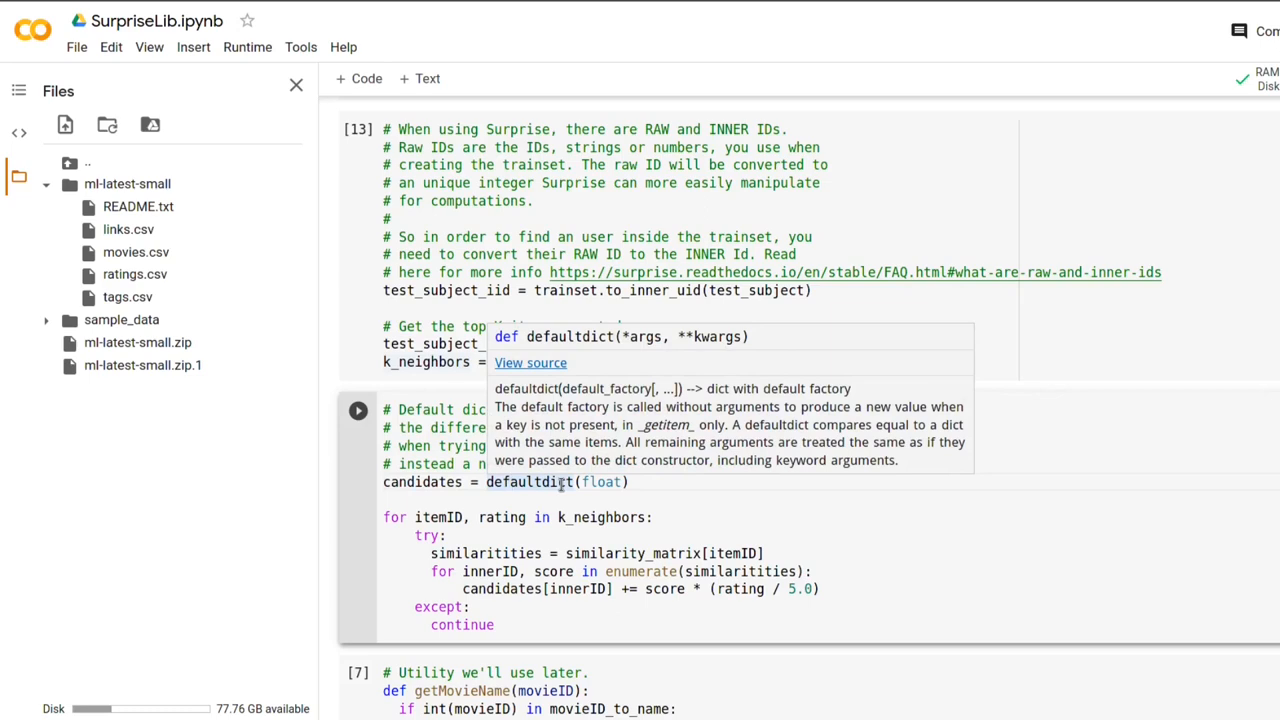
- Dismiss the defaultdict popup, save, and highlight the candidate loop over k_neighbors
click(576, 504)
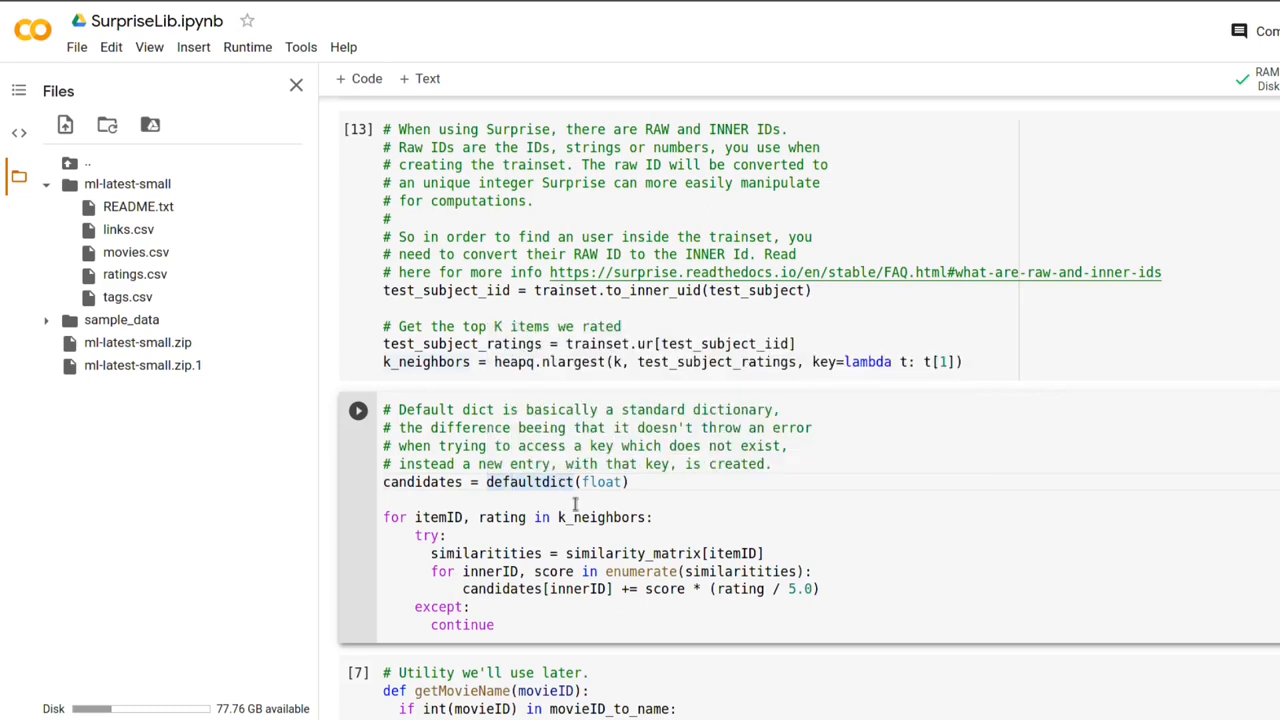
mouse_move(576, 504)
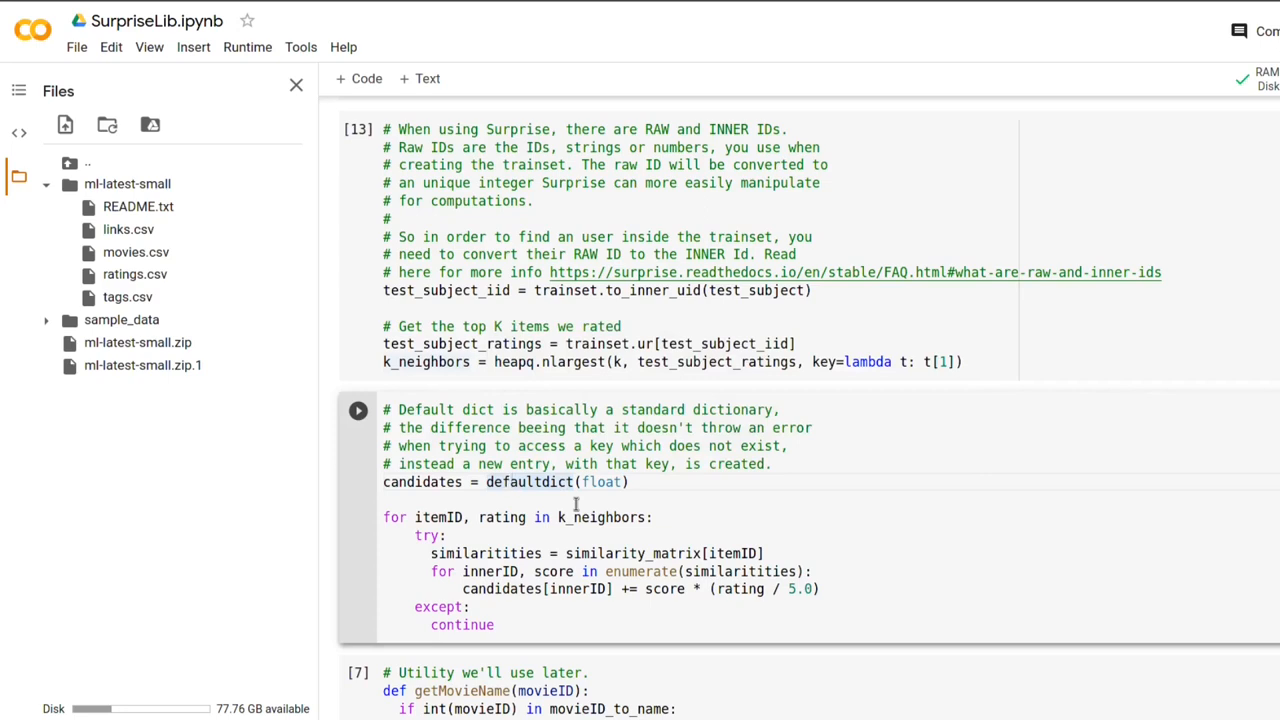
key(ctrl+s)
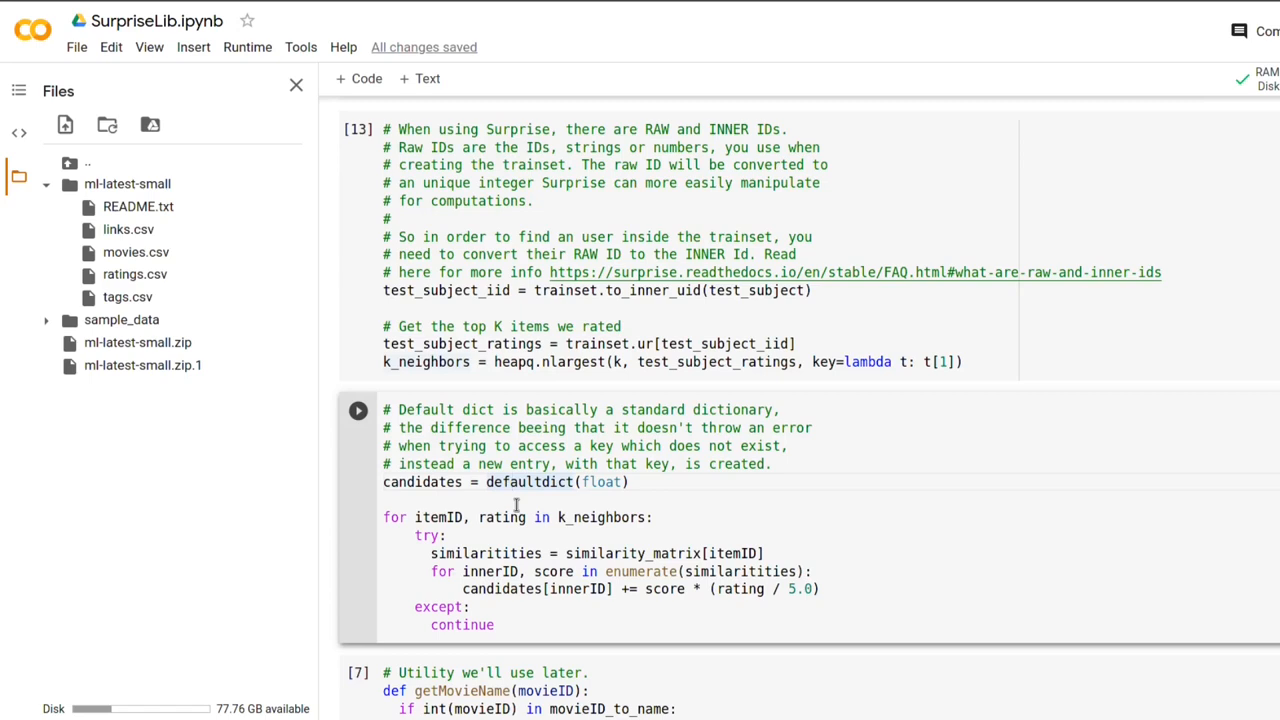
mouse_move(528, 480)
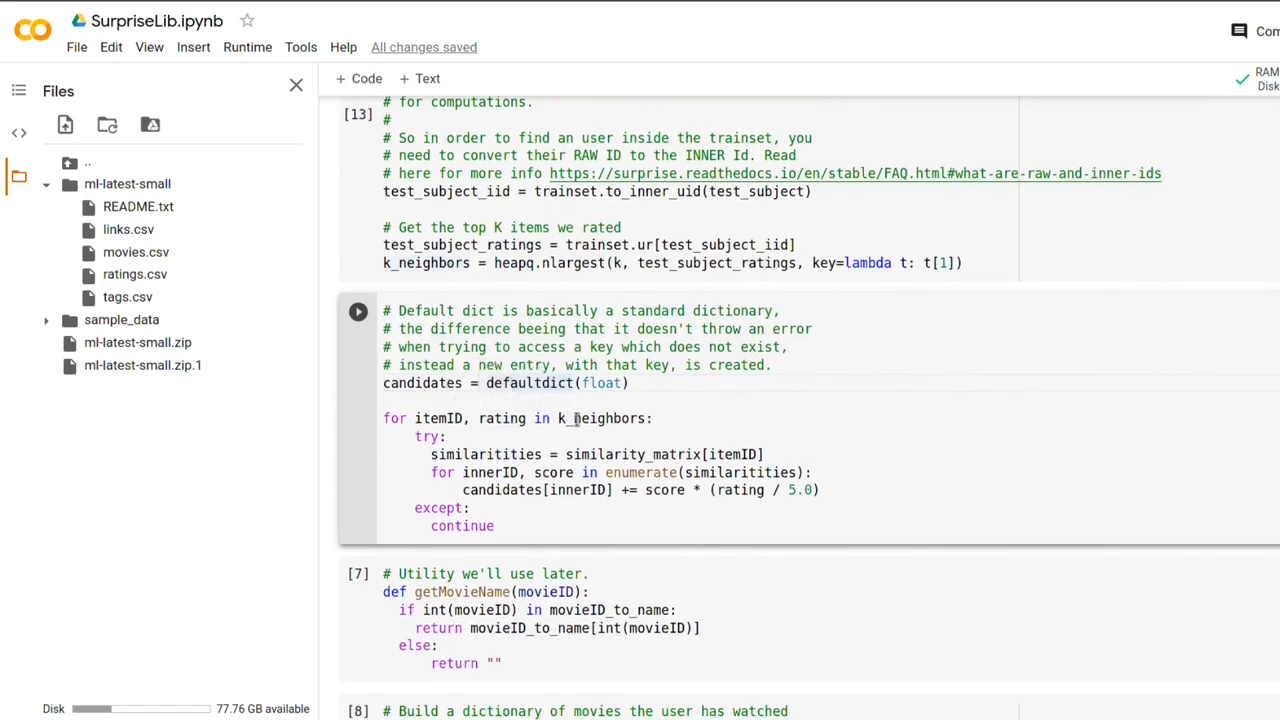
mouse_move(578, 418)
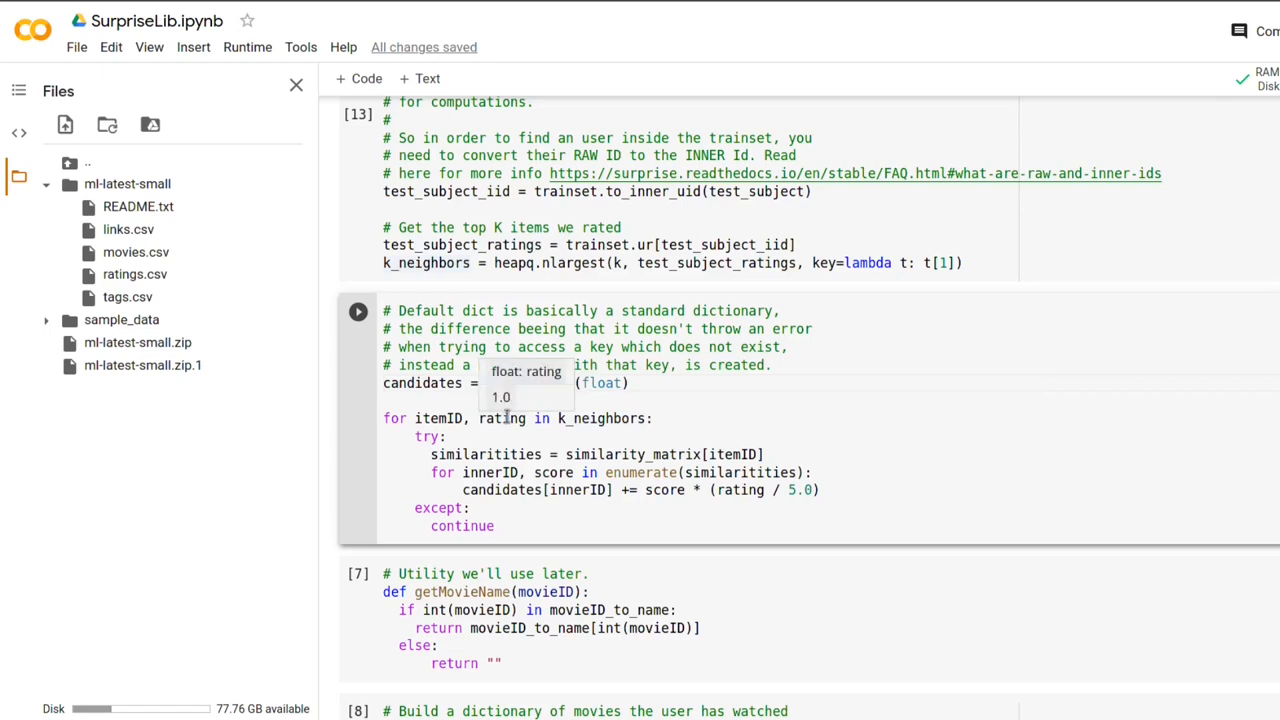
mouse_move(484, 454)
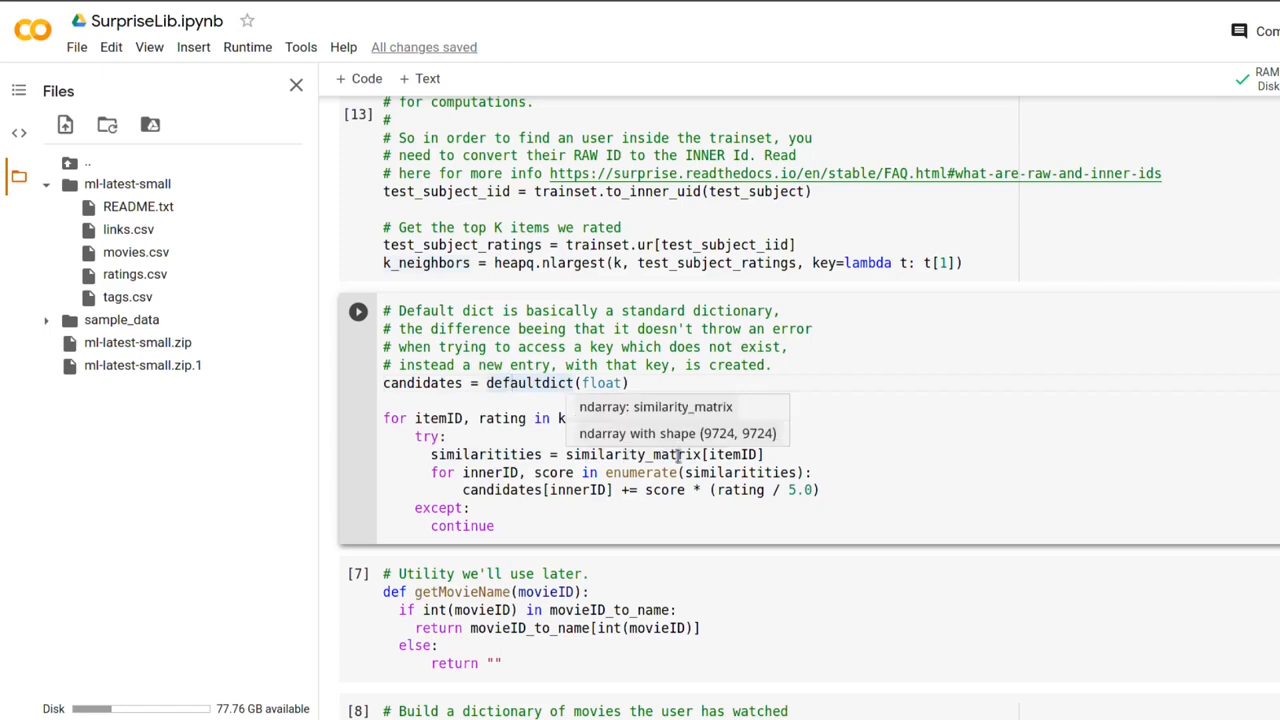
mouse_move(724, 454)
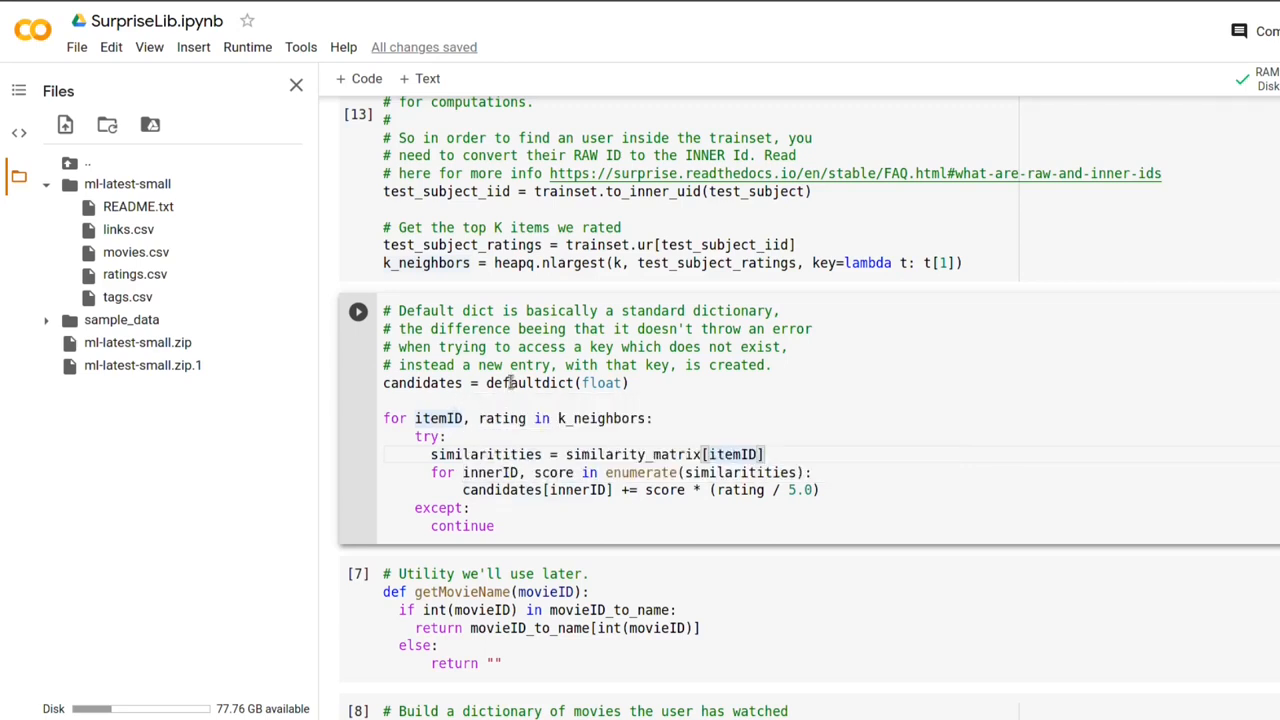
mouse_move(590, 488)
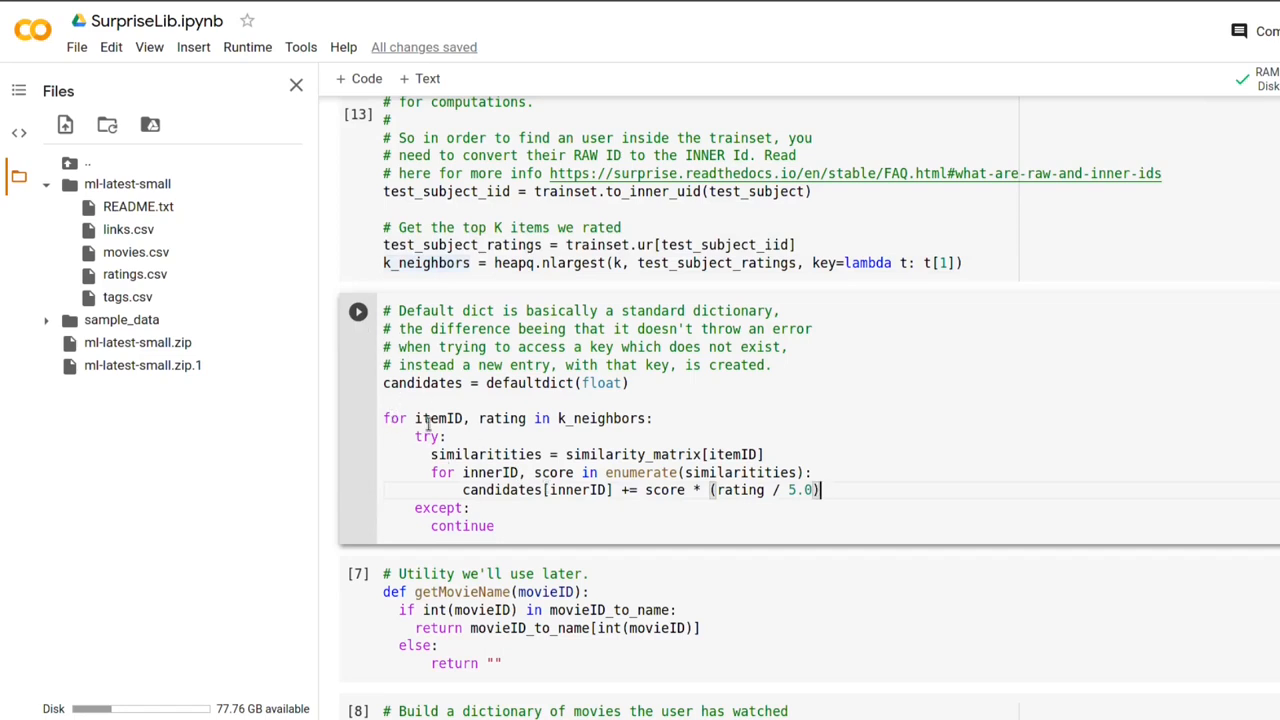
mouse_move(516, 520)
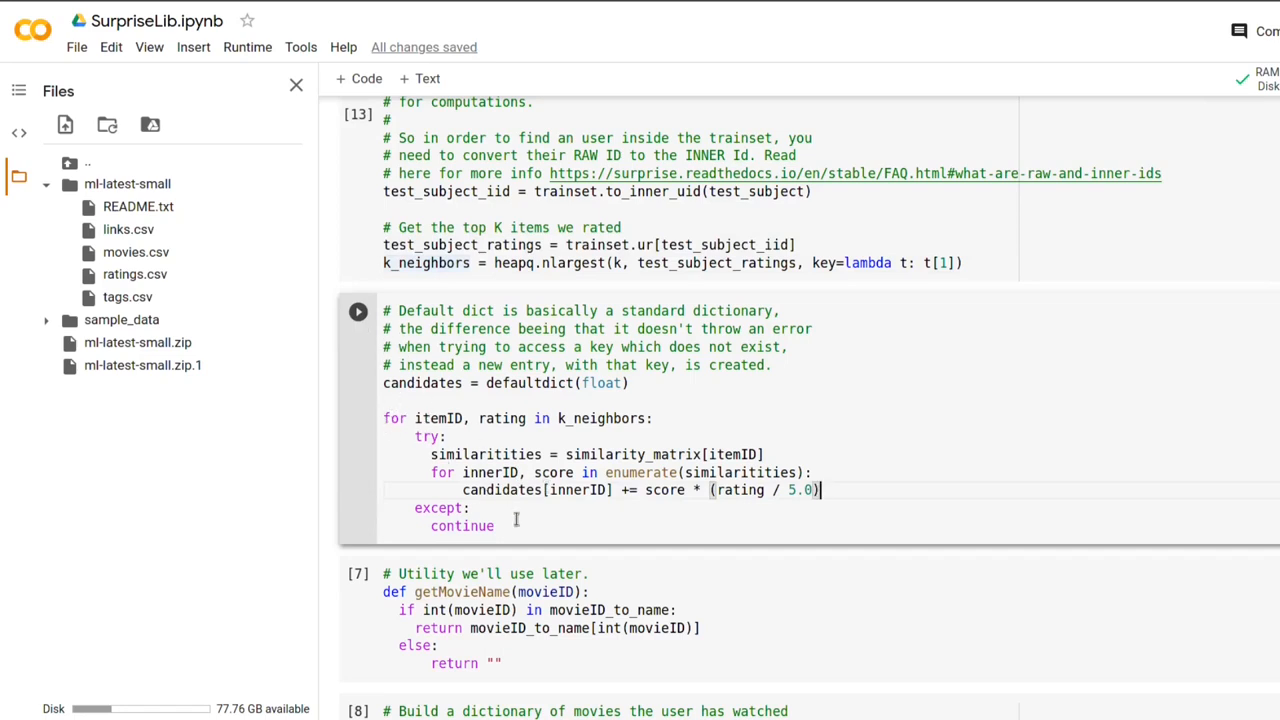
drag(460, 472, 492, 524)
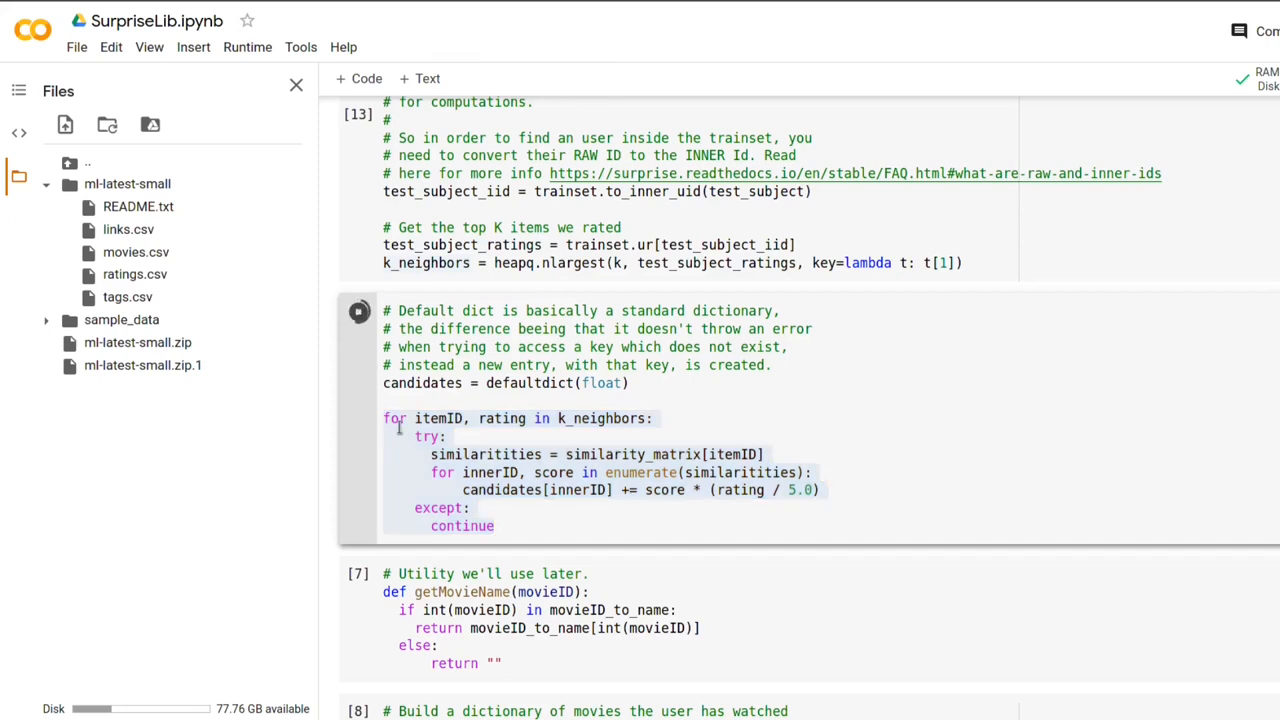
- Move past the candidate-scoring and getMovieName cells to the top-10 recommendations cell
scroll(down, 3)
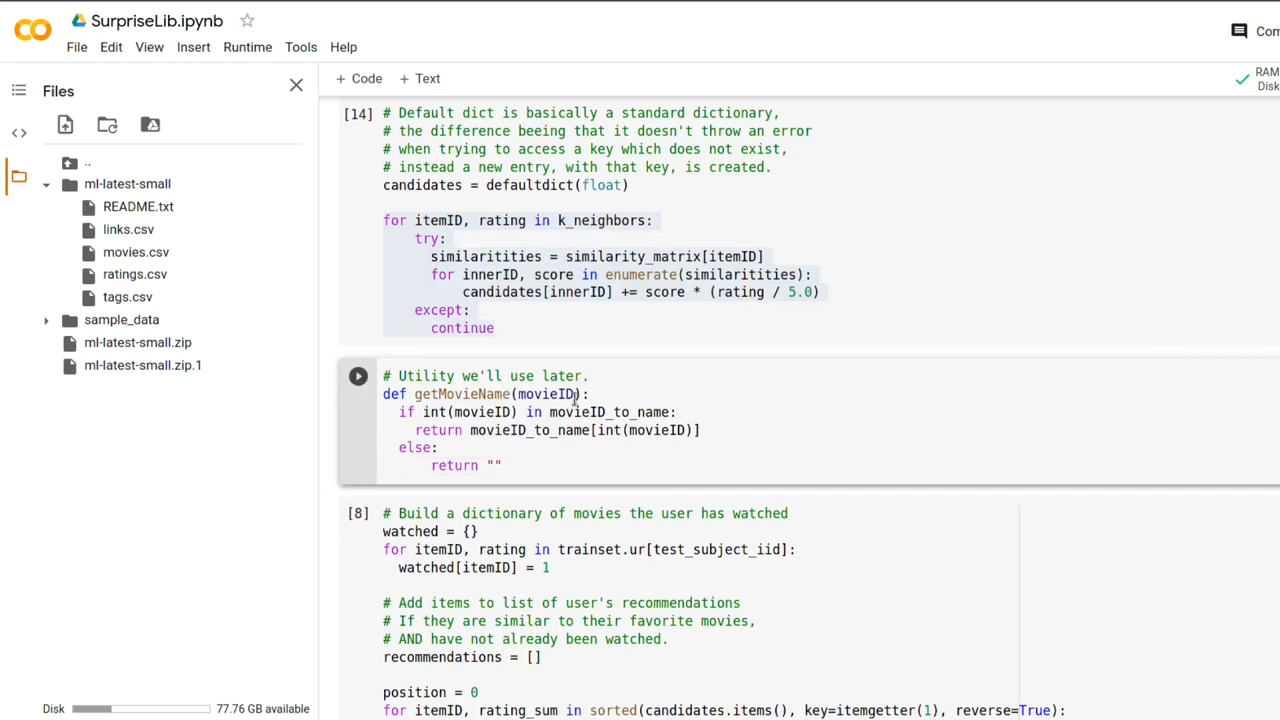
scroll(down, 3)
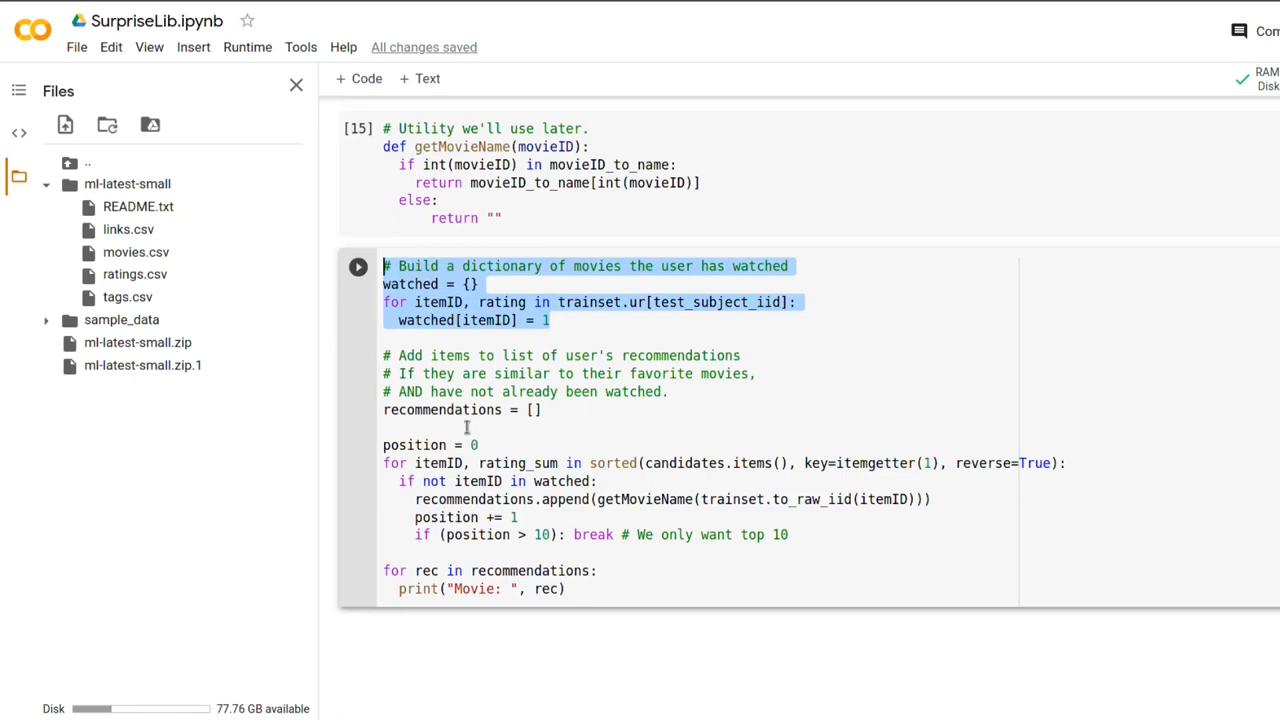
- Inspect the candidates dictionary in the recommendation cell, showing 9,724 scored items
click(480, 410)
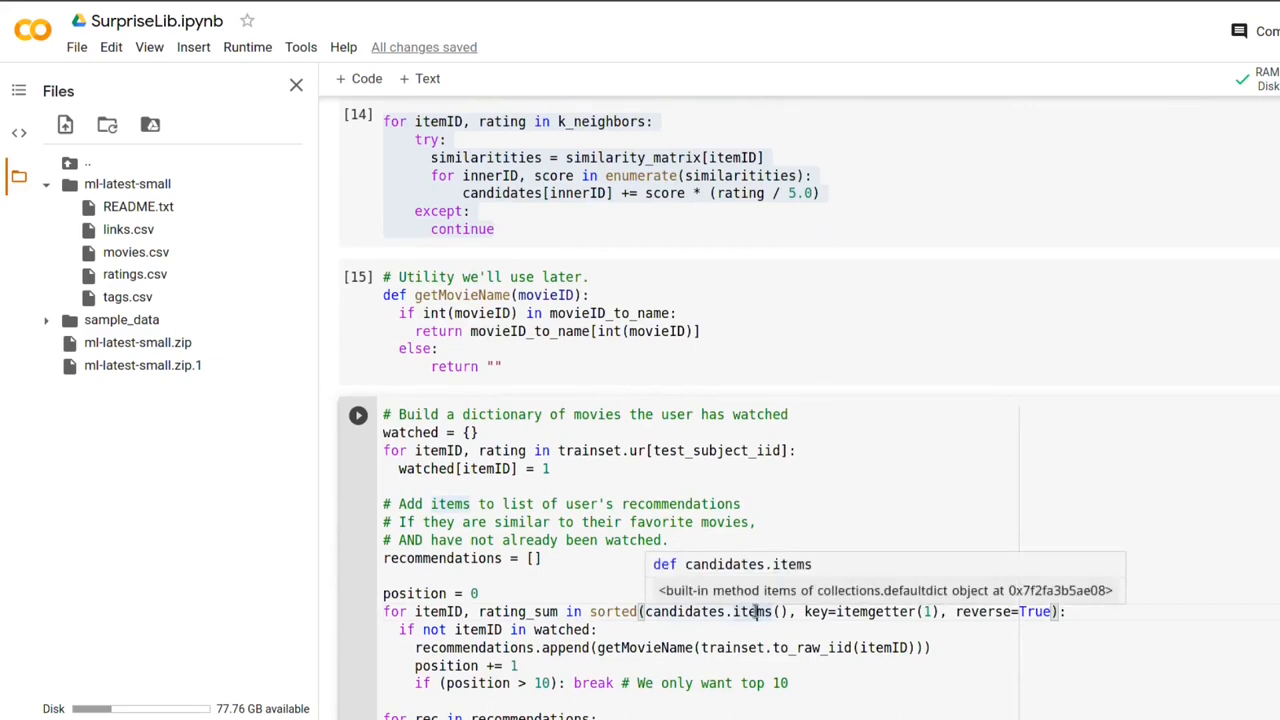
mouse_move(762, 600)
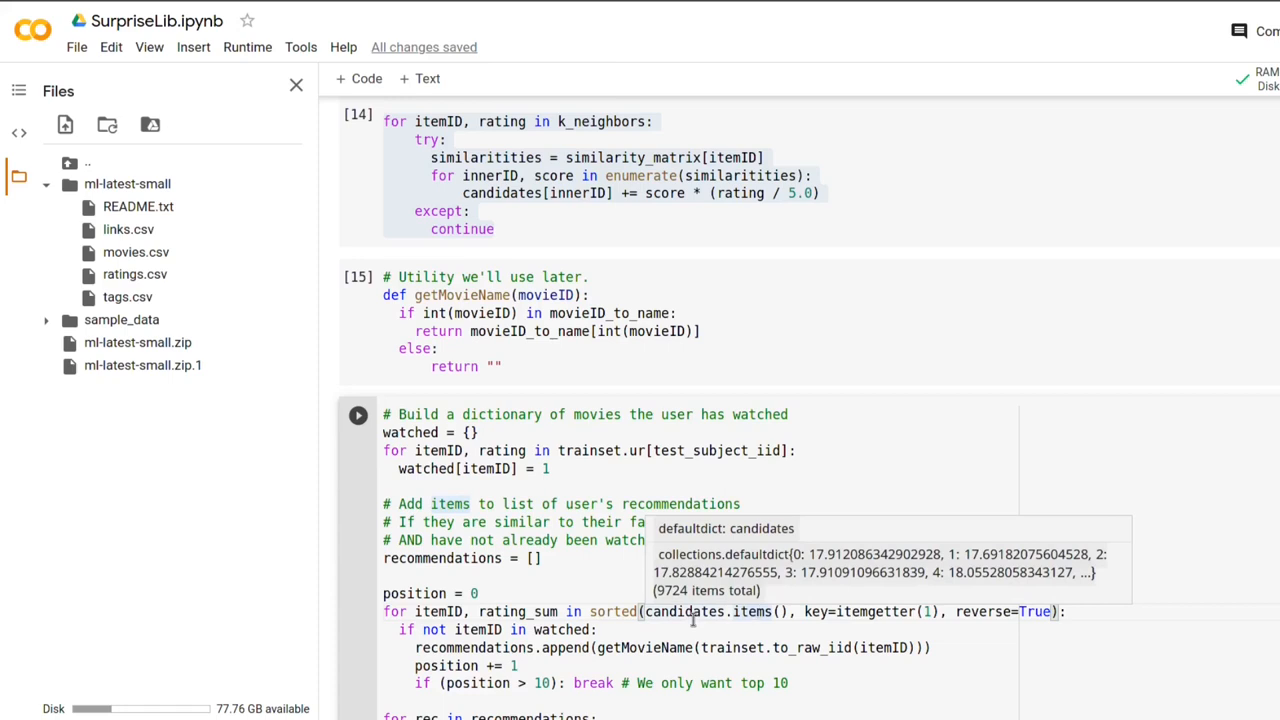
click(756, 612)
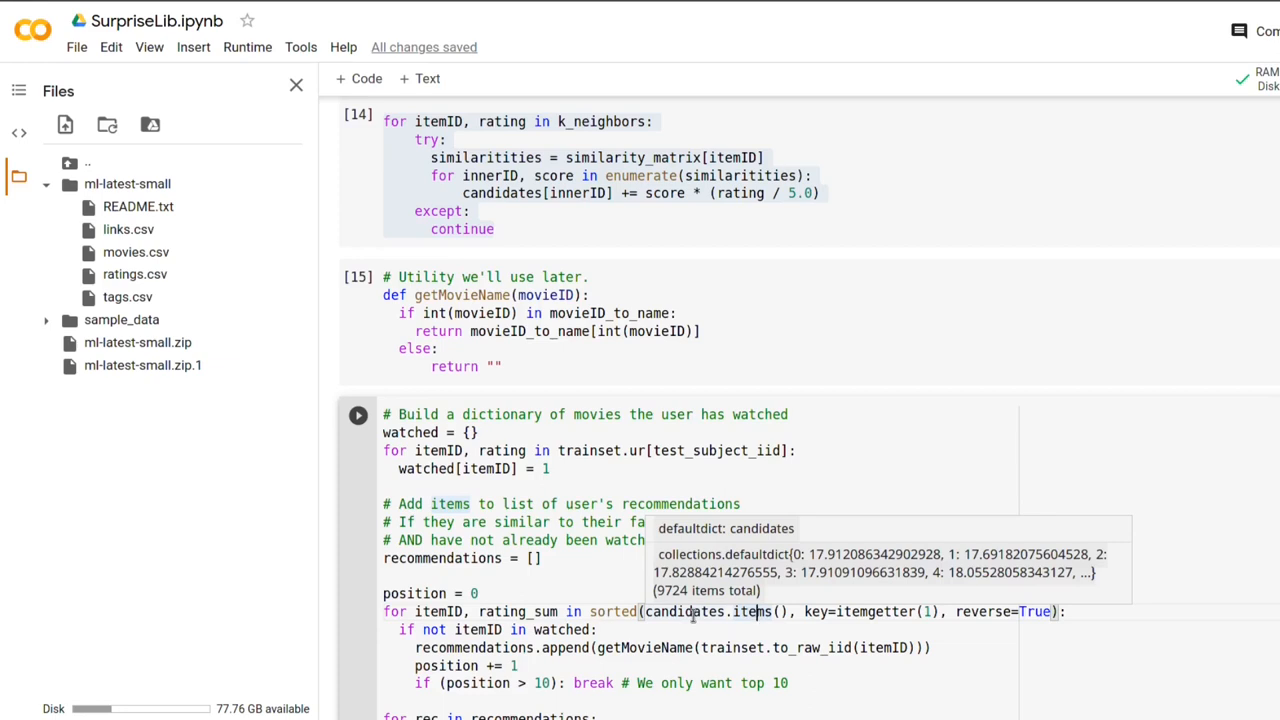
scroll(down, 3)
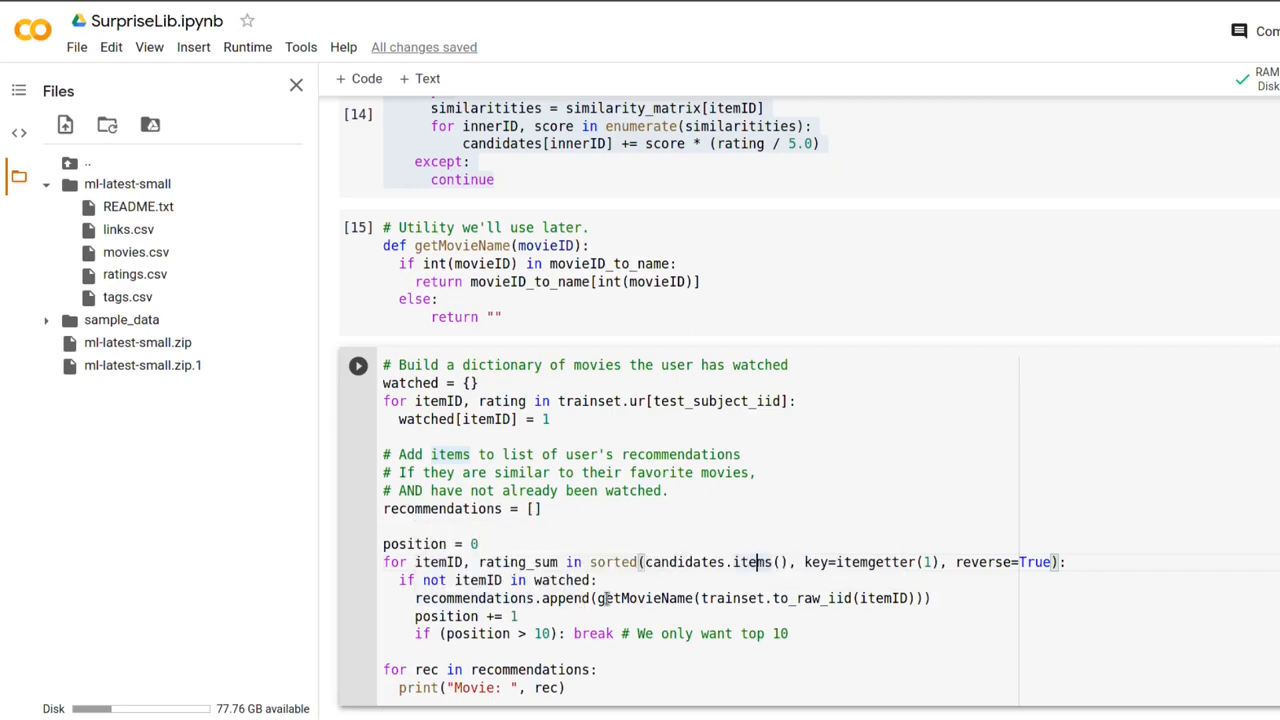
mouse_move(644, 598)
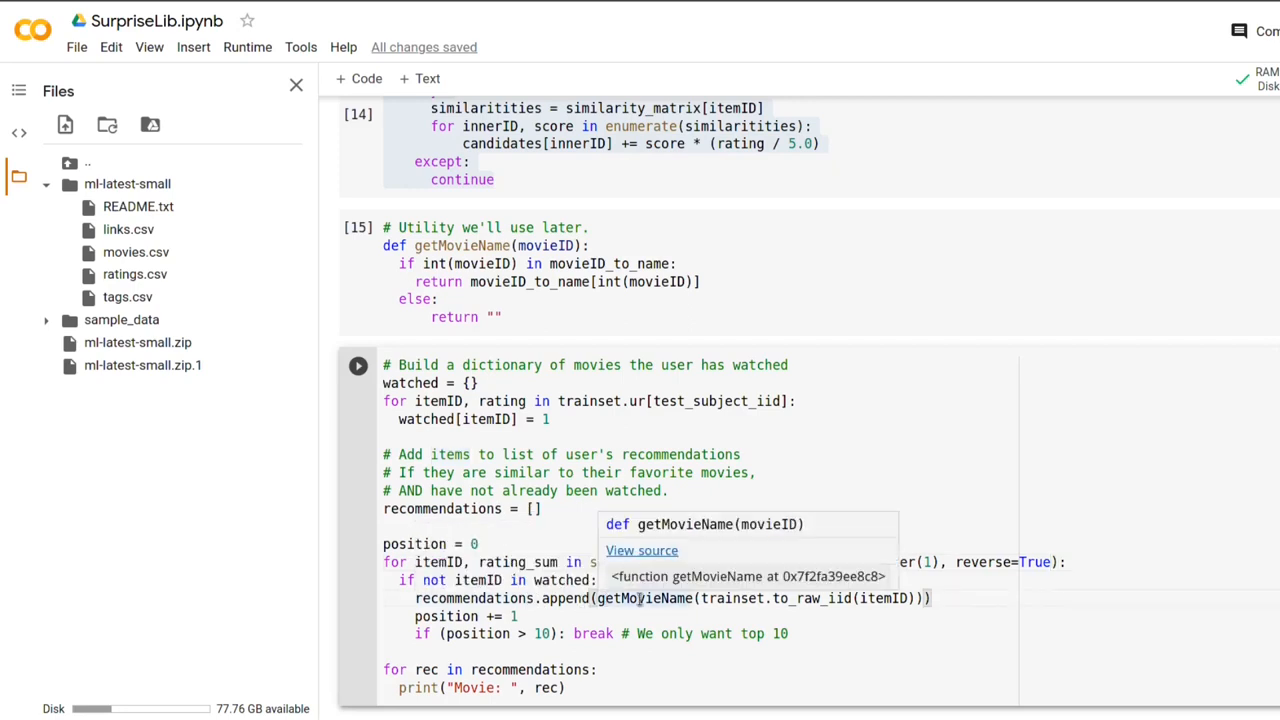
mouse_move(792, 598)
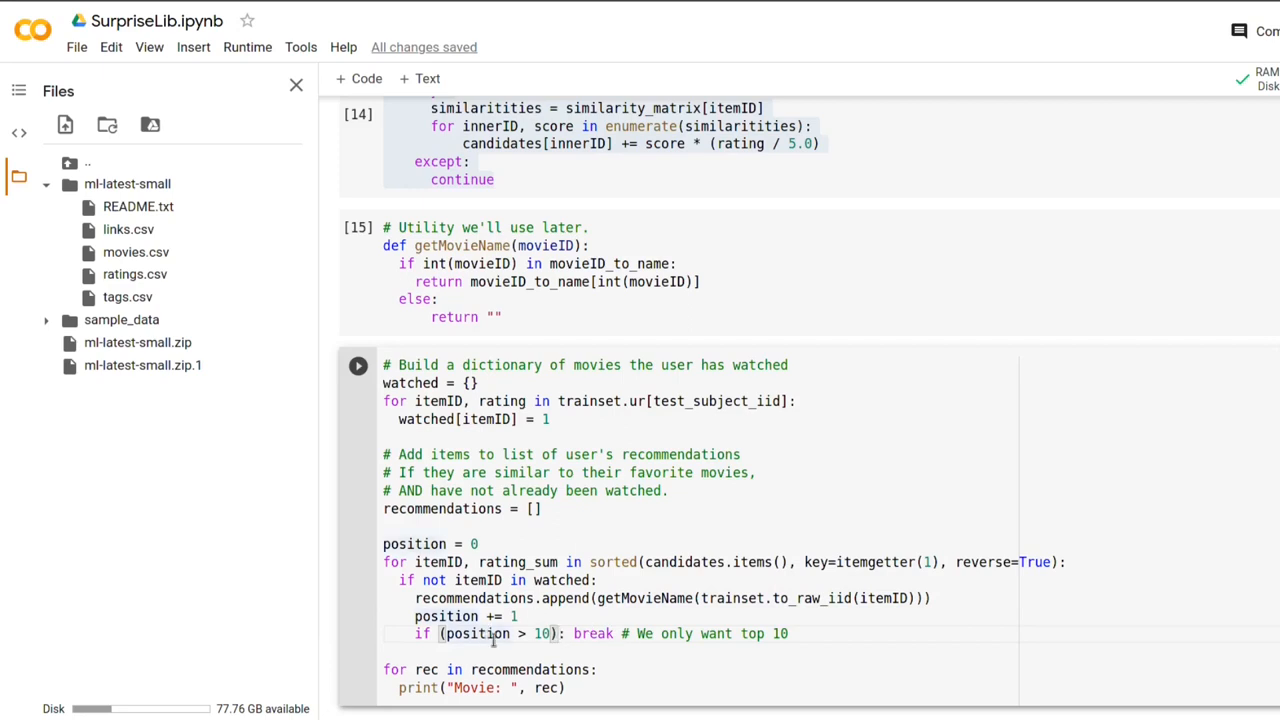
mouse_move(510, 644)
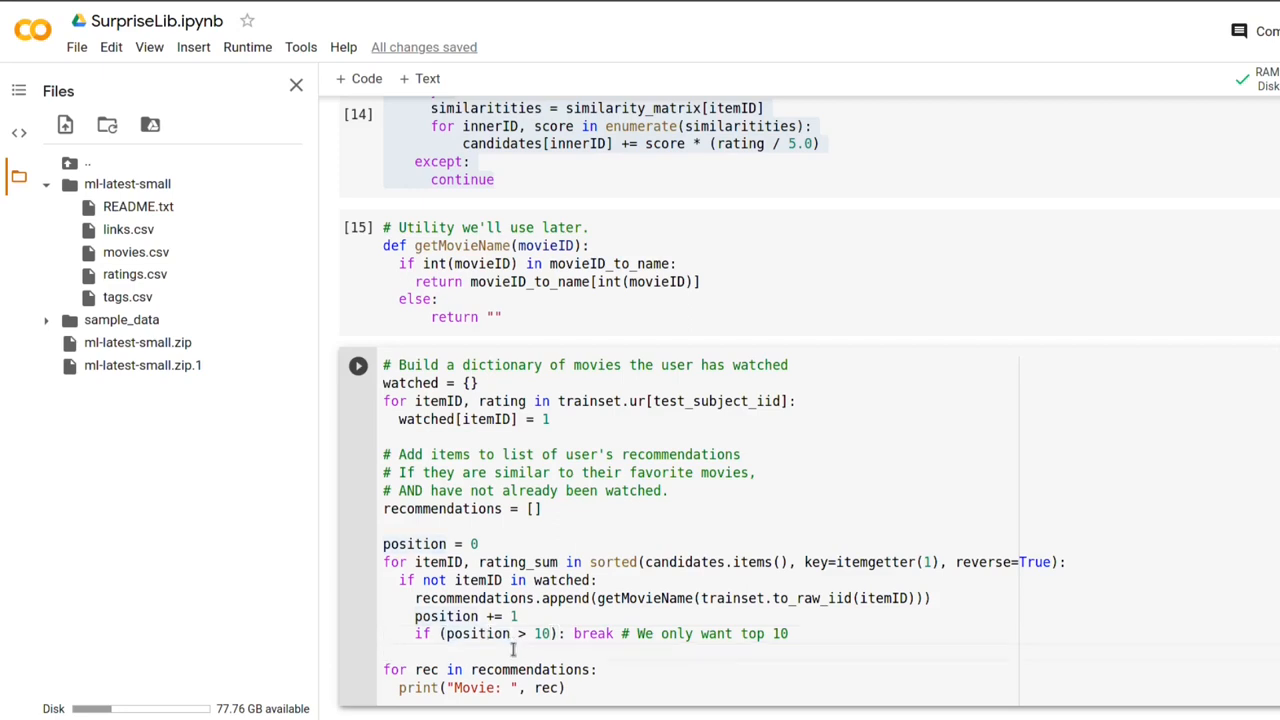
mouse_move(512, 652)
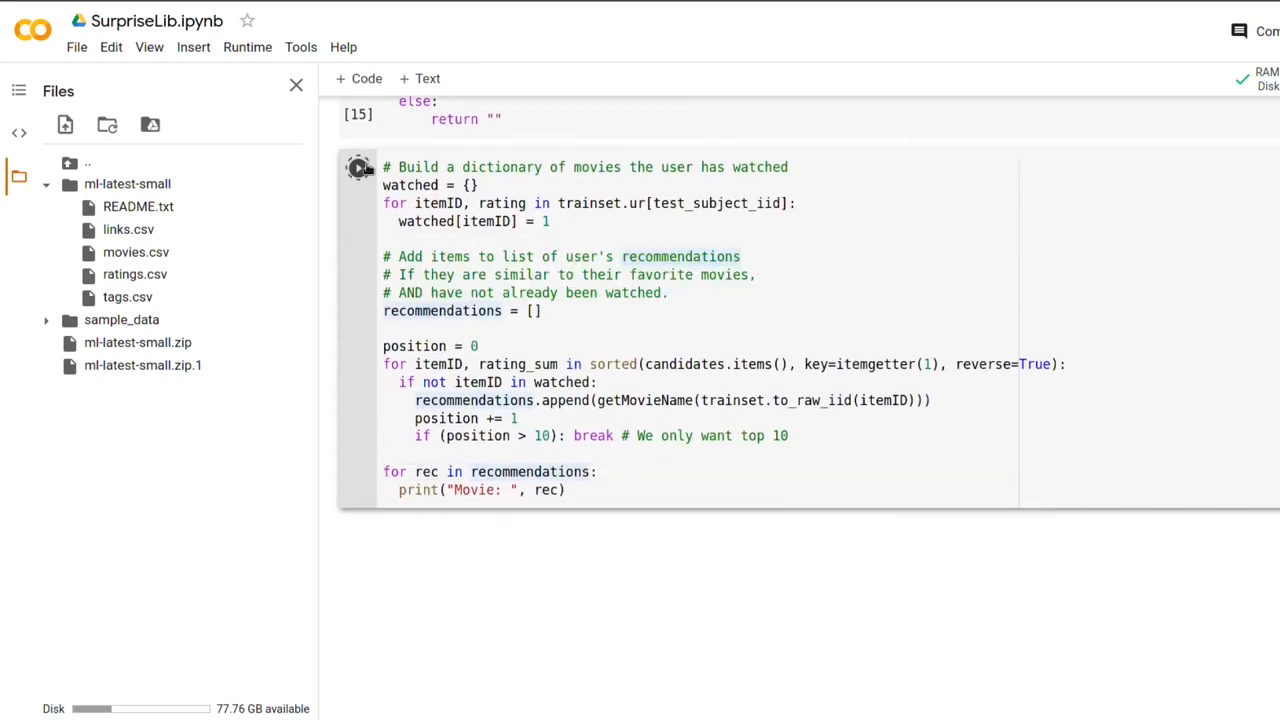
- Run the recommendation cell to print user 500's ten movies, starting with About Adam (2000)
click(356, 168)
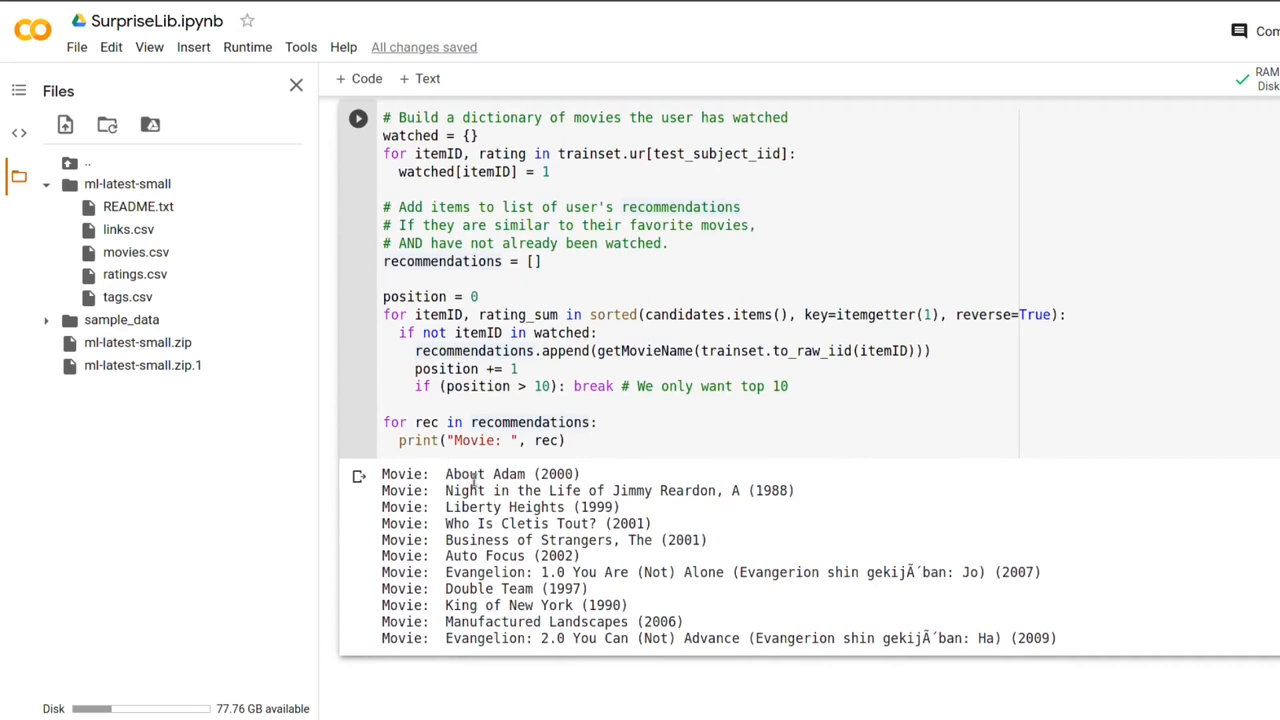
mouse_move(588, 482)
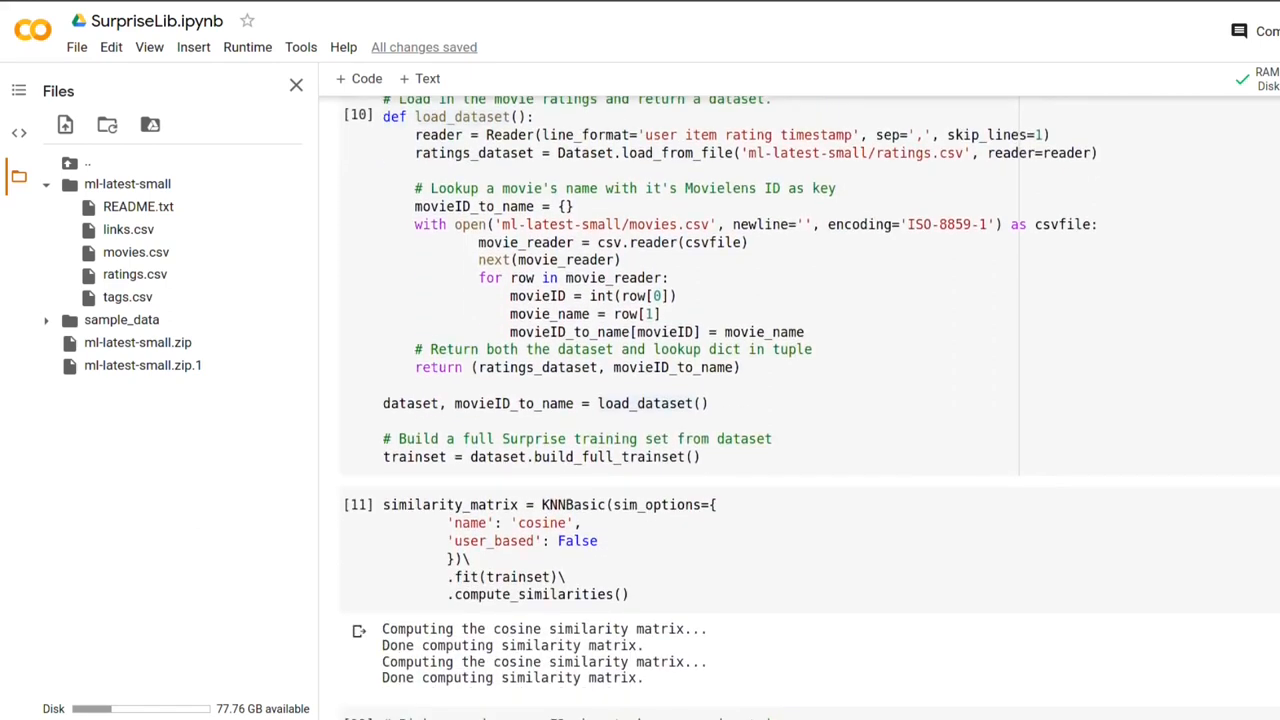
- Change test_subject from '500' to '70' and rerun the pipeline cells down to the recommendations
scroll(down, 3)
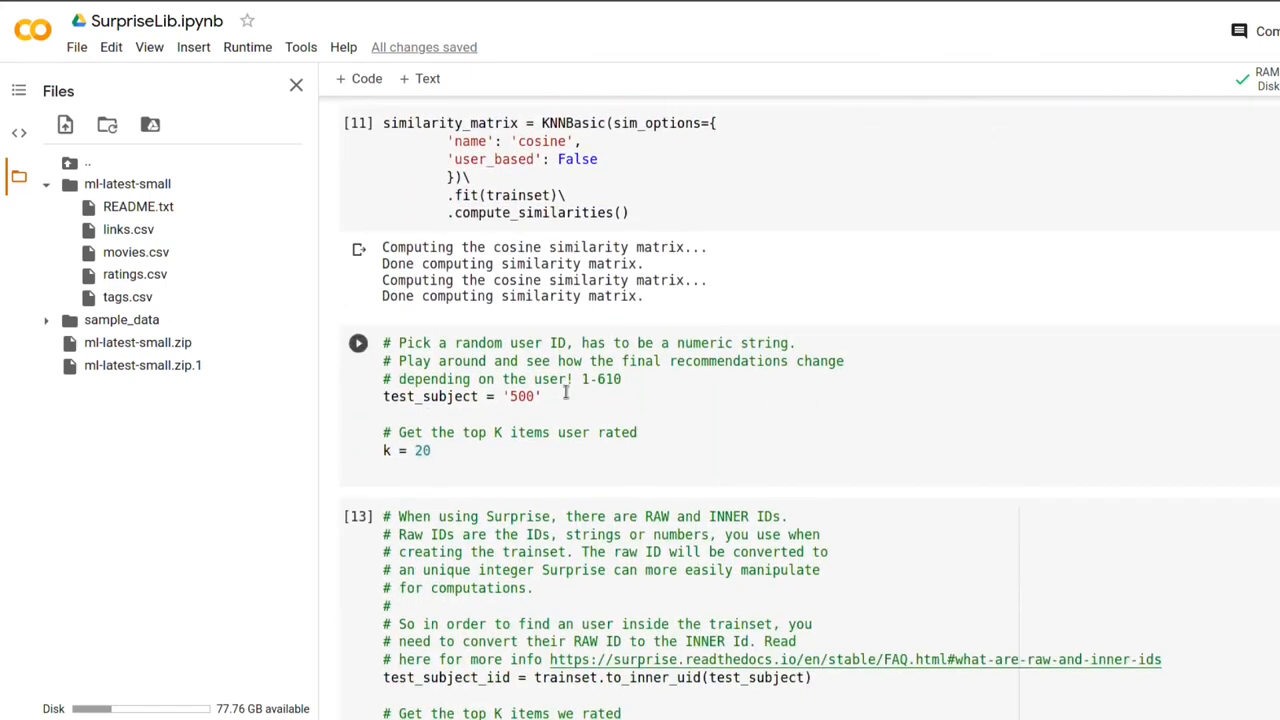
scroll(down, 3)
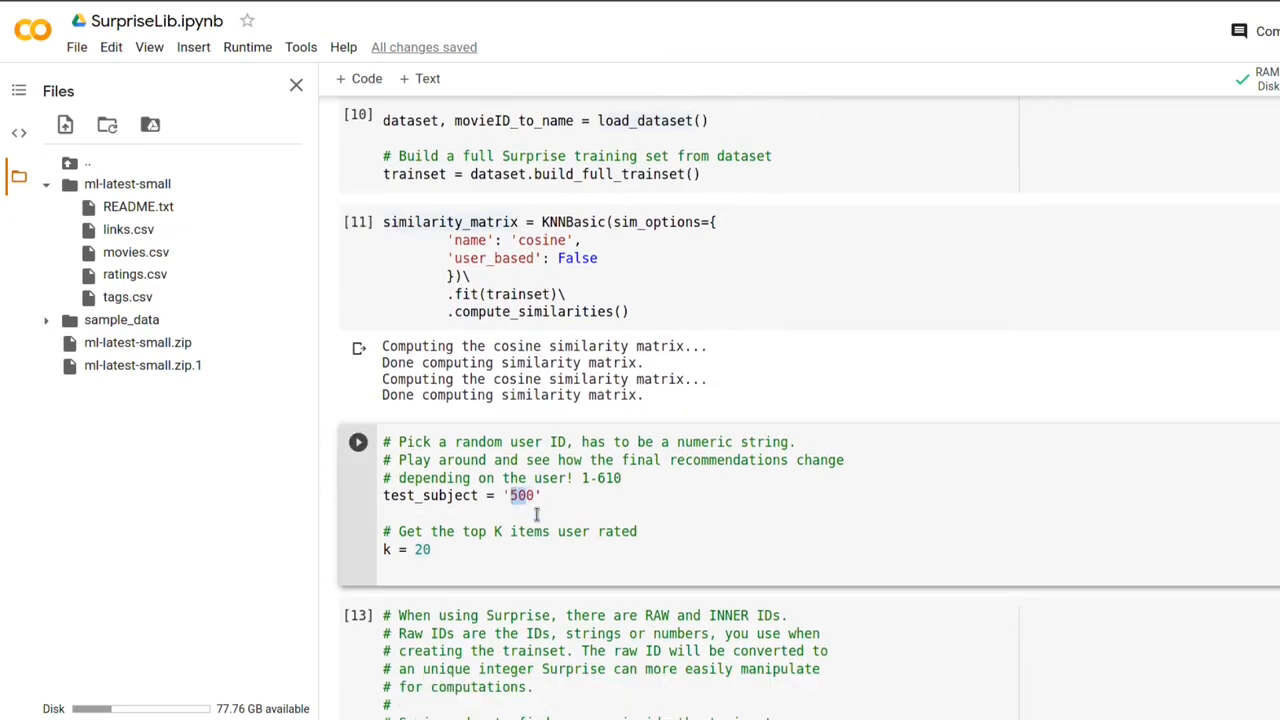
text(70)
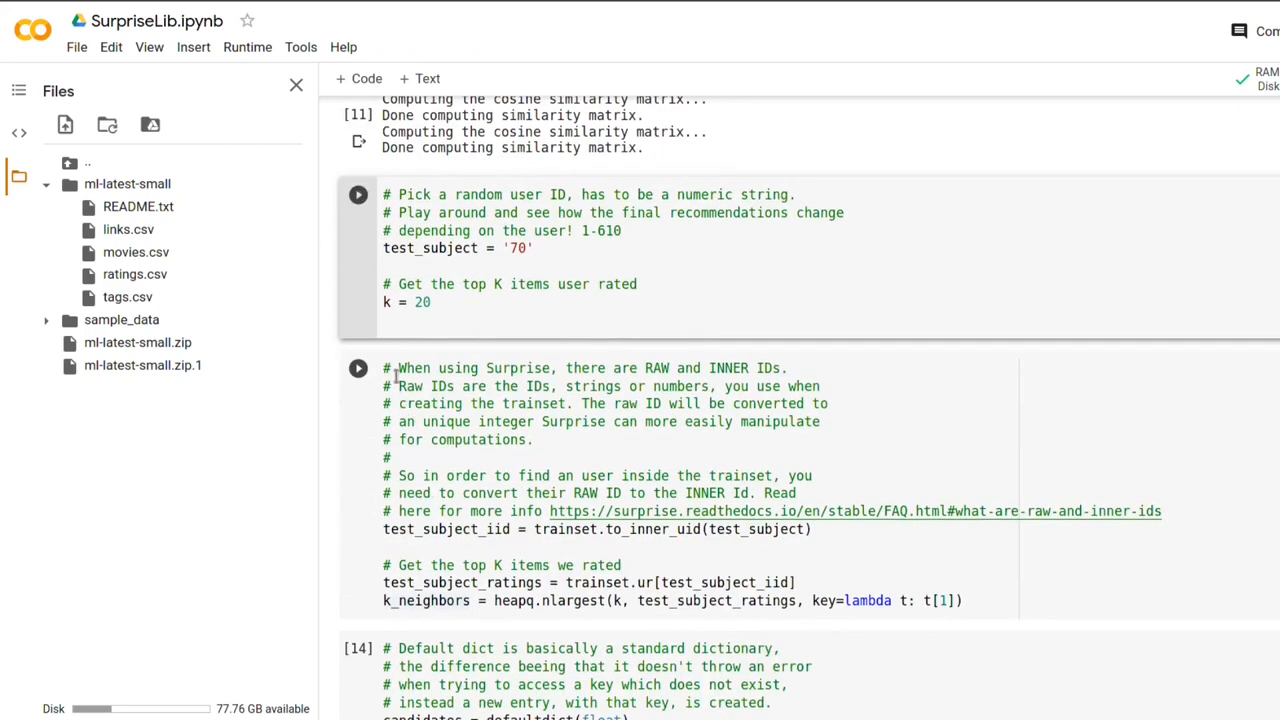
scroll(down, 3)
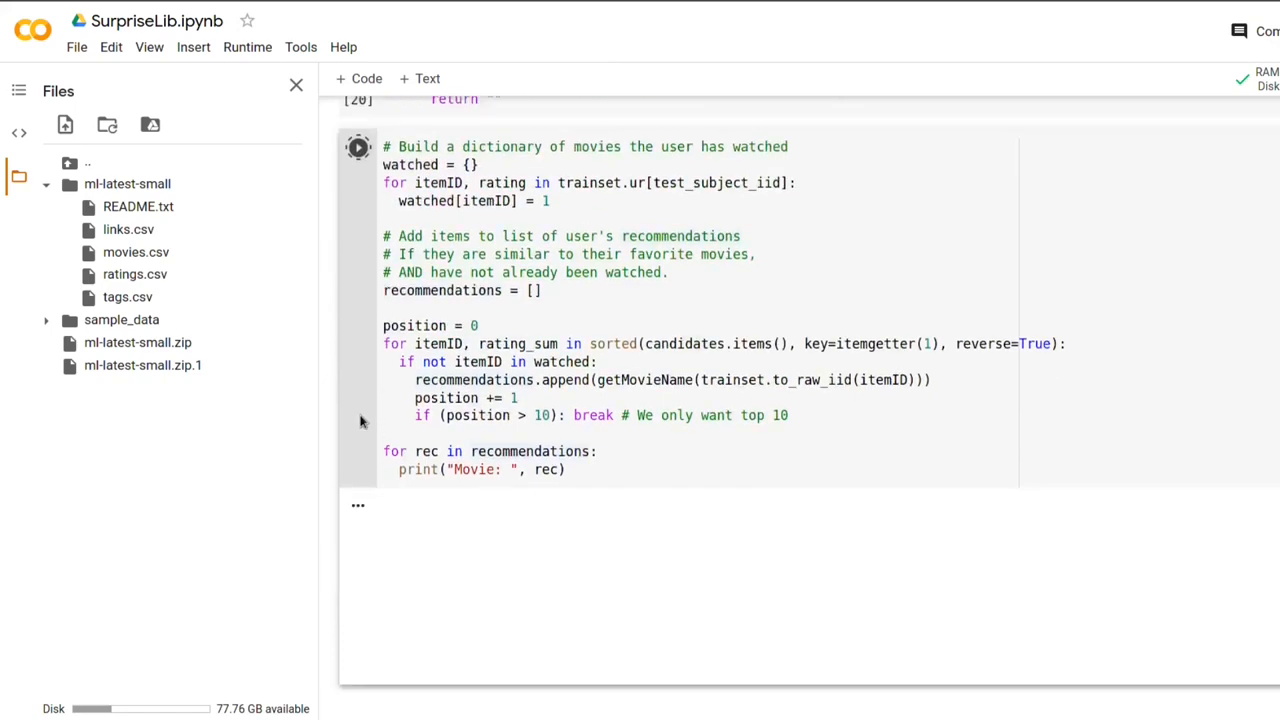
- Run the recommendation cell to print user 70's movies, led by Pride & Prejudice (2004)
click(358, 148)
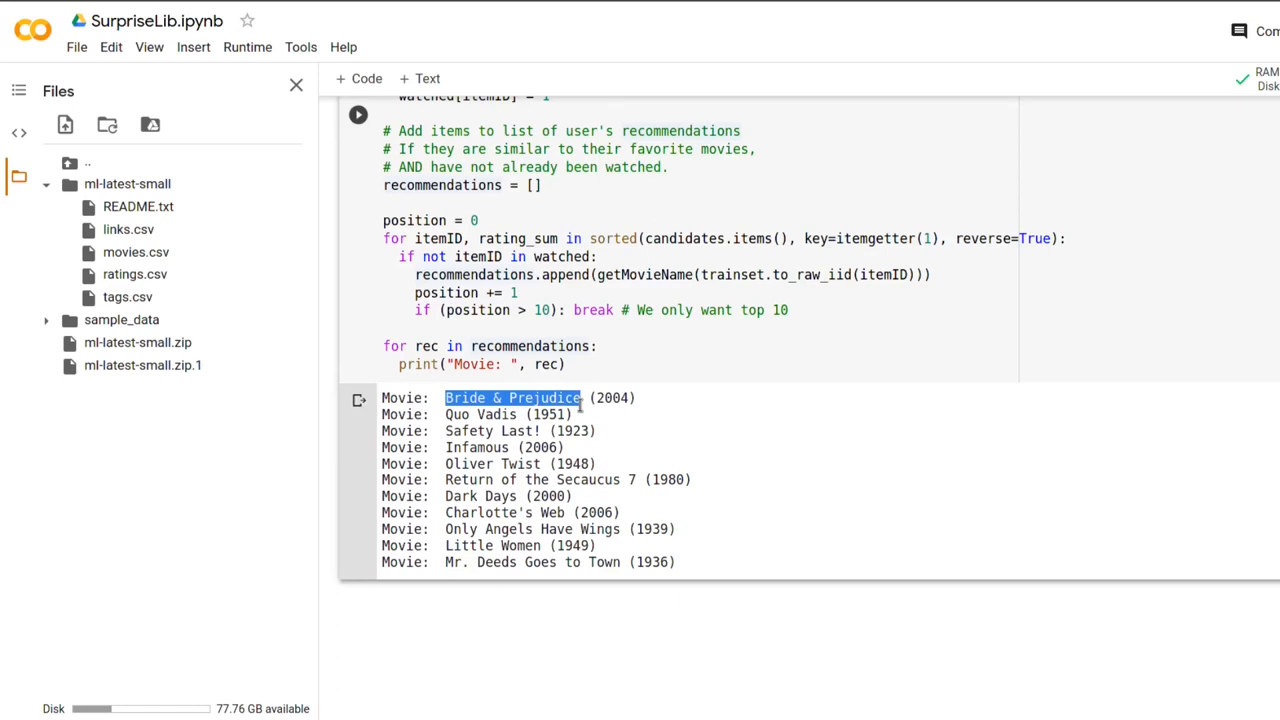
mouse_move(564, 540)
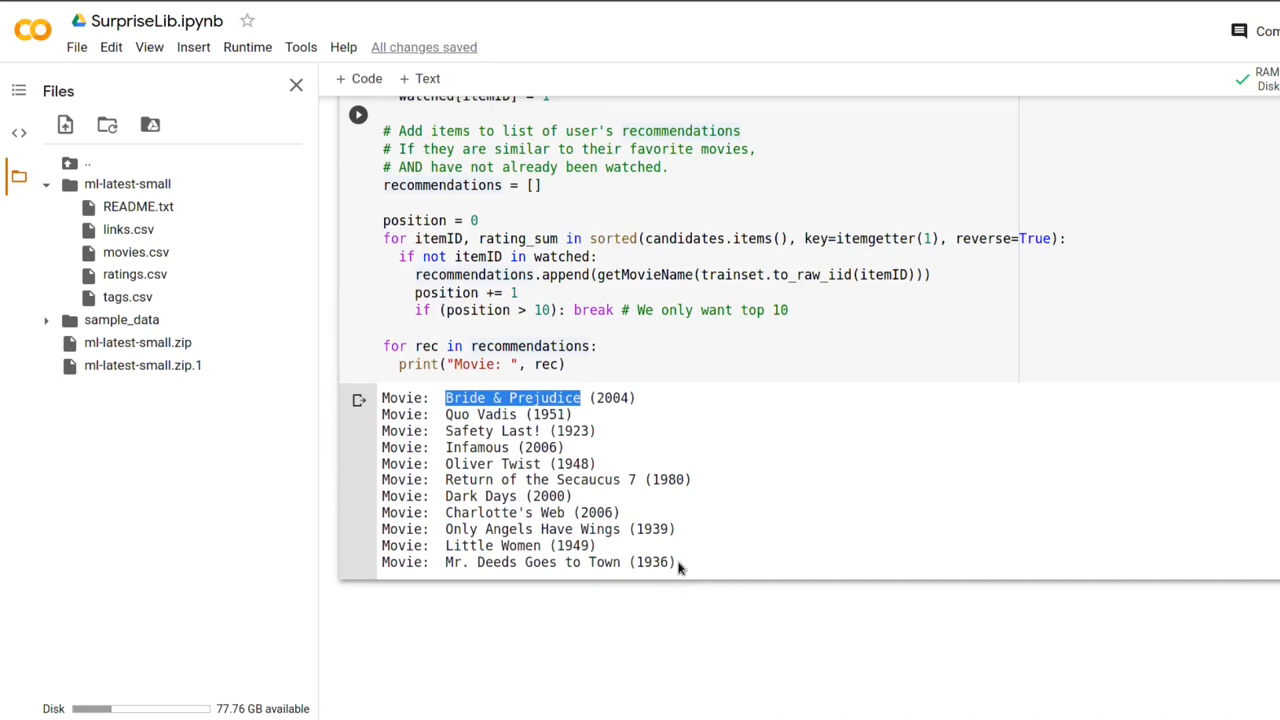
scroll(down, 3)
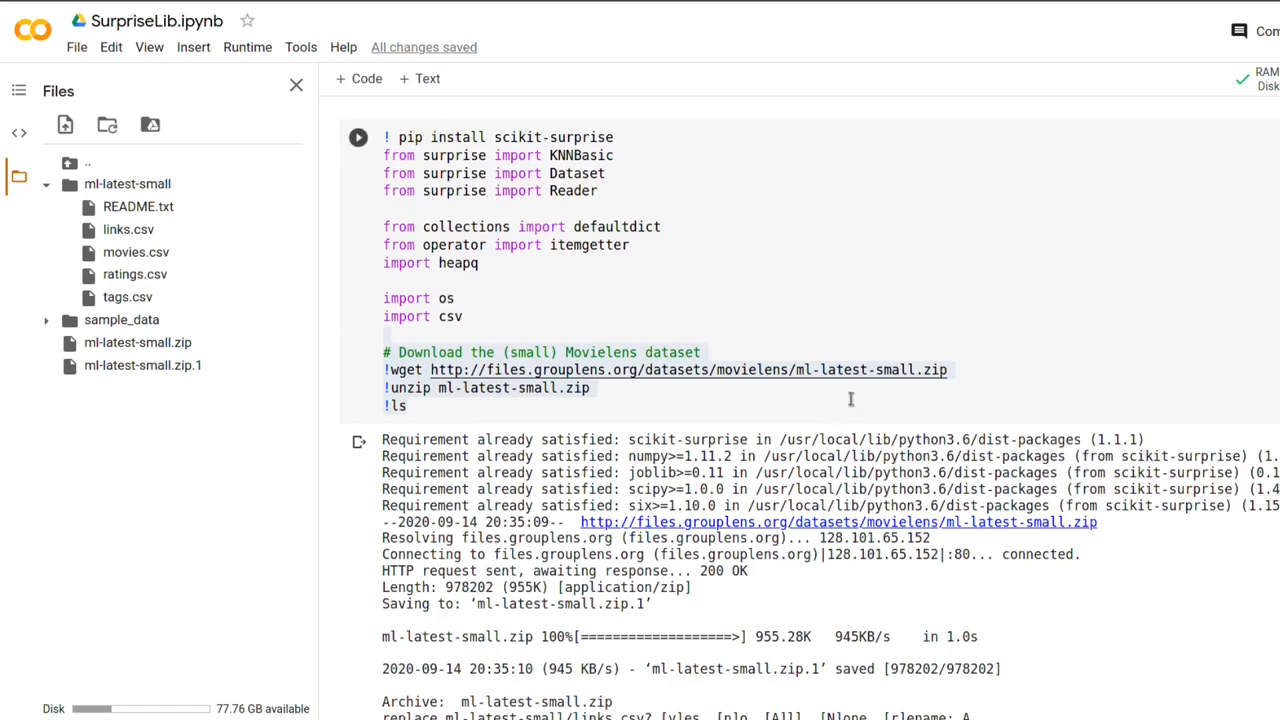
mouse_move(852, 400)
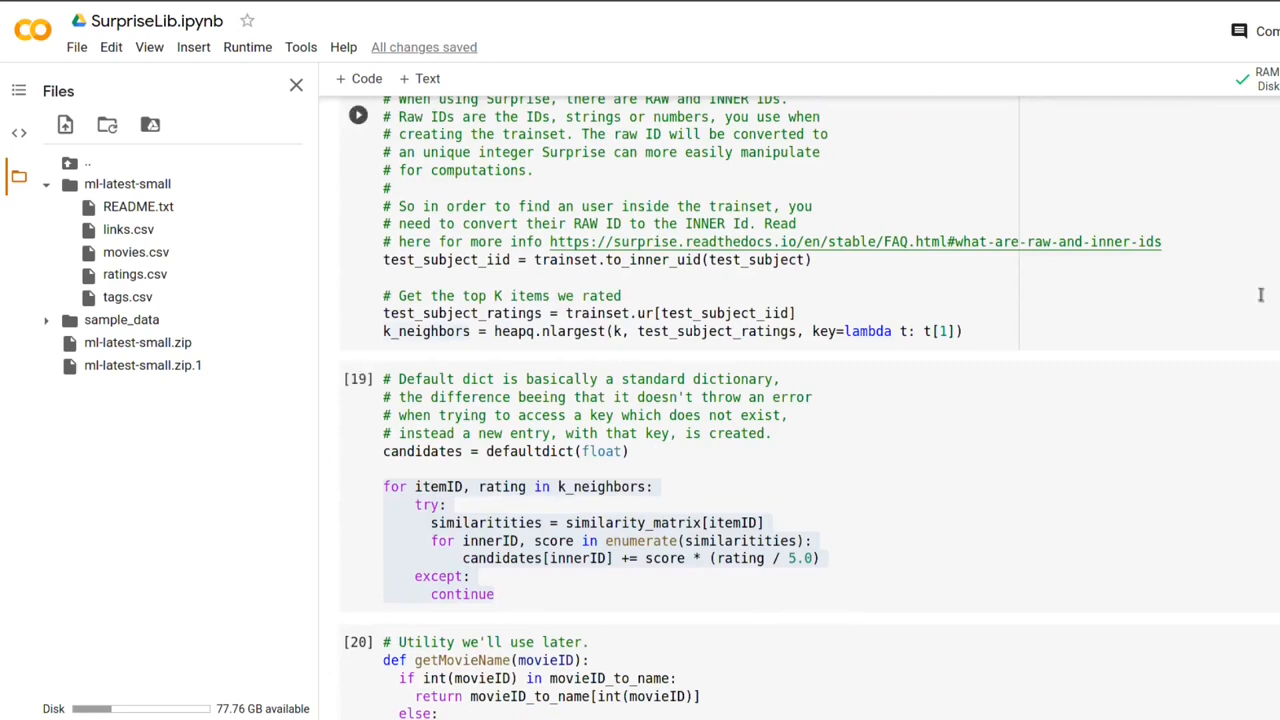
mouse_move(1184, 206)
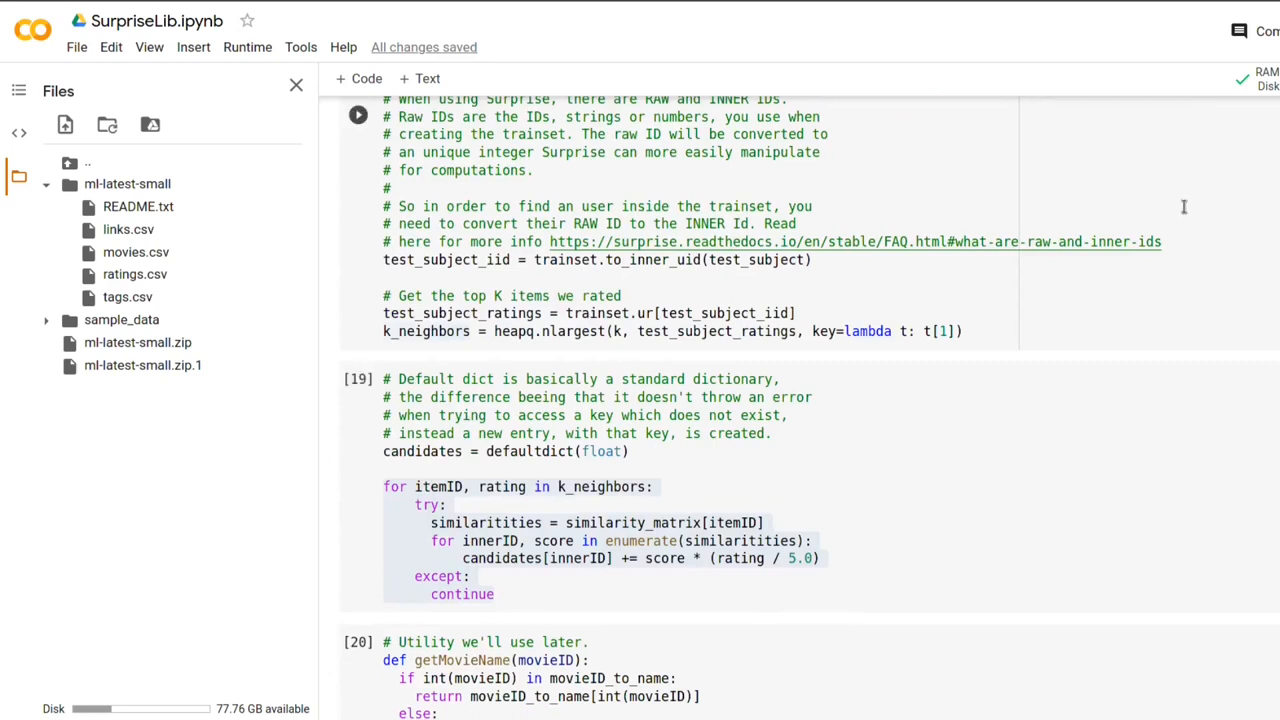